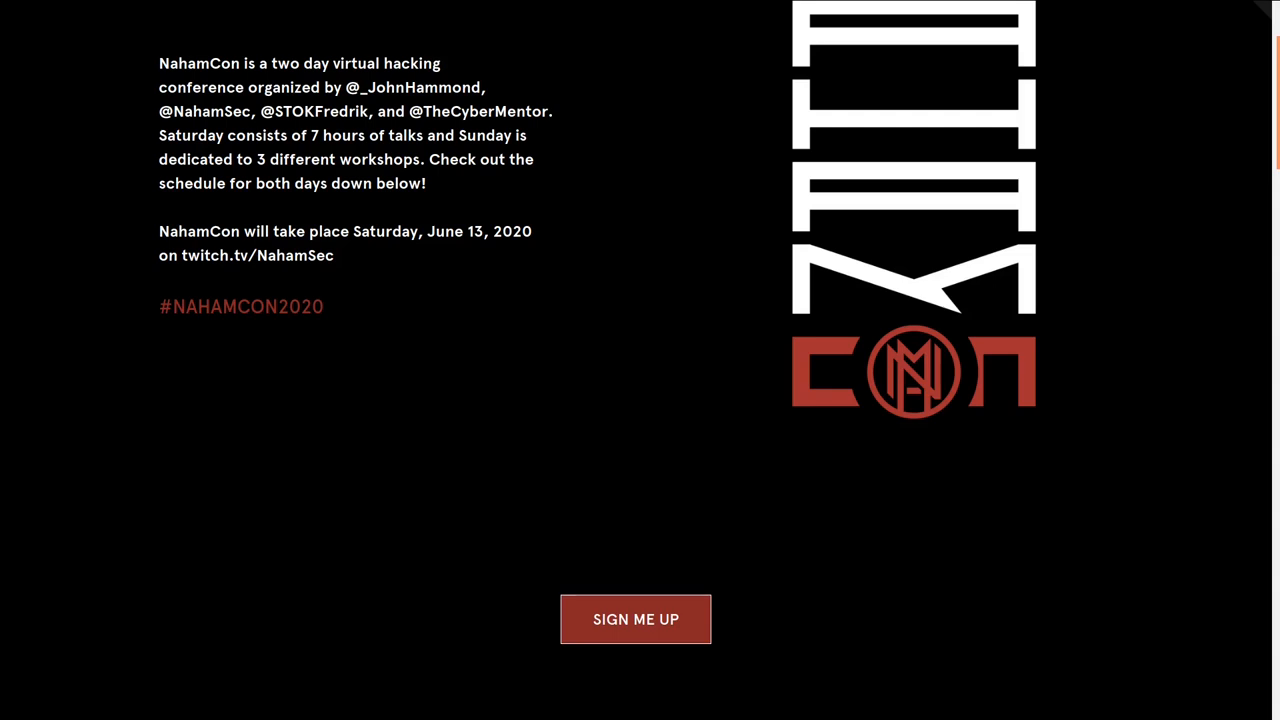
Step: Scroll through the Saturday Talks table until the Sunday Workshops section comes into view
scroll(down, 3)
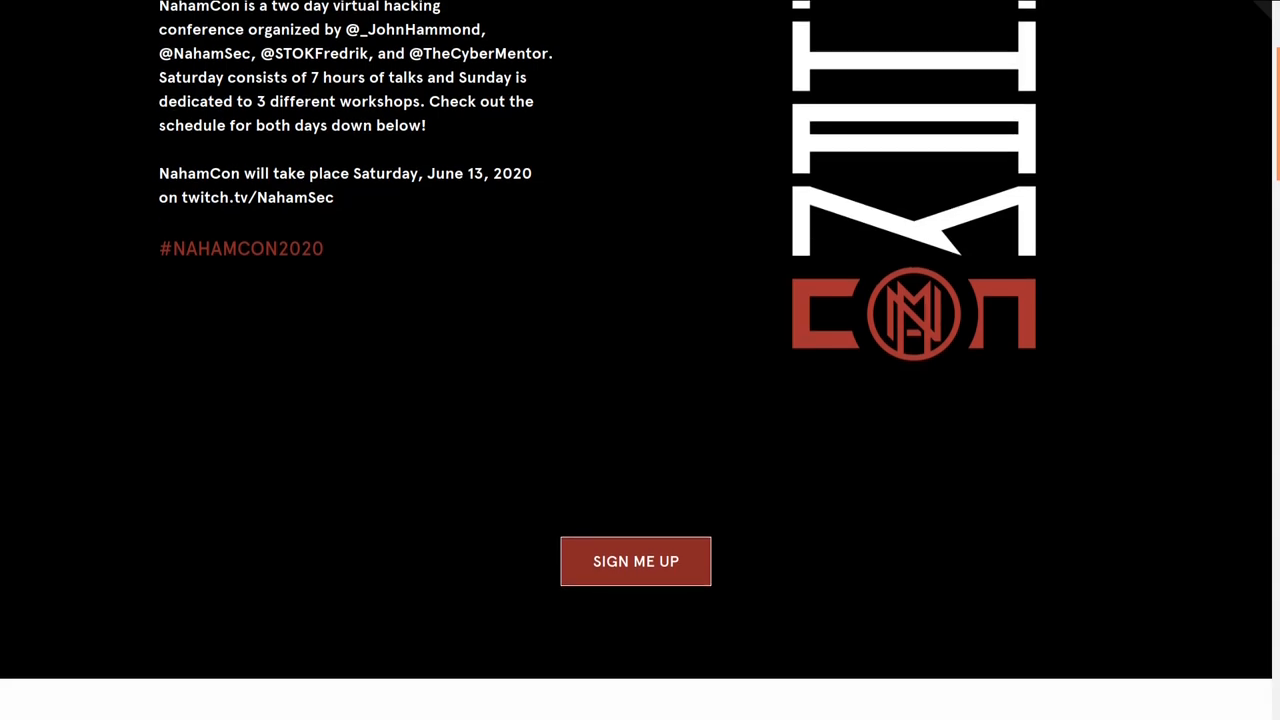
scroll(down, 3)
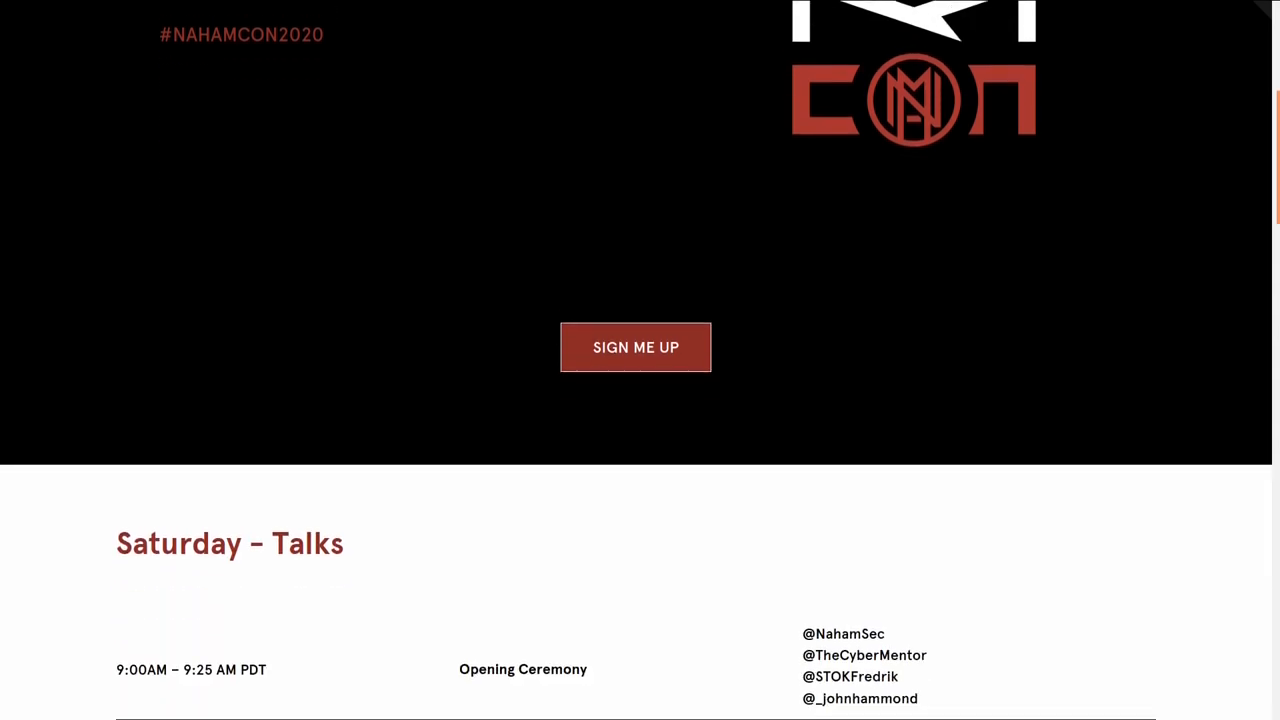
scroll(down, 3)
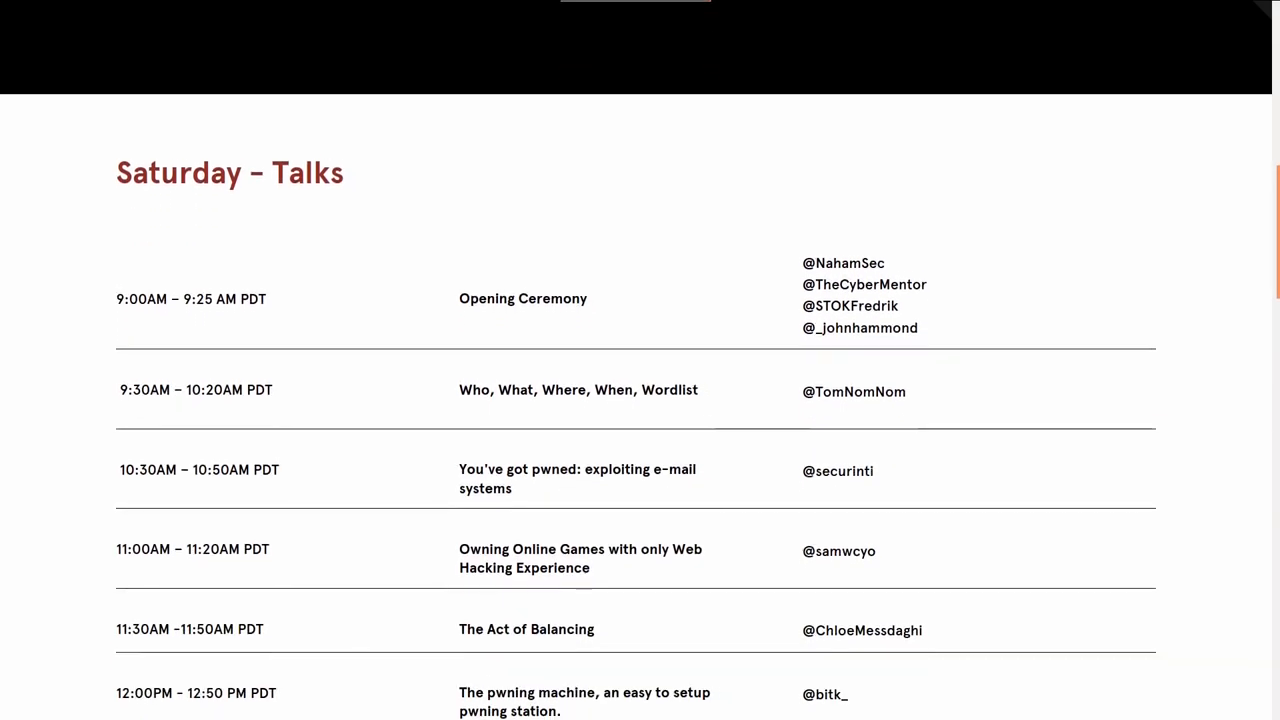
scroll(down, 3)
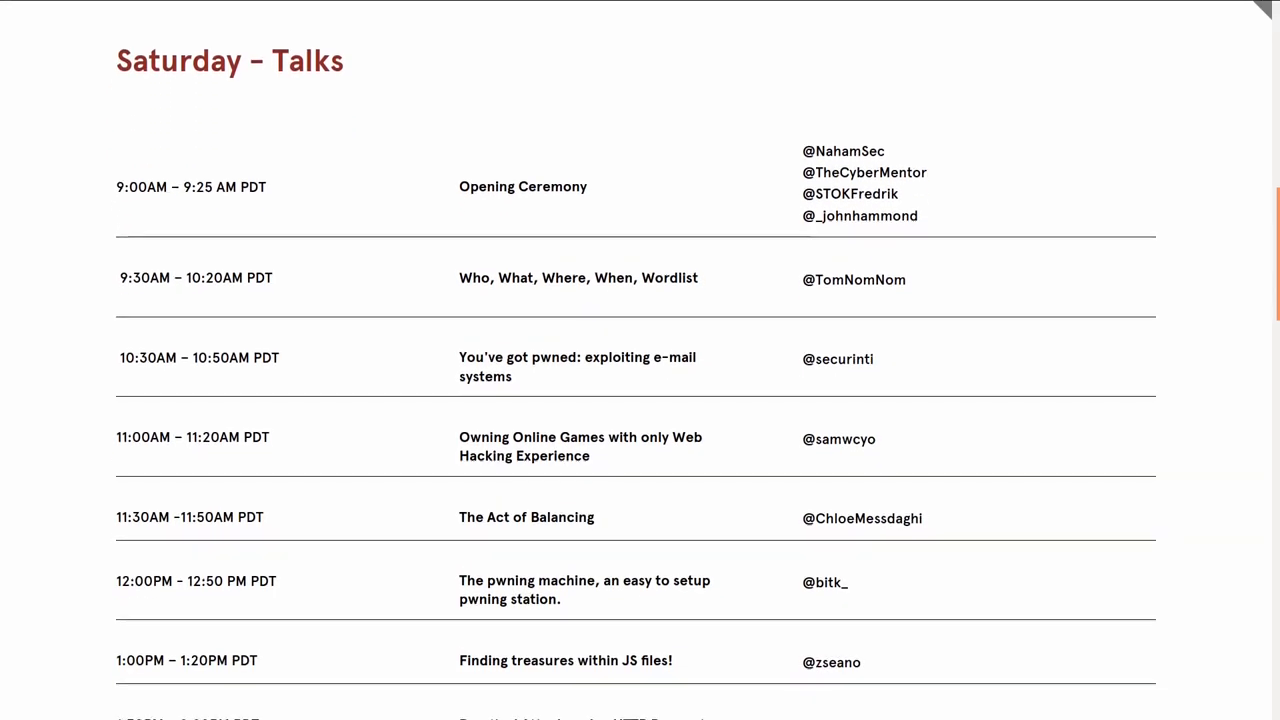
scroll(down, 3)
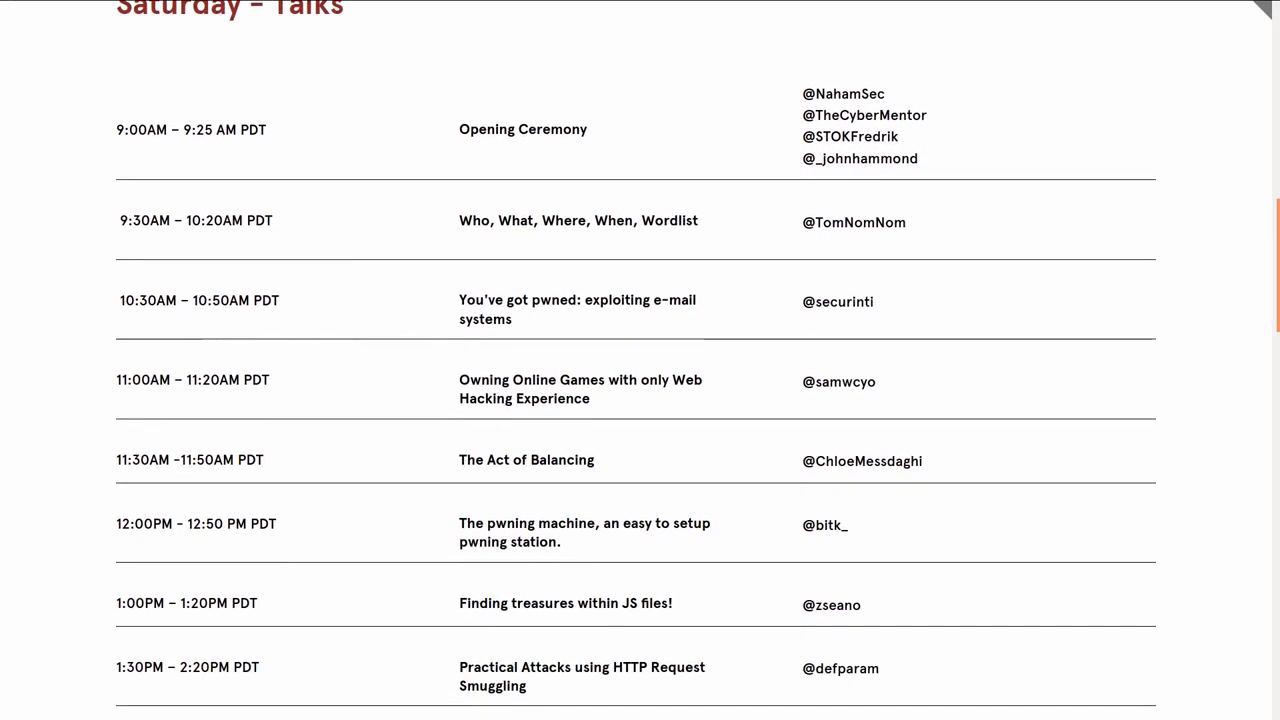
scroll(down, 3)
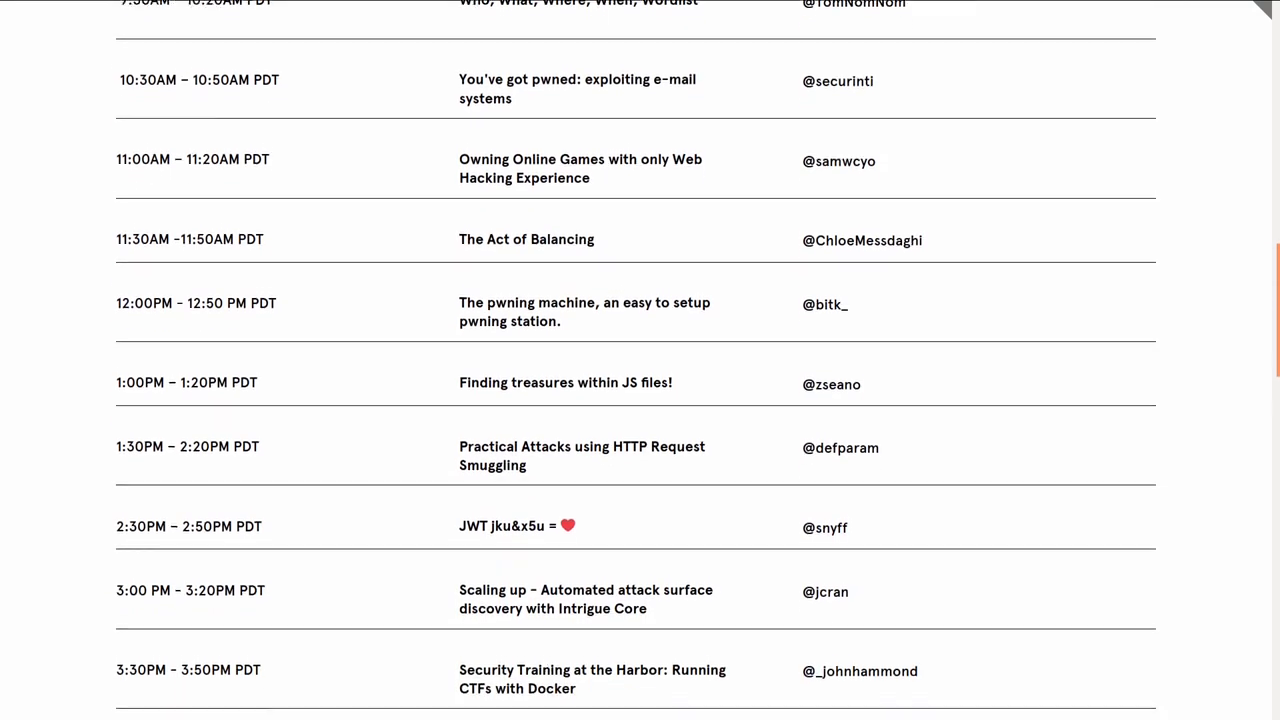
scroll(down, 3)
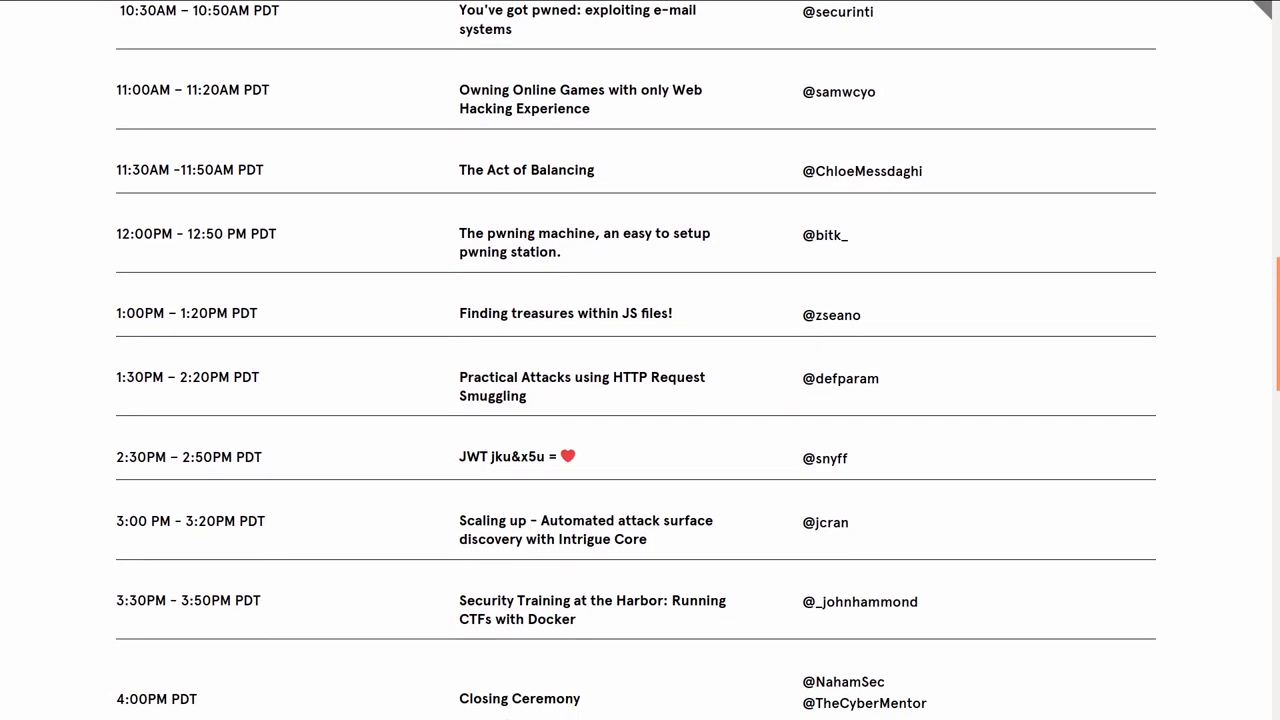
scroll(down, 3)
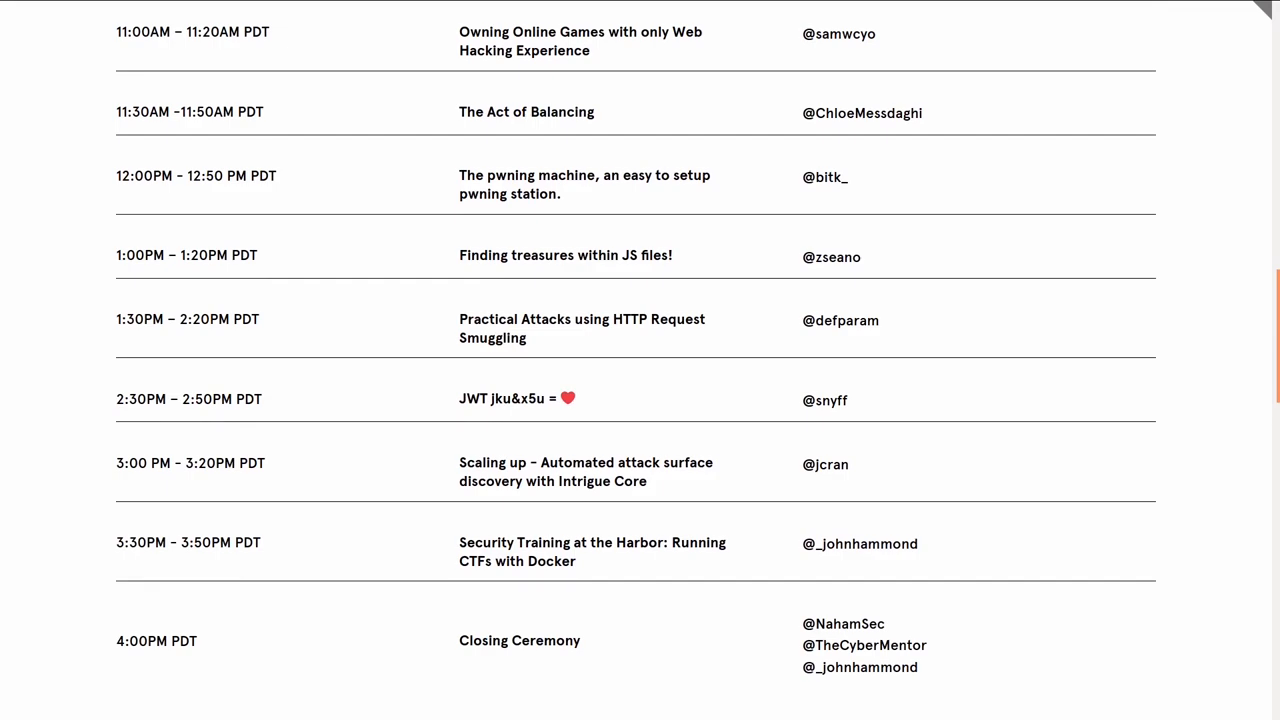
scroll(down, 3)
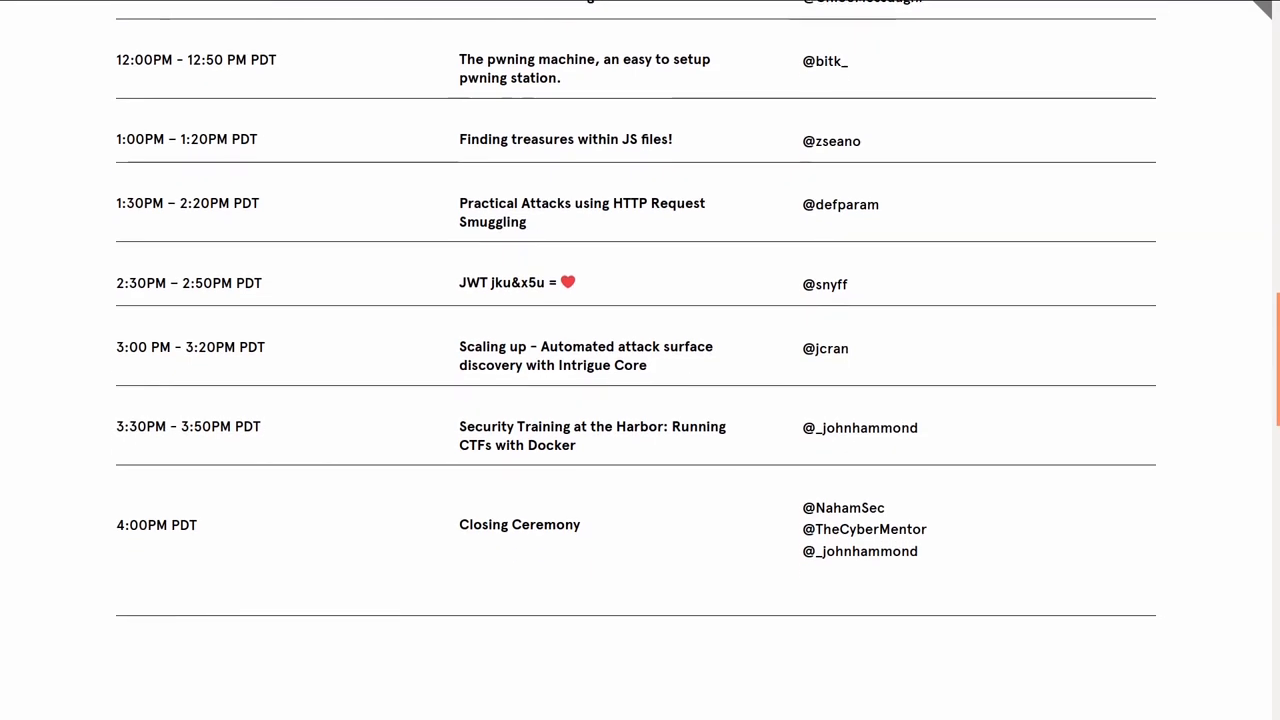
scroll(down, 3)
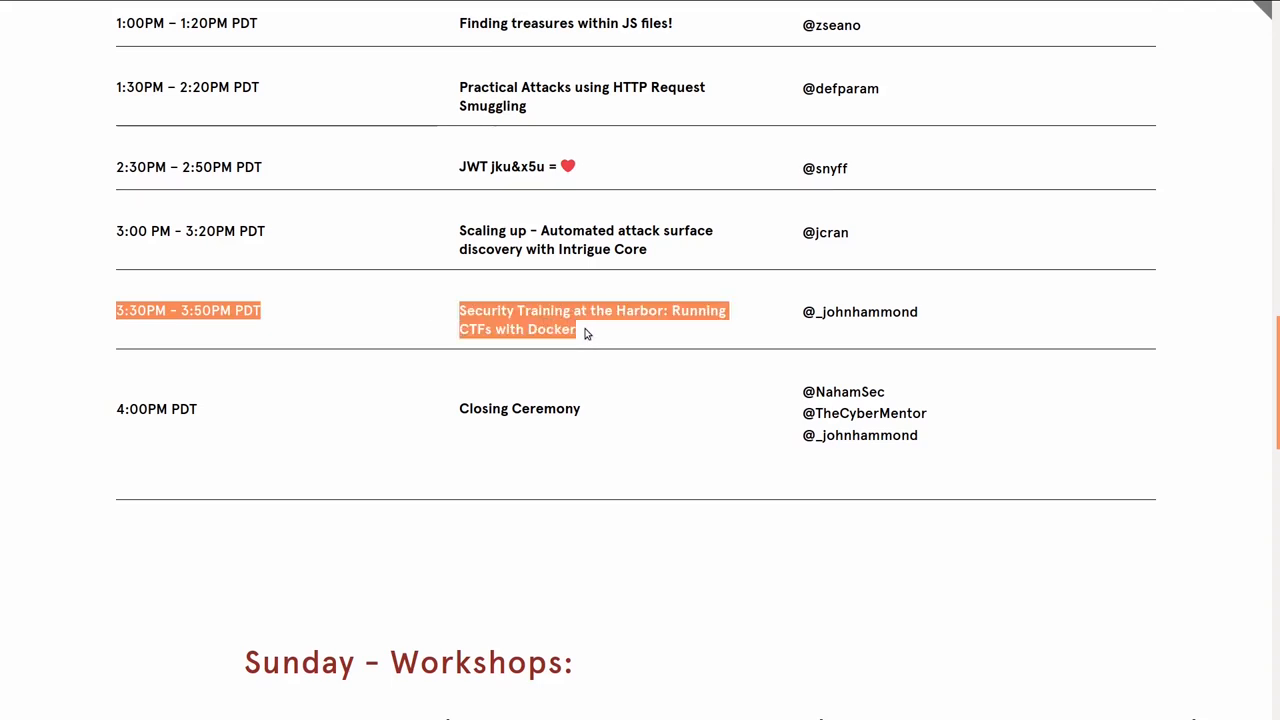
scroll(down, 3)
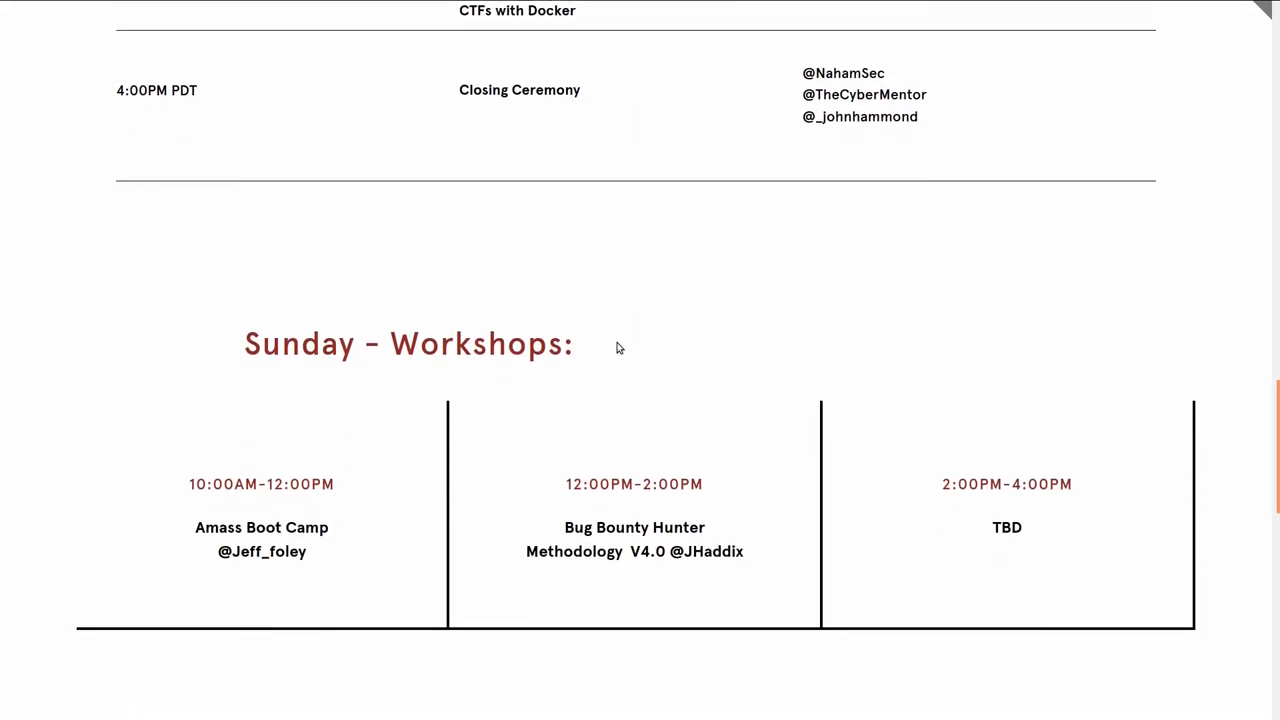
scroll(down, 3)
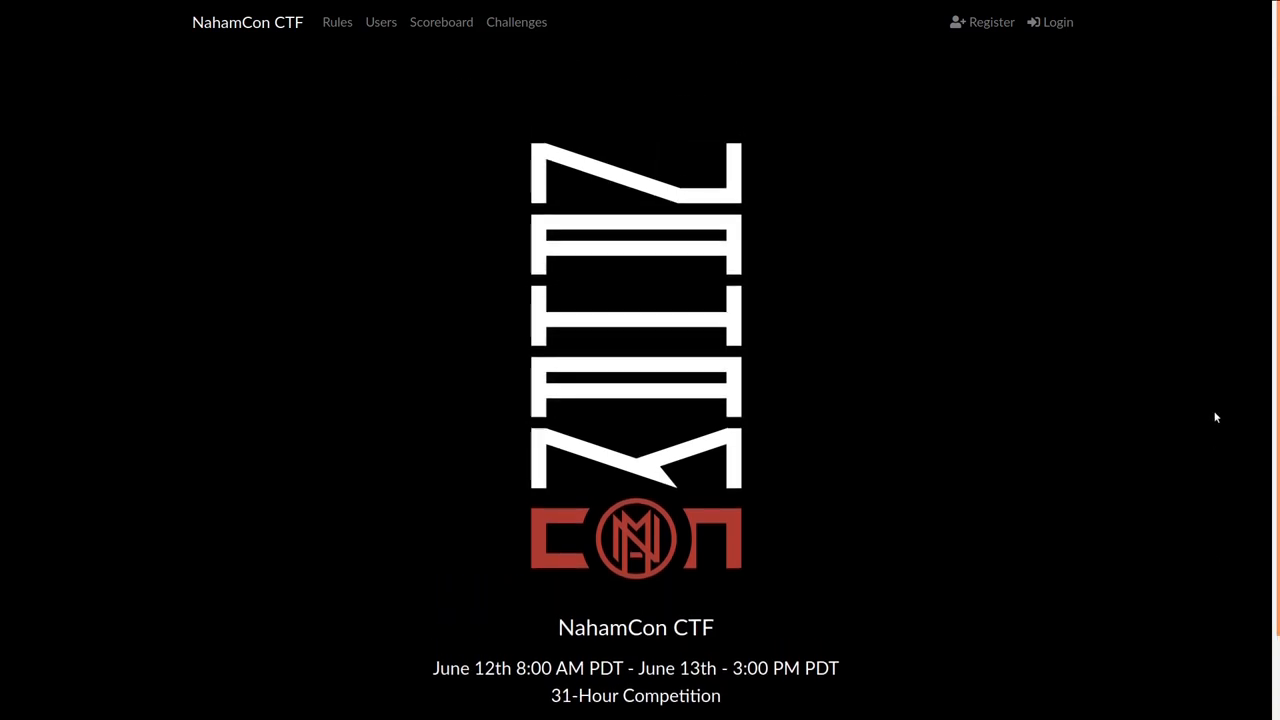
Step: Start the CTFd registration with user name 'johnhamm'
click(982, 24)
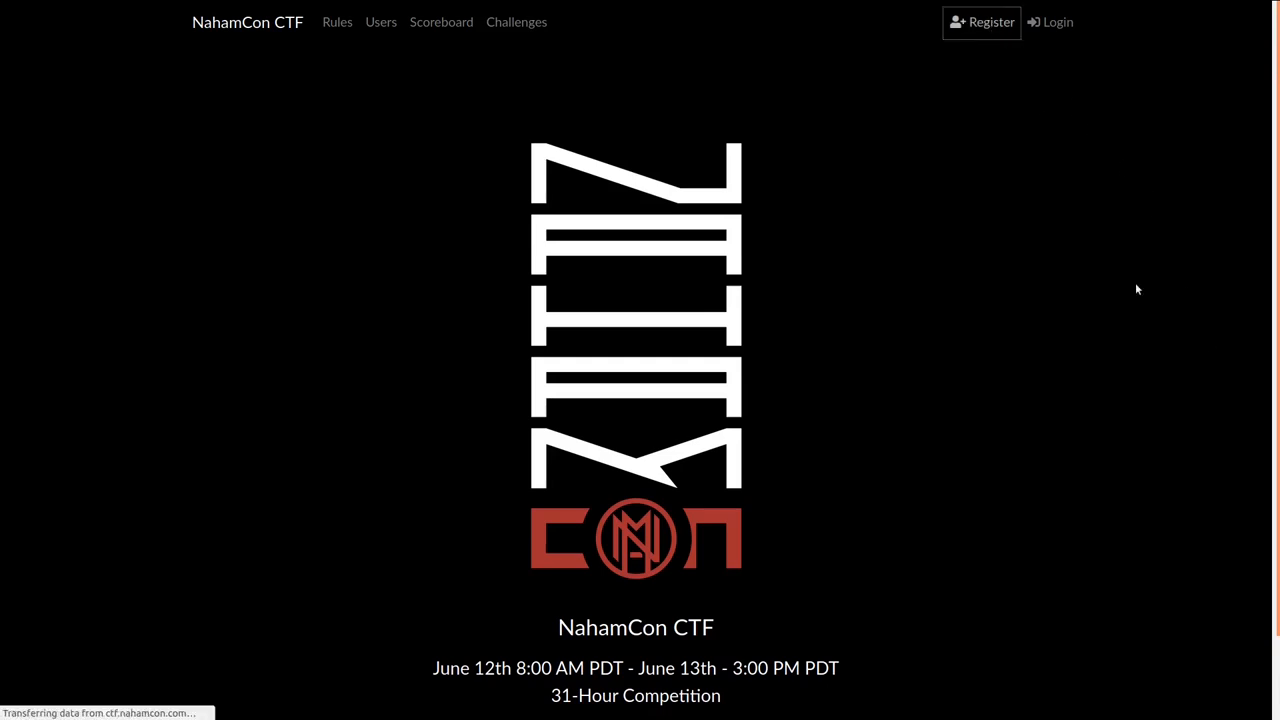
click(980, 20)
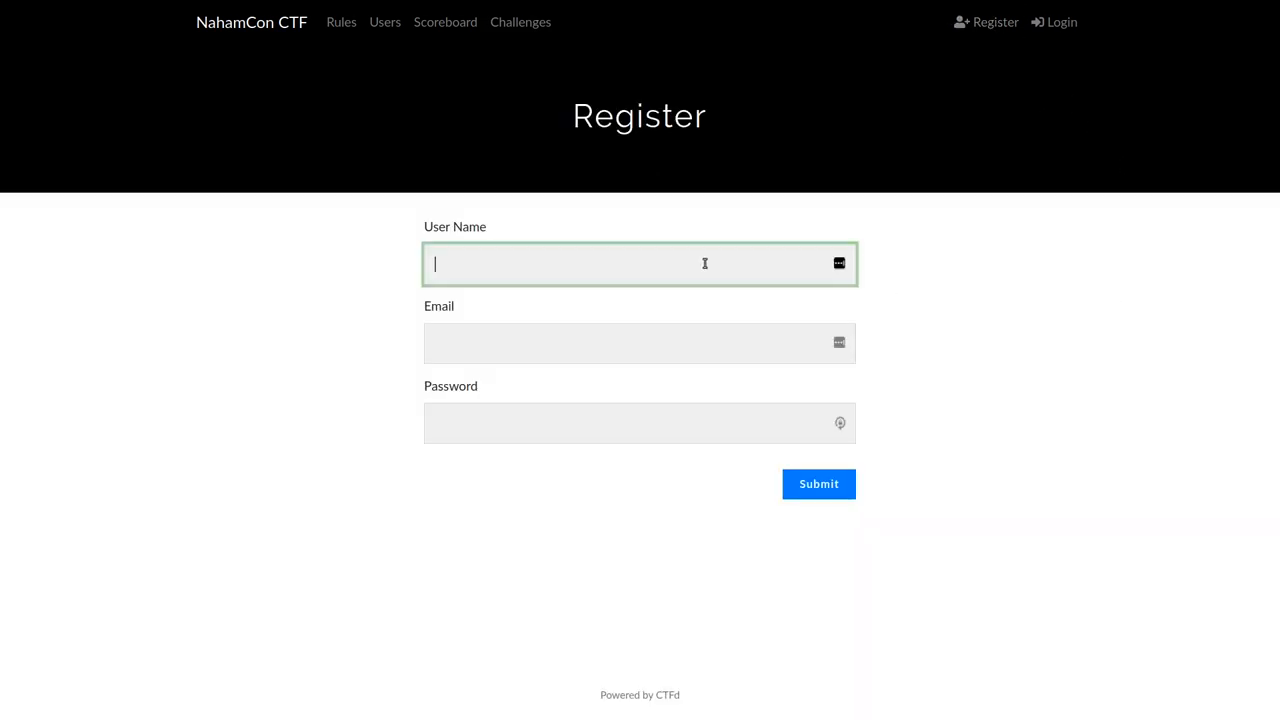
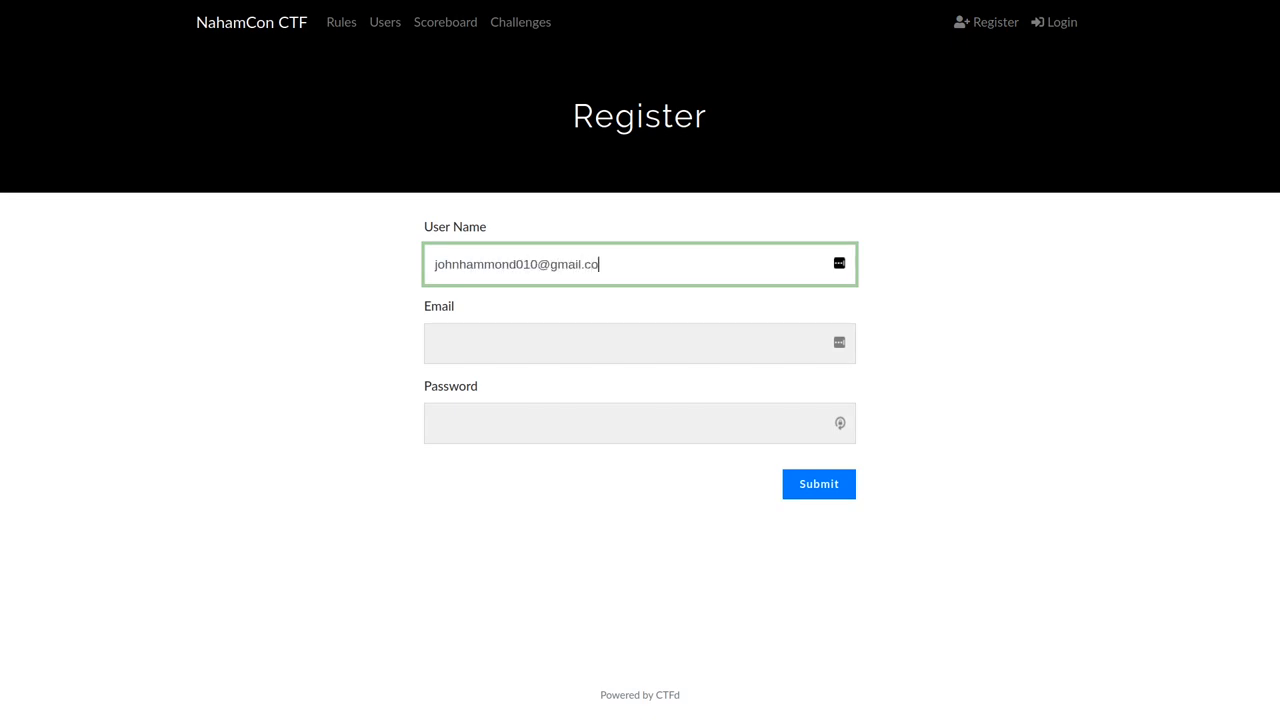
click(640, 344)
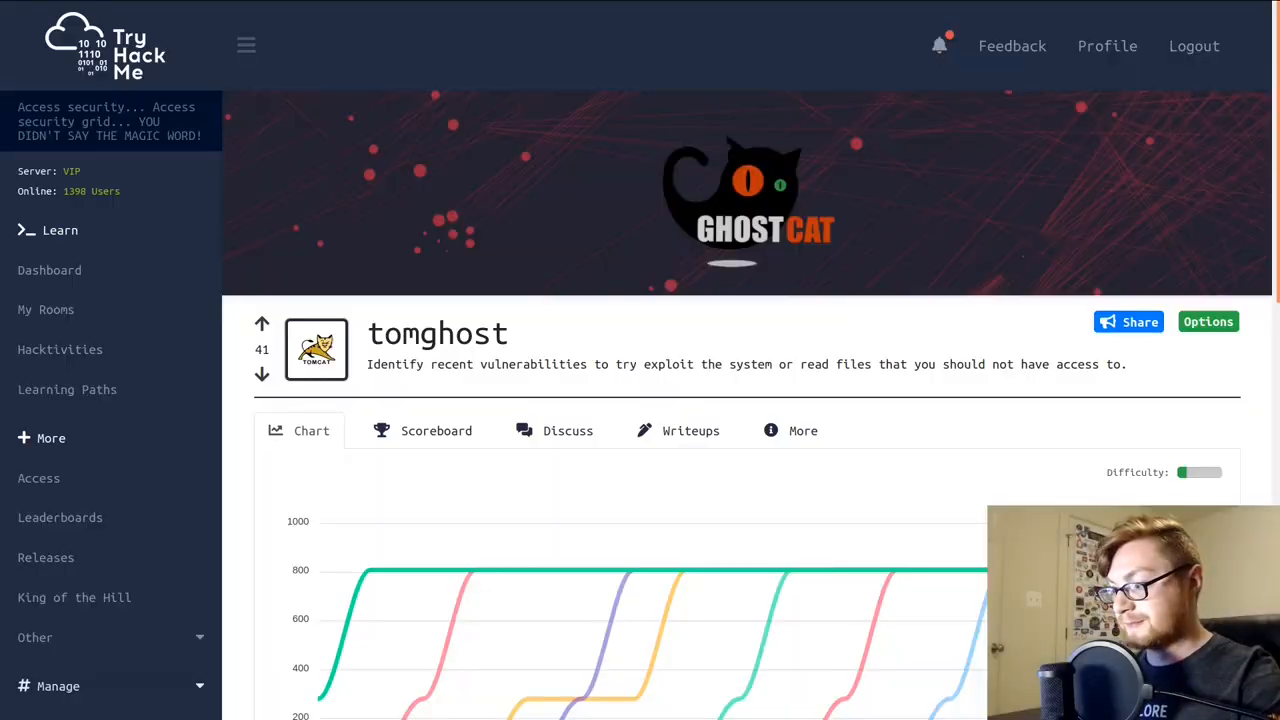
Step: Scroll to the tomghost Tasks section showing IP 10.10.249.194 and the two flag questions
scroll(down, 3)
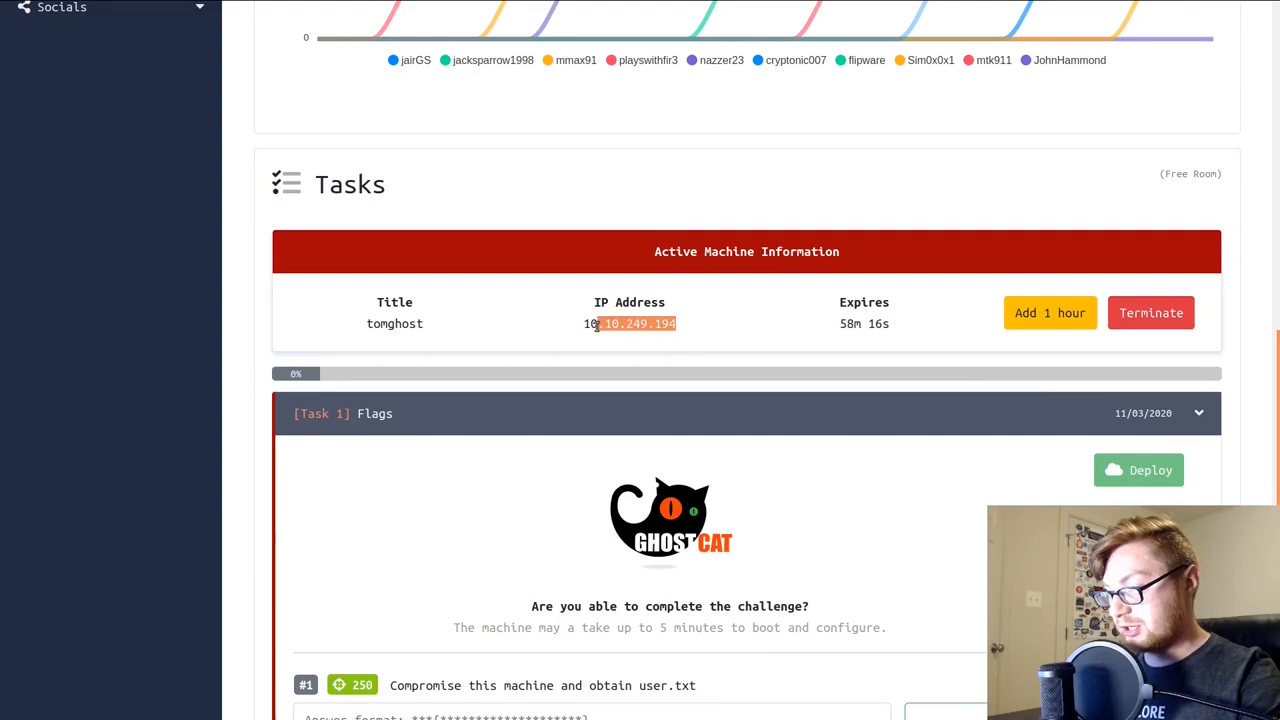
scroll(down, 3)
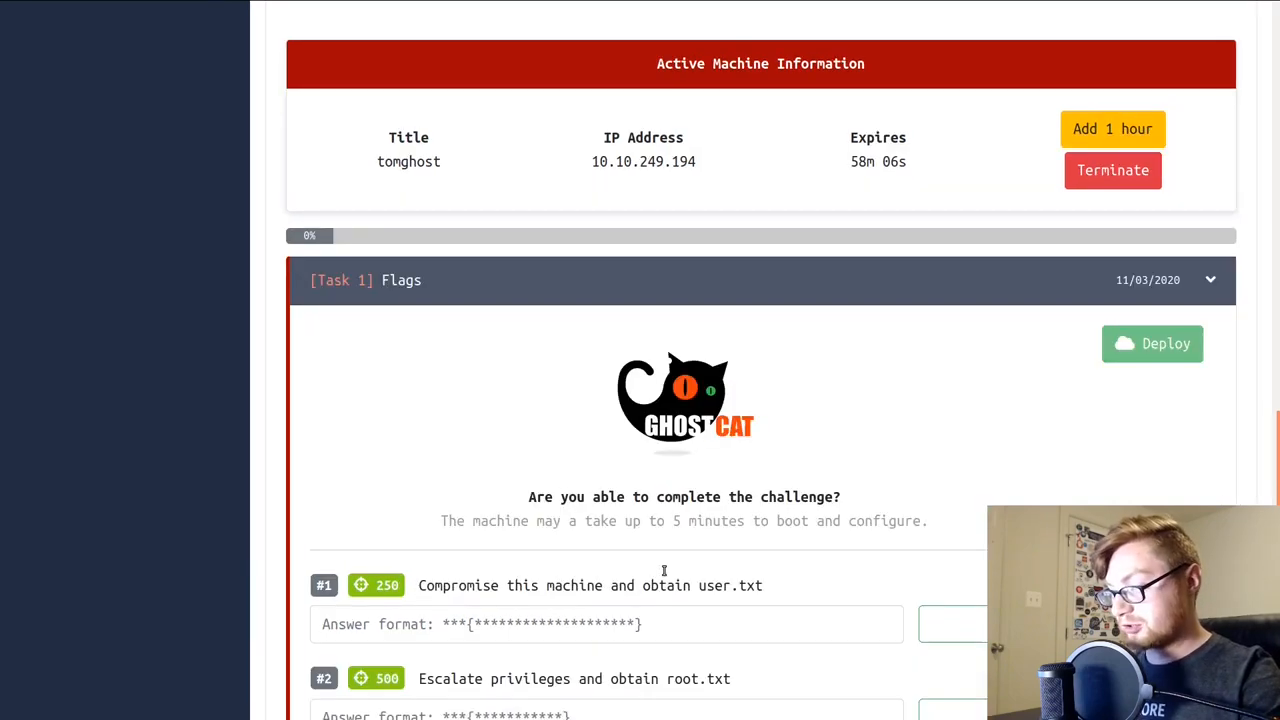
scroll(down, 3)
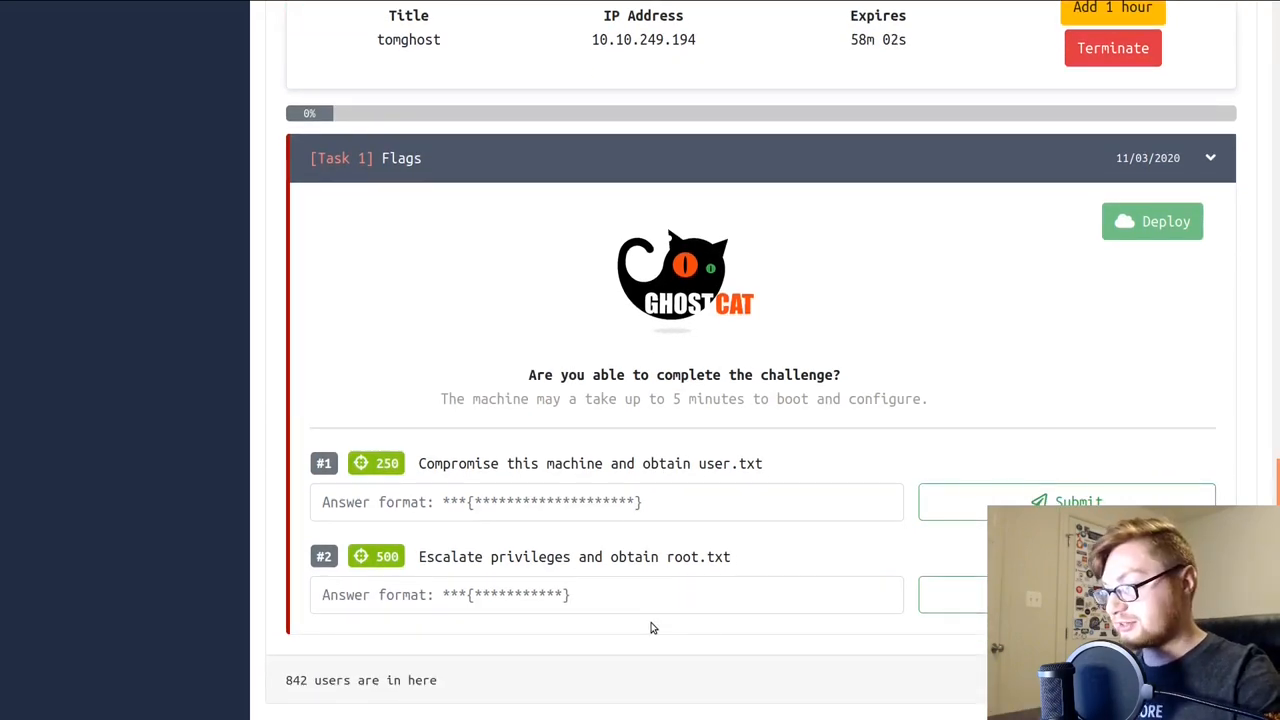
mouse_move(670, 522)
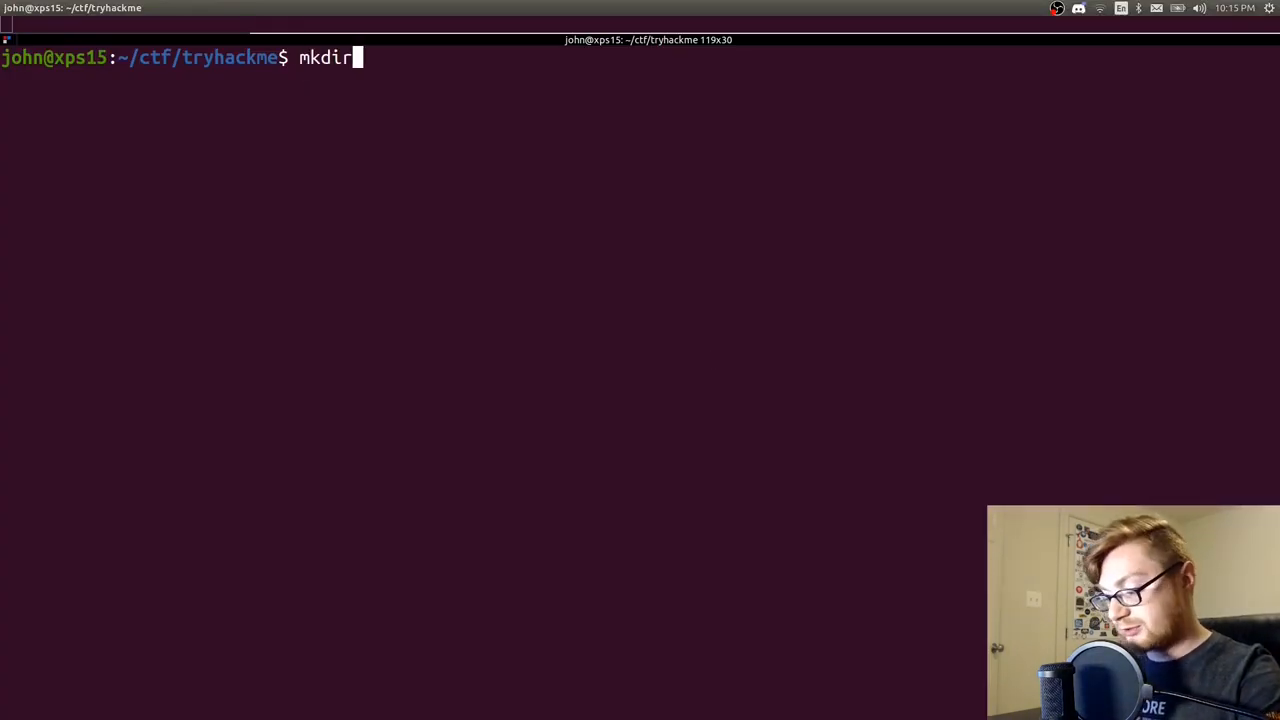
Step: Create the tomghost folder and save README.md notes with a Tomghost title and '# Task 1' heading
text(tomghost)
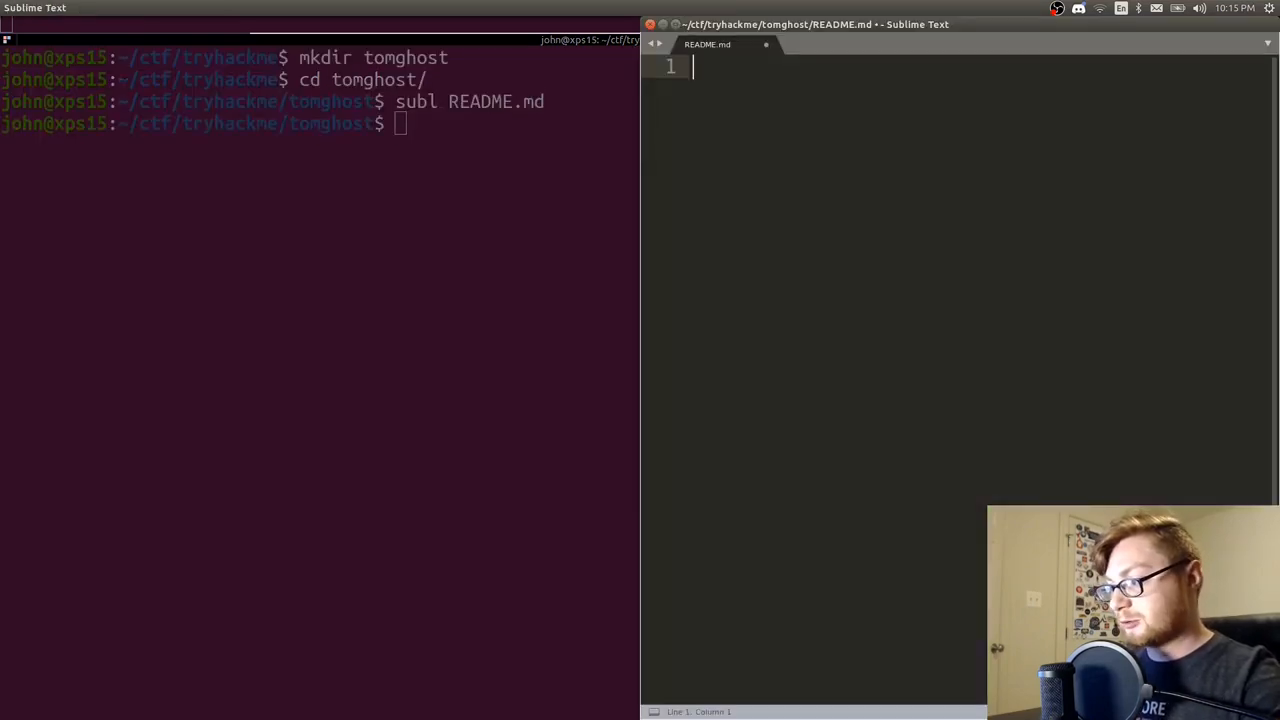
text(# Tomghost)
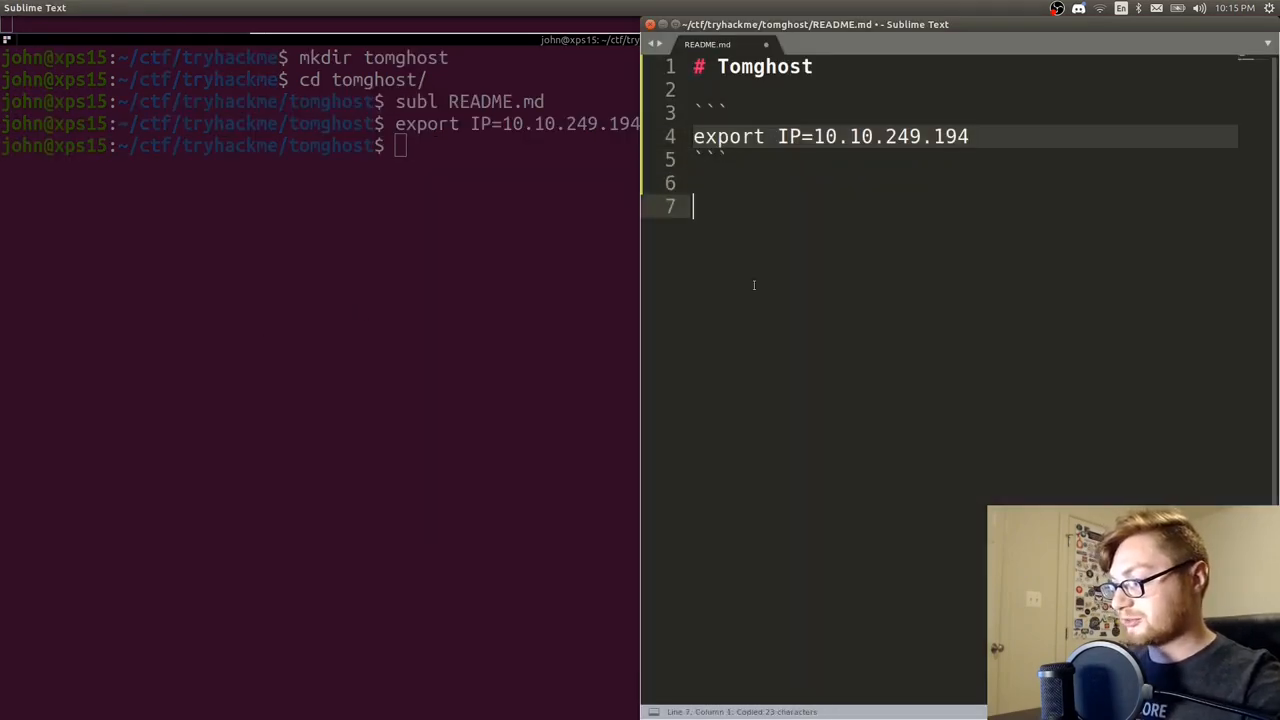
key(ctrl+s)
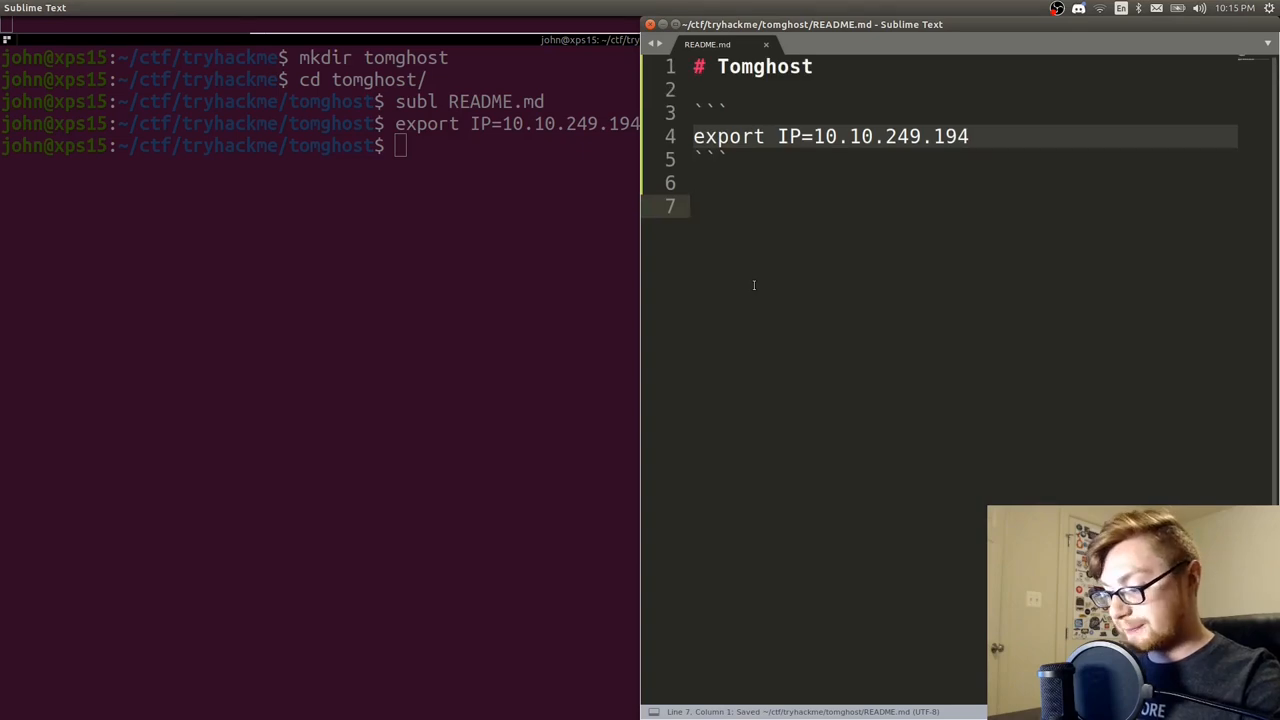
text(# Task 1)
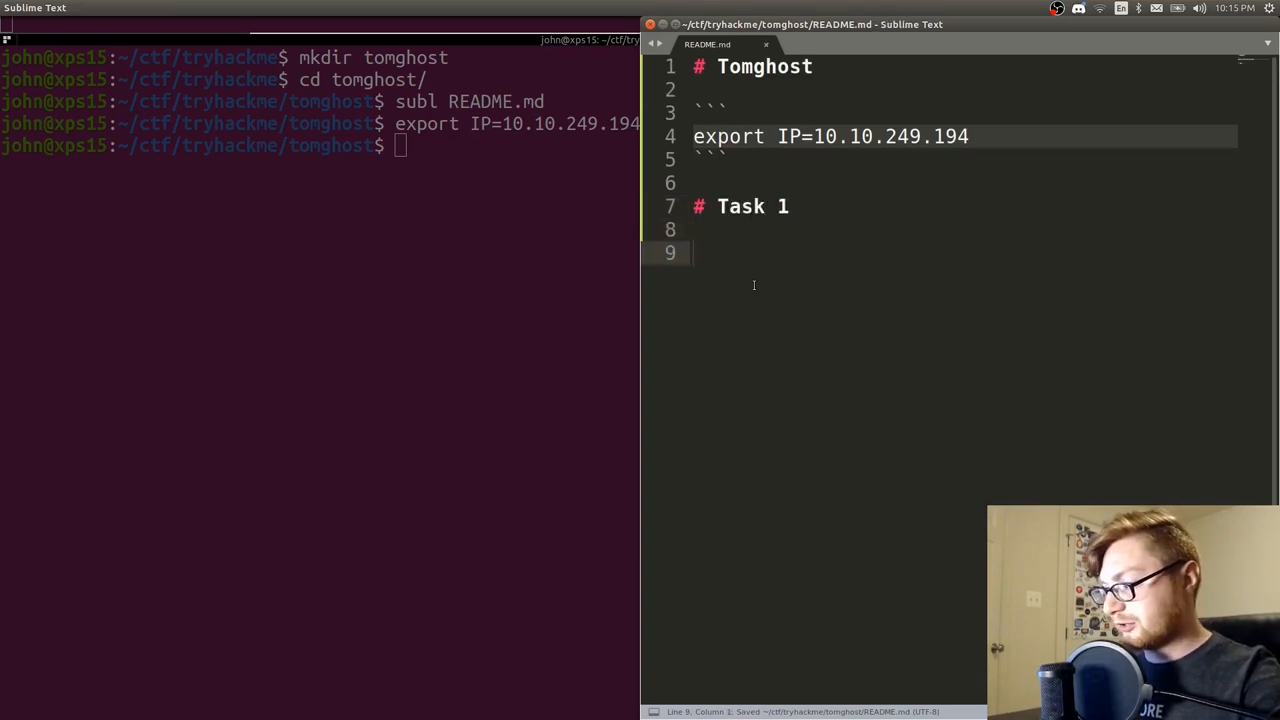
text(#)
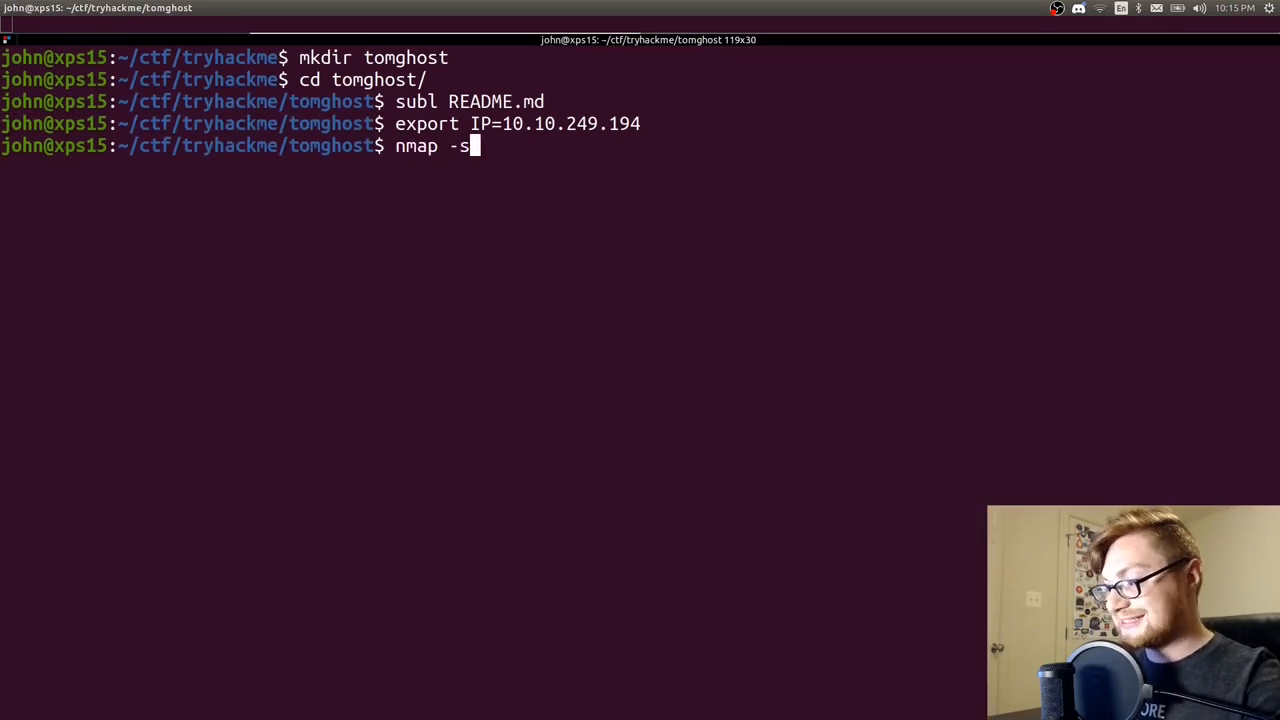
Step: Run nmap -sC -sV -oN nmap/initial $IP after making the nmap folder, and ping $IP in a second pane
text(C -sV -o)
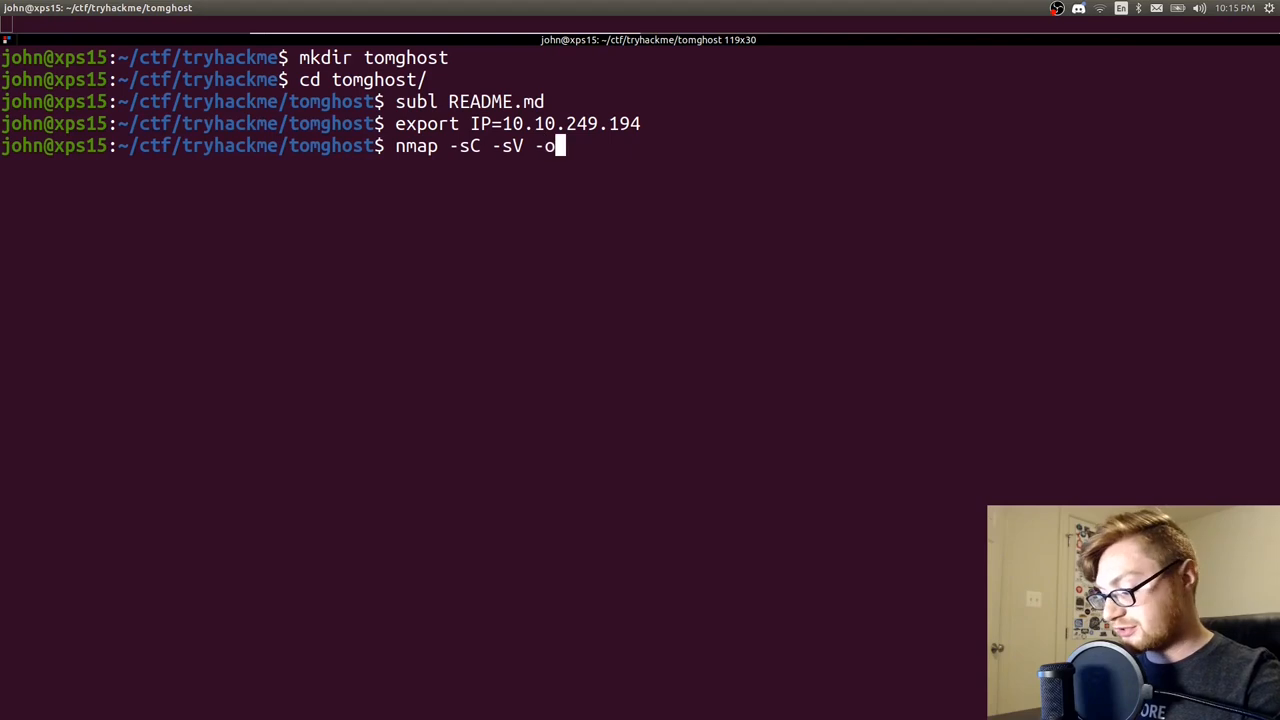
text(N nmap/inii)
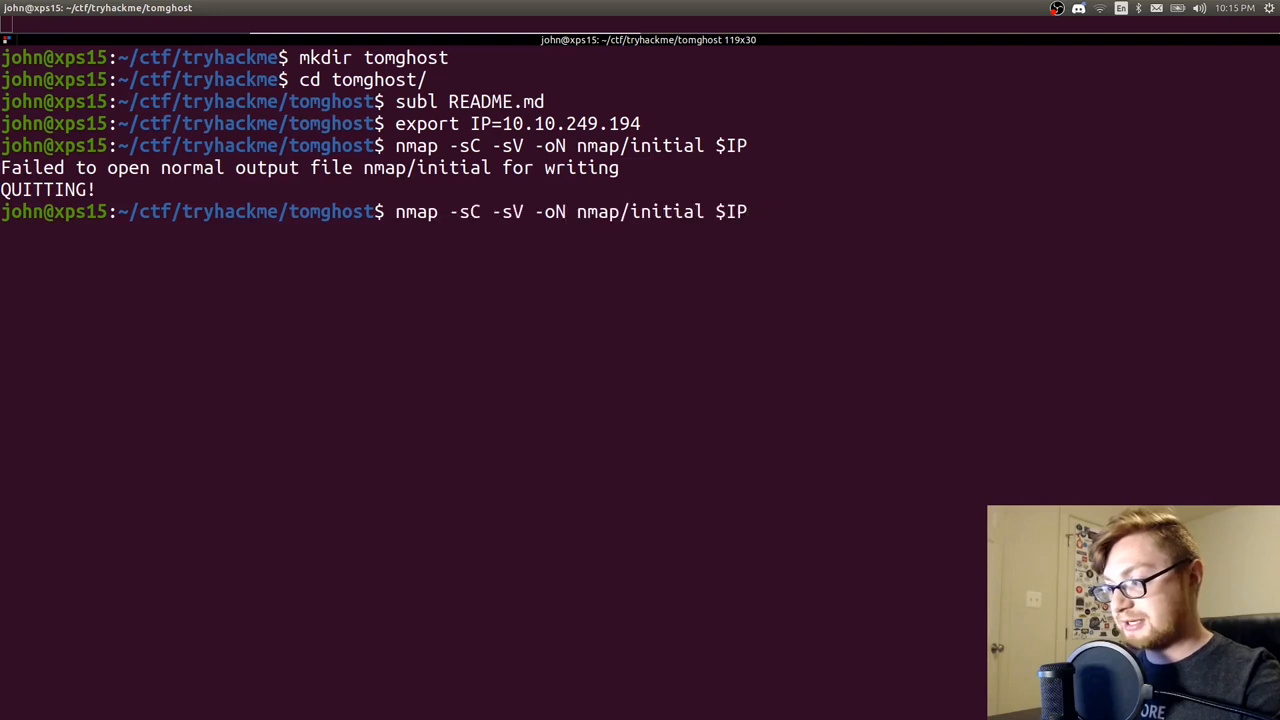
text(mkdir nma)
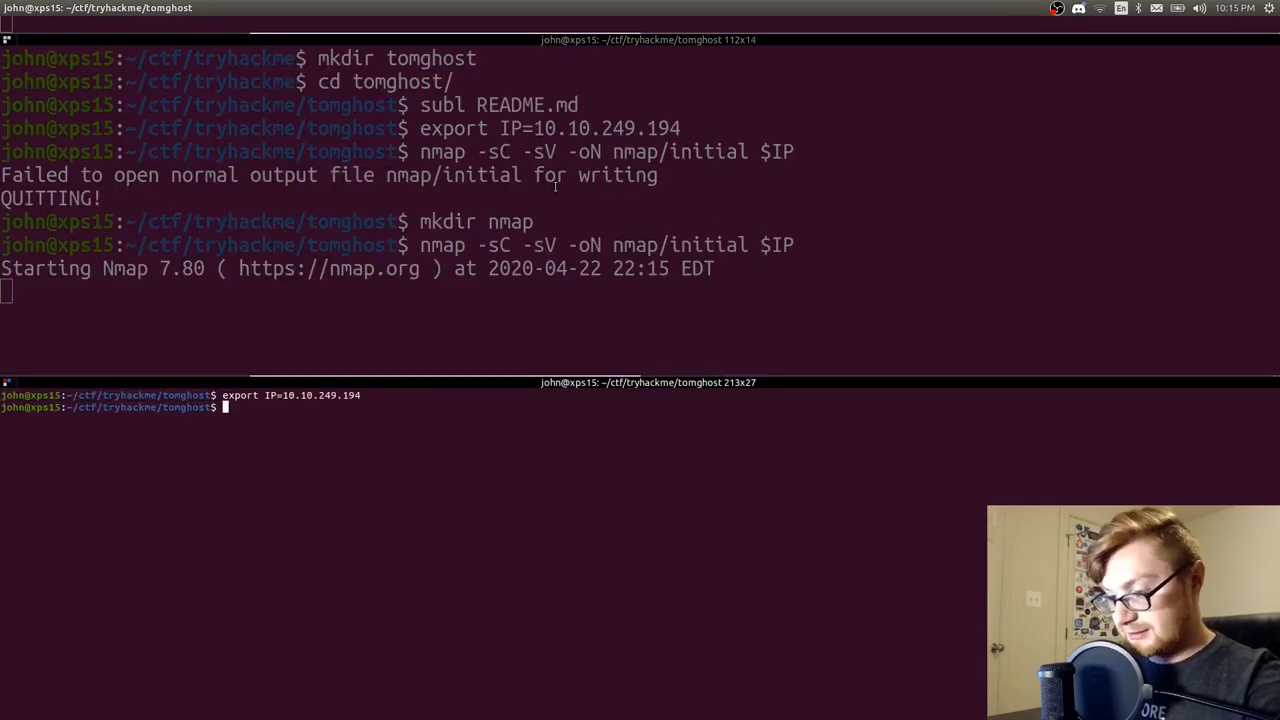
text(ping $IP)
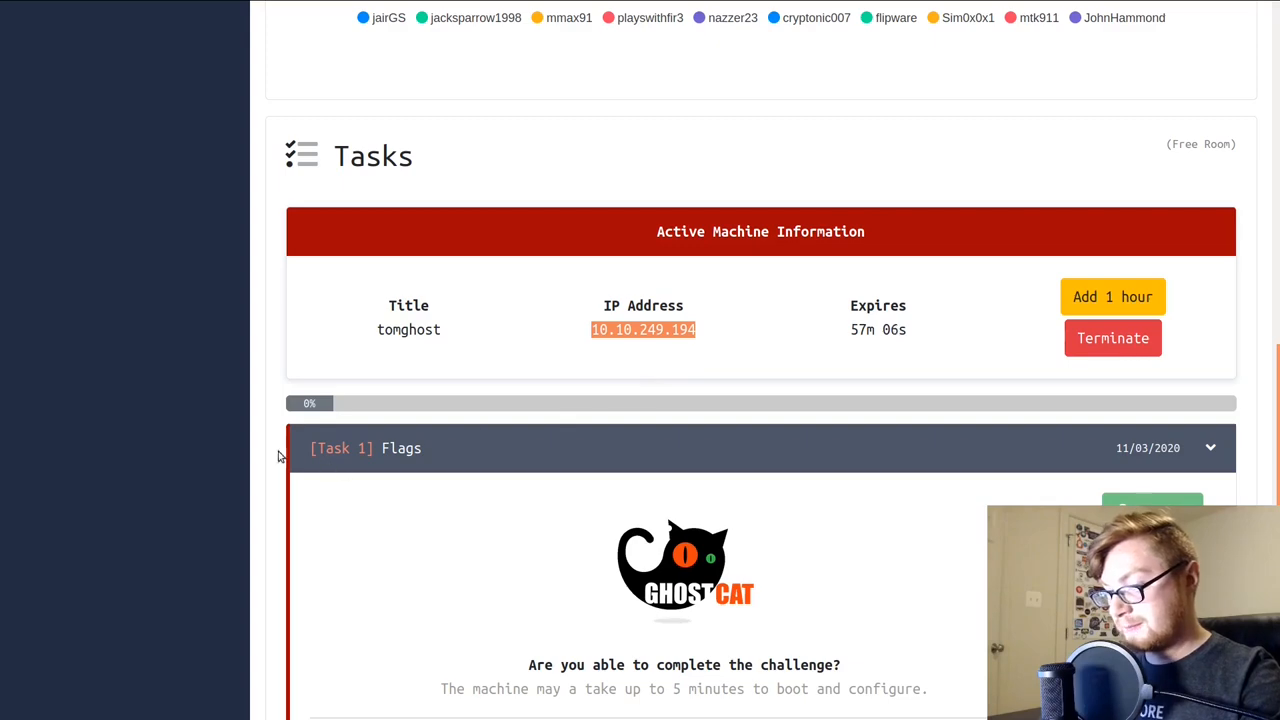
Step: Try loading 10.10.249.194 as a web page, then switch back to the terminal
scroll(down, 3)
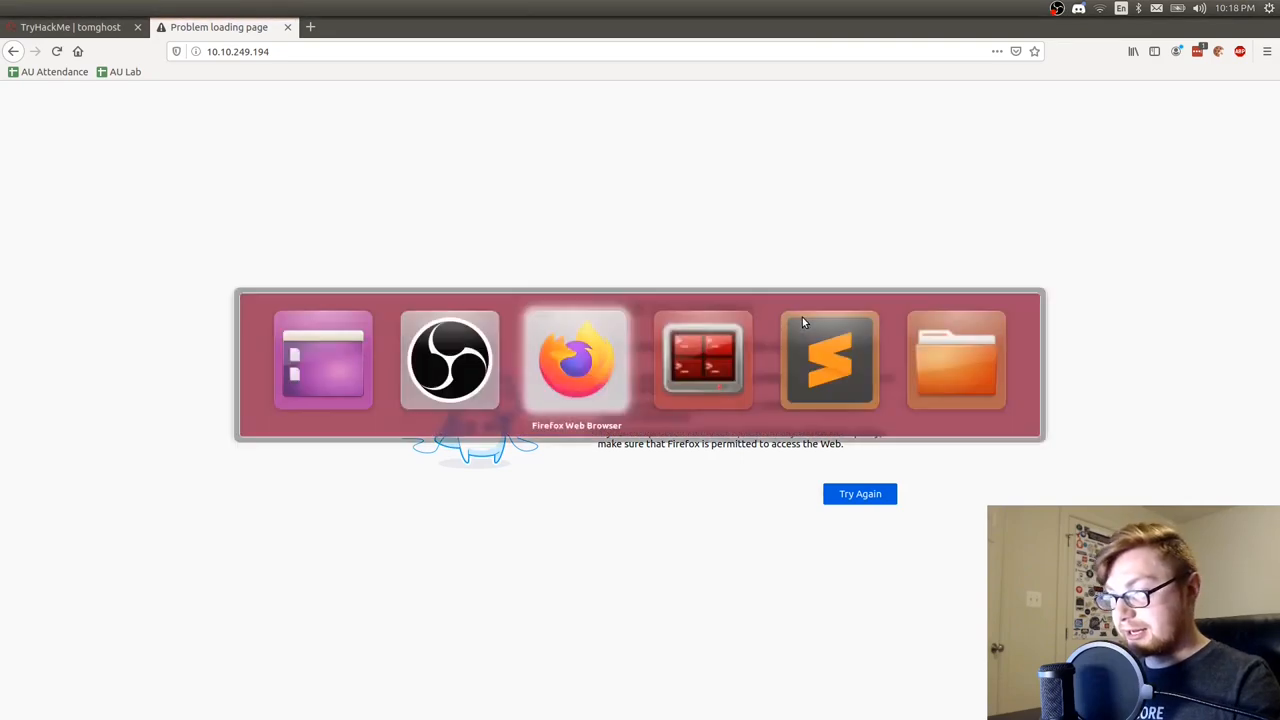
click(702, 360)
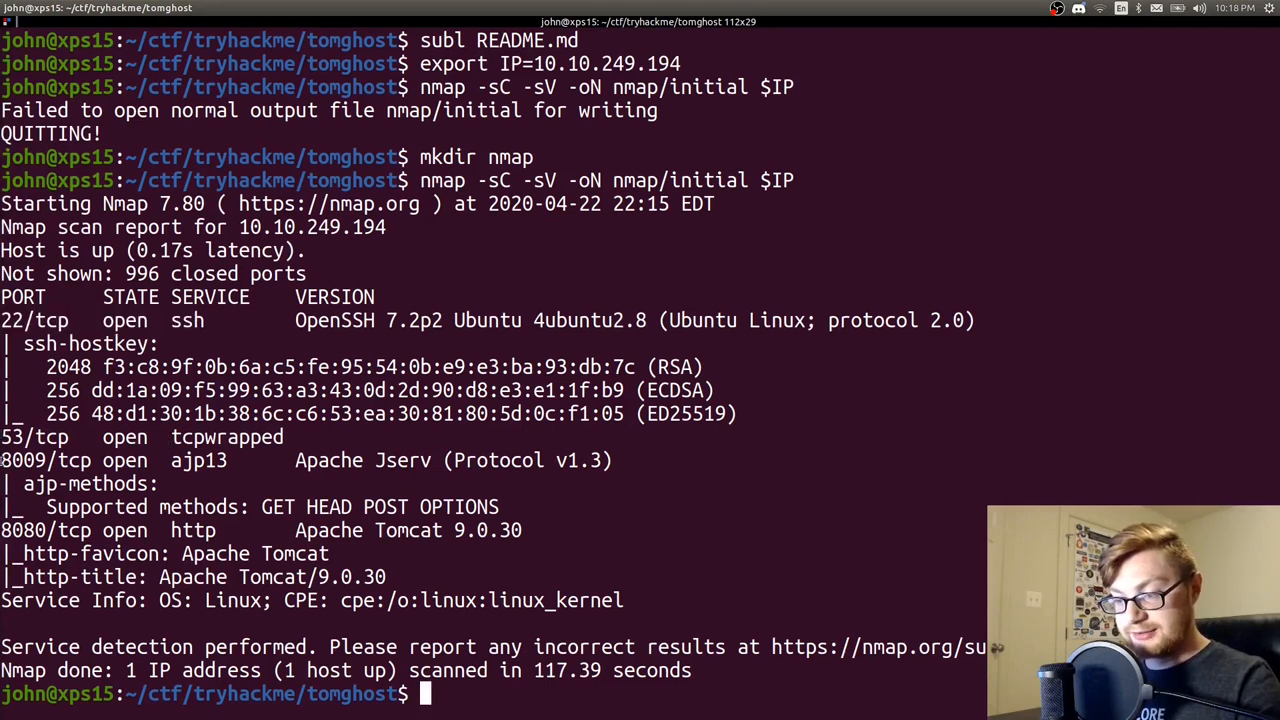
double_click(24, 532)
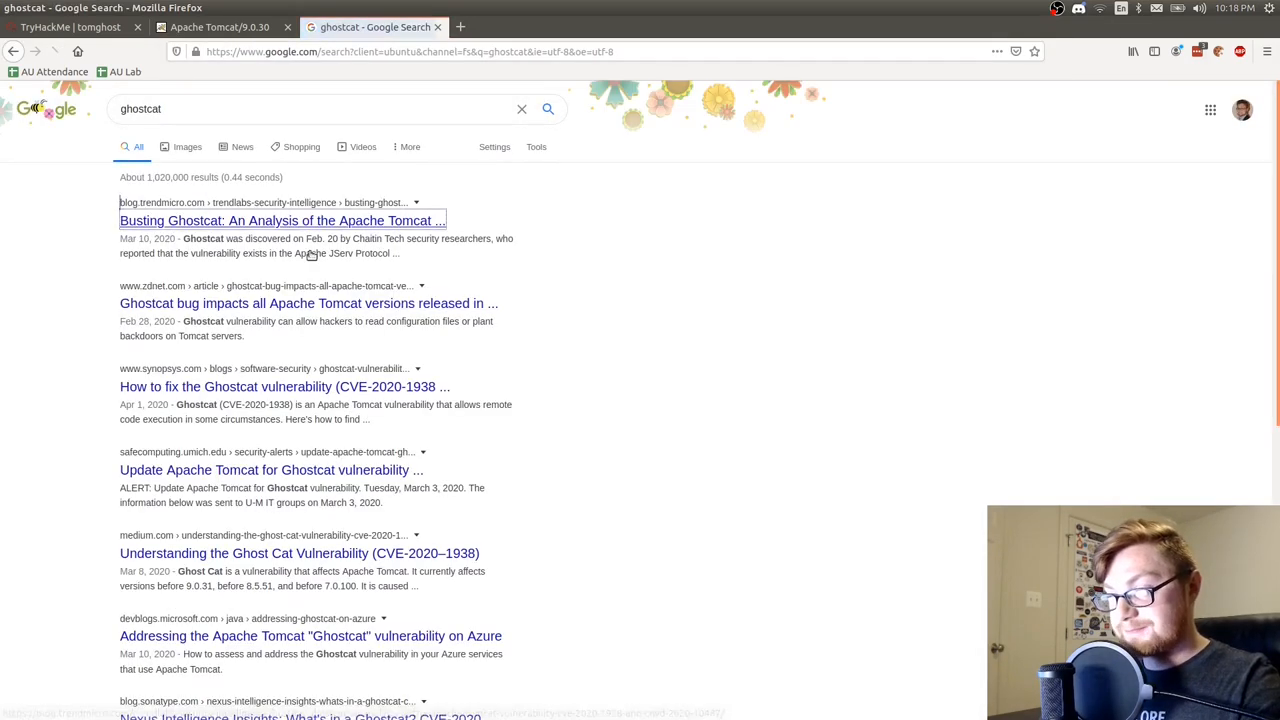
Step: Open the Trend Micro and another Ghostcat result in new tabs and start reading the Trend Micro analysis
click(276, 220)
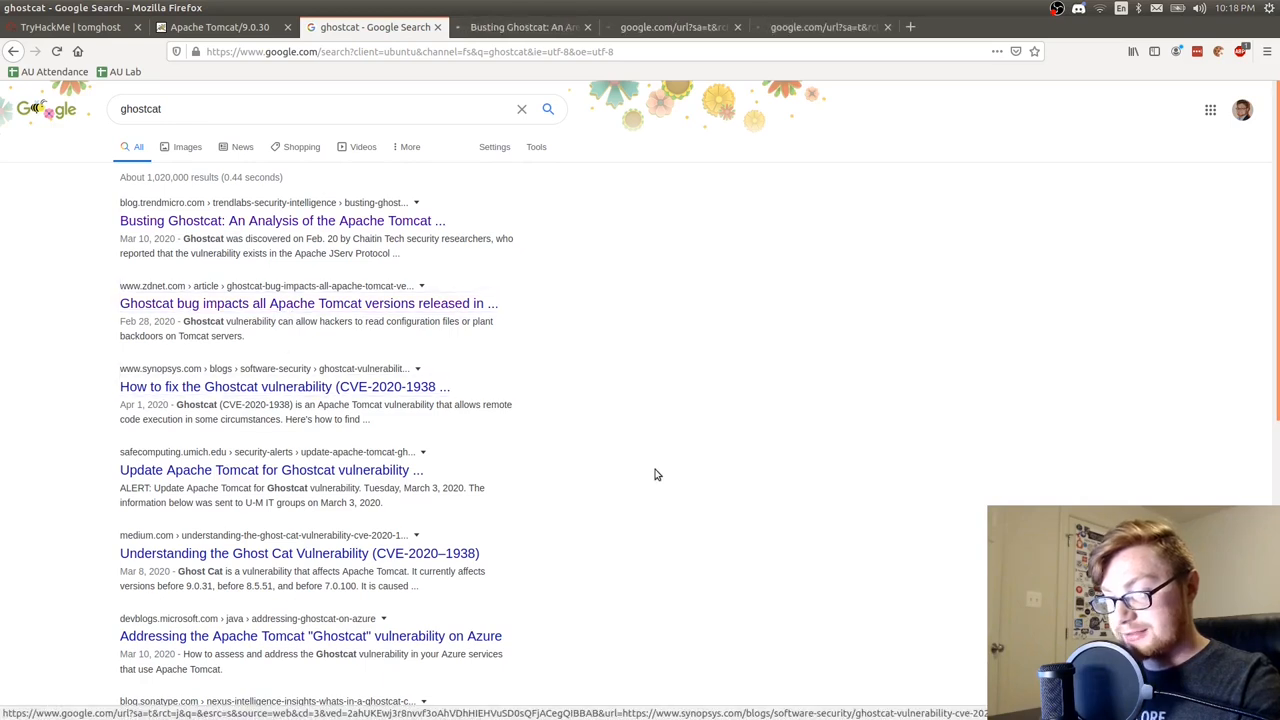
click(292, 220)
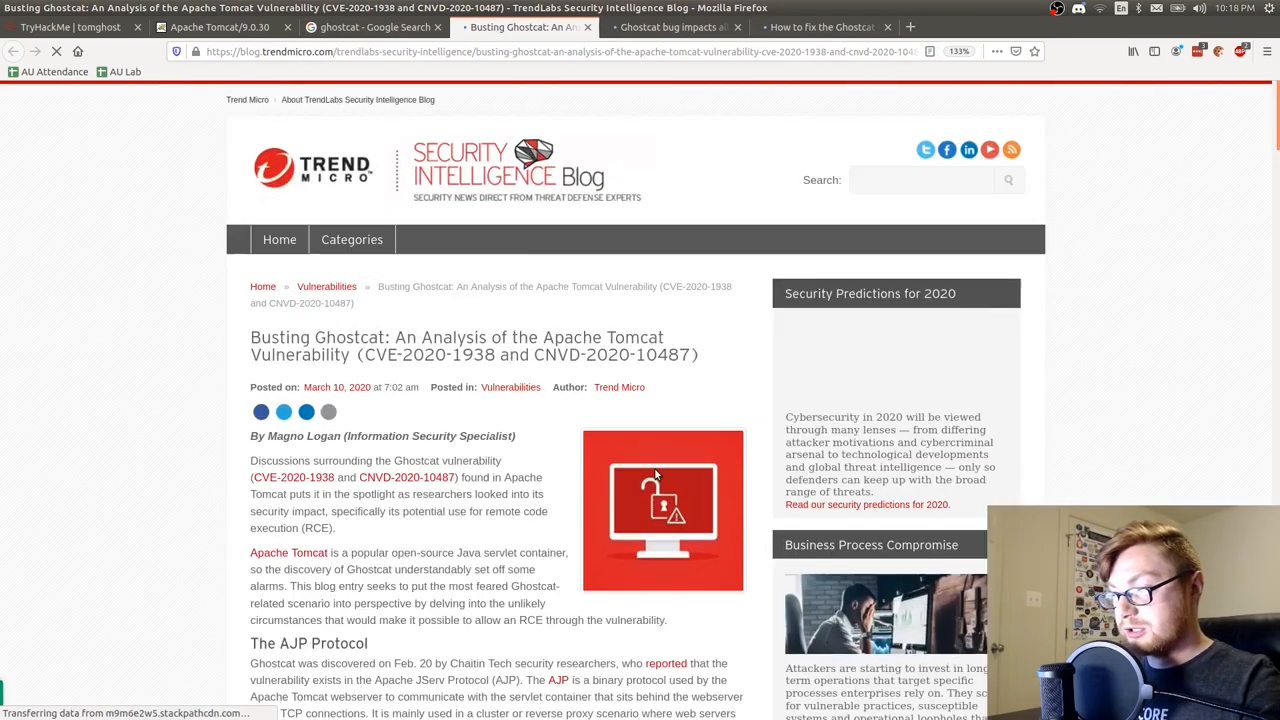
scroll(down, 3)
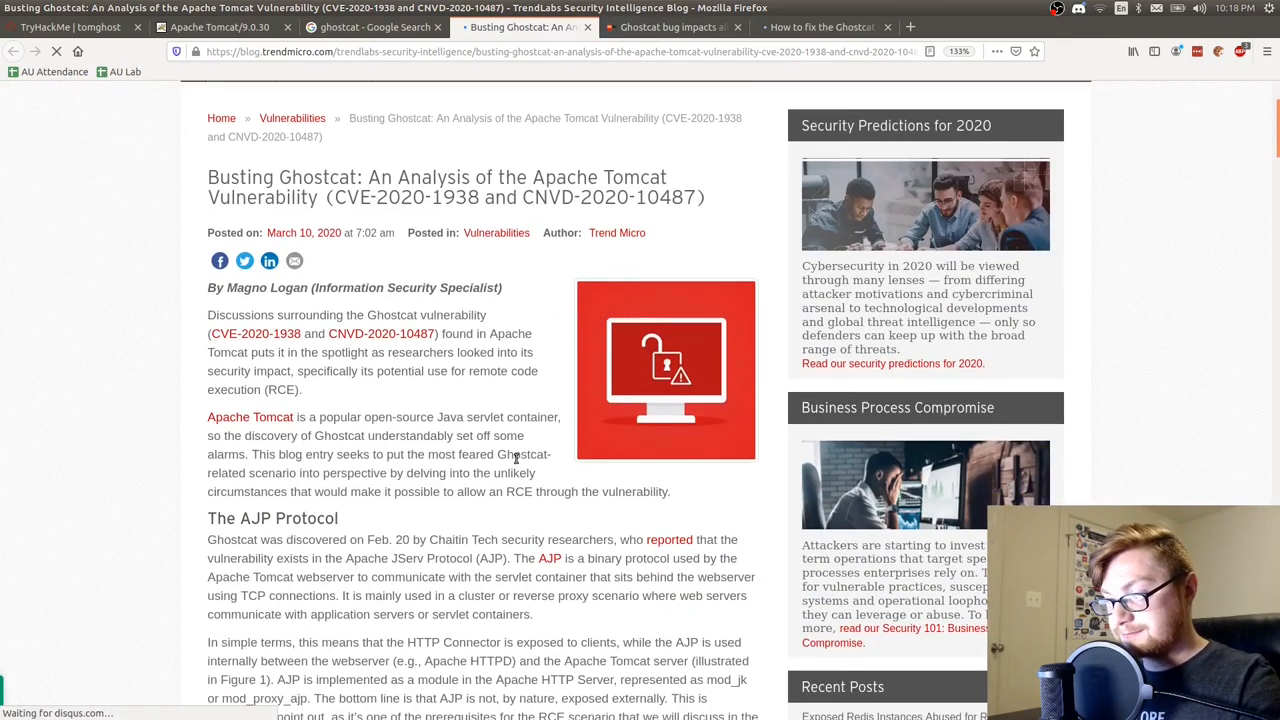
scroll(down, 3)
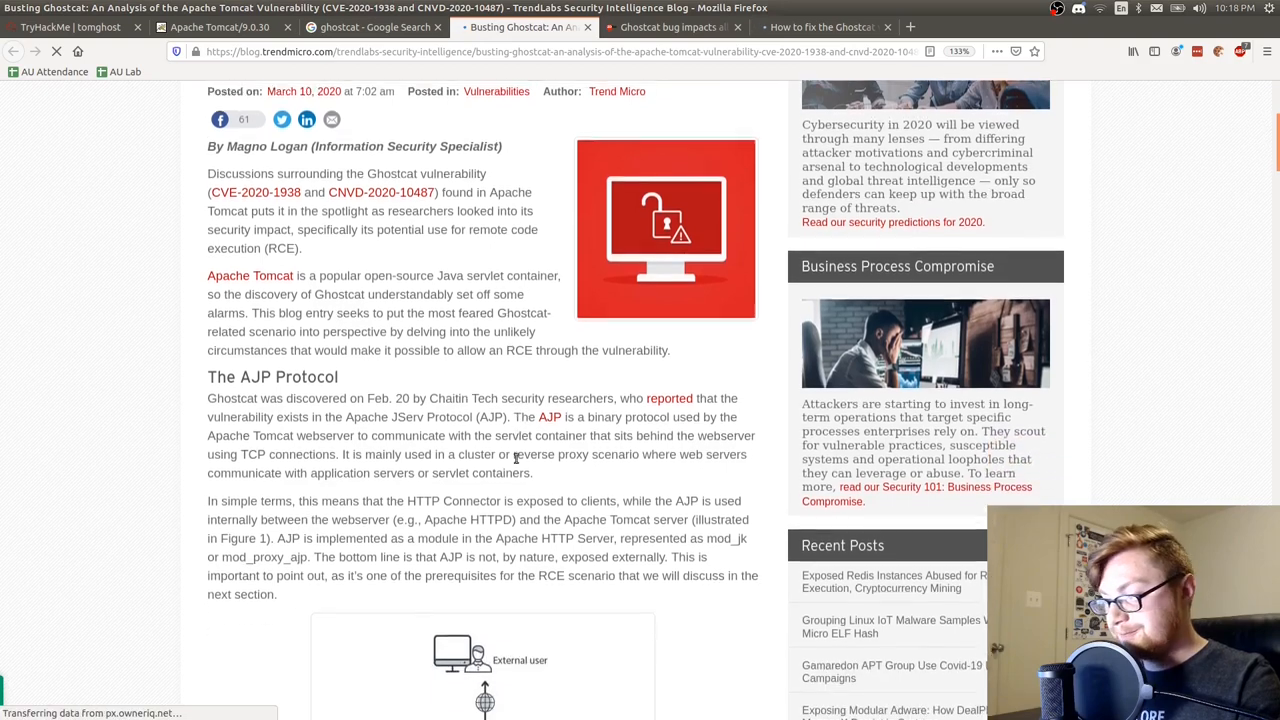
scroll(down, 3)
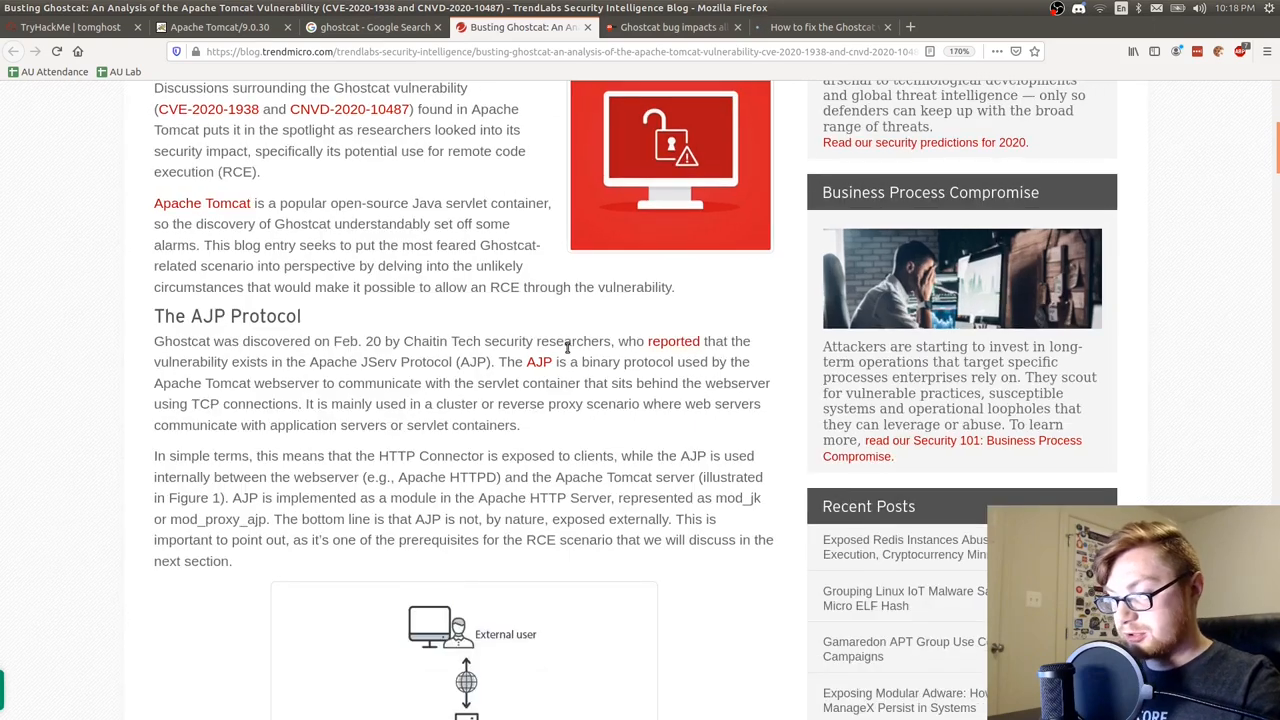
scroll(down, 3)
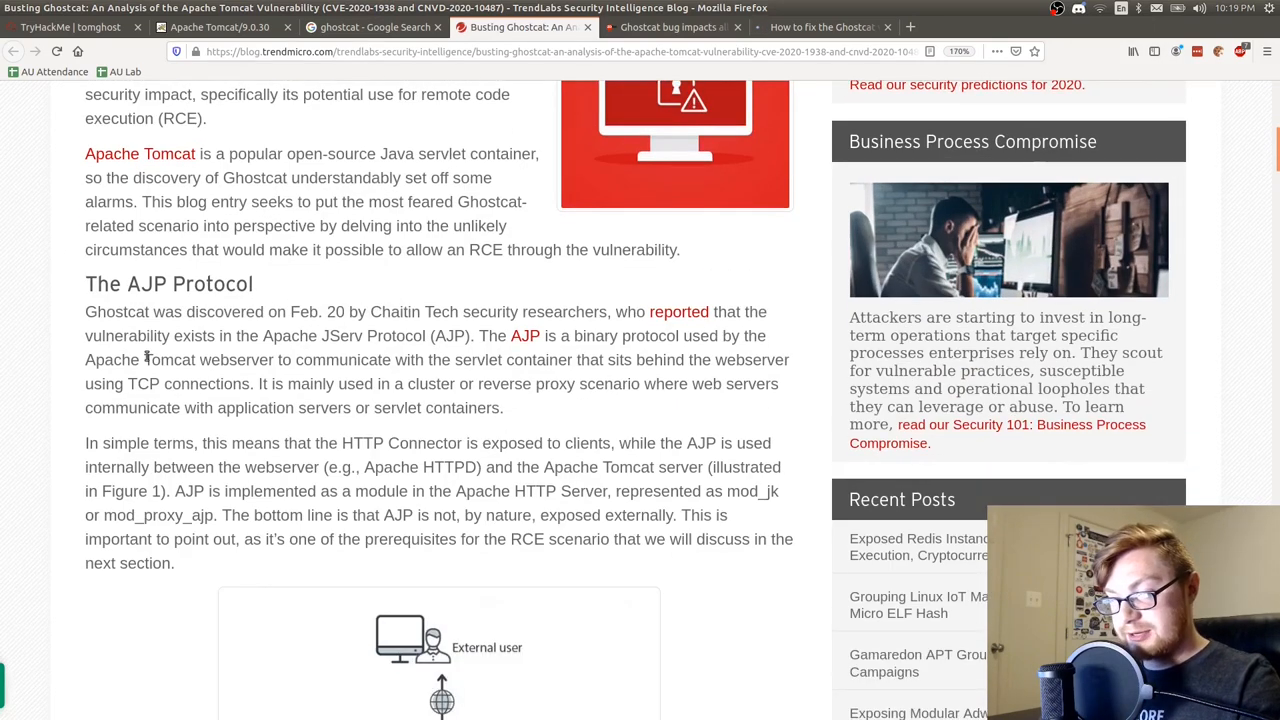
scroll(down, 3)
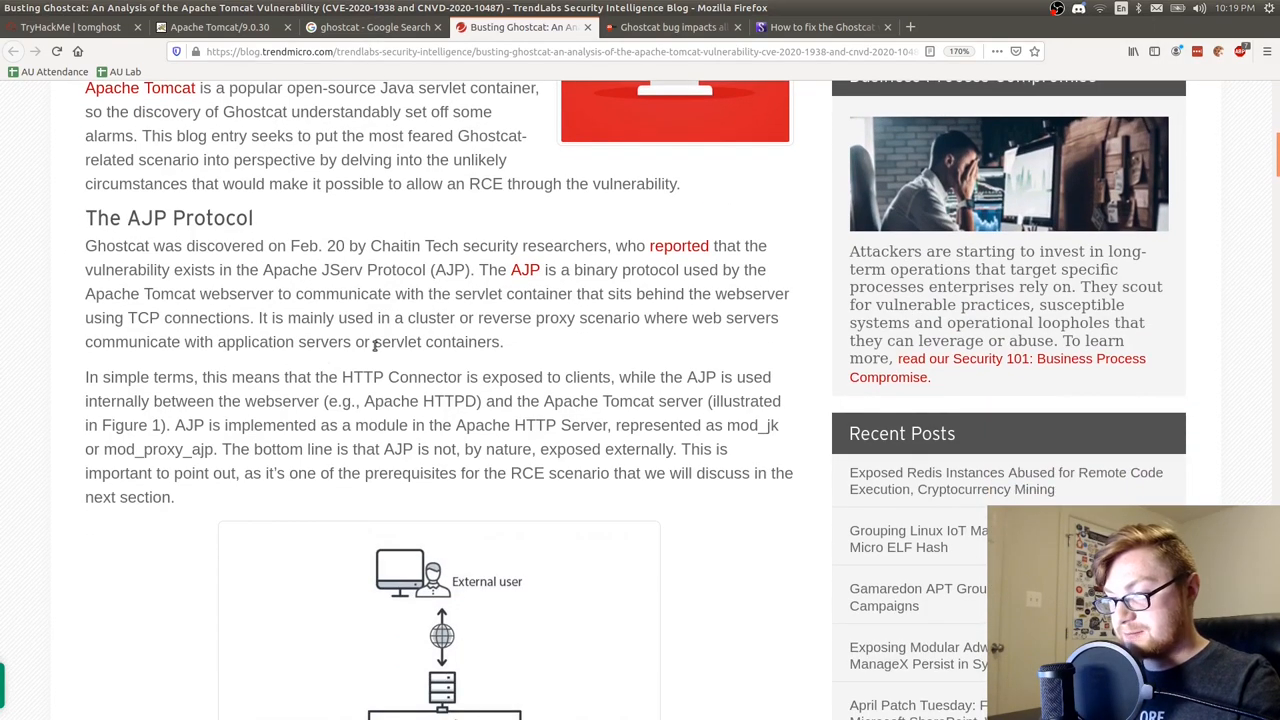
Step: Finish the Trend Micro Ghostcat RCE prerequisites and move to the ZDNet article
scroll(down, 3)
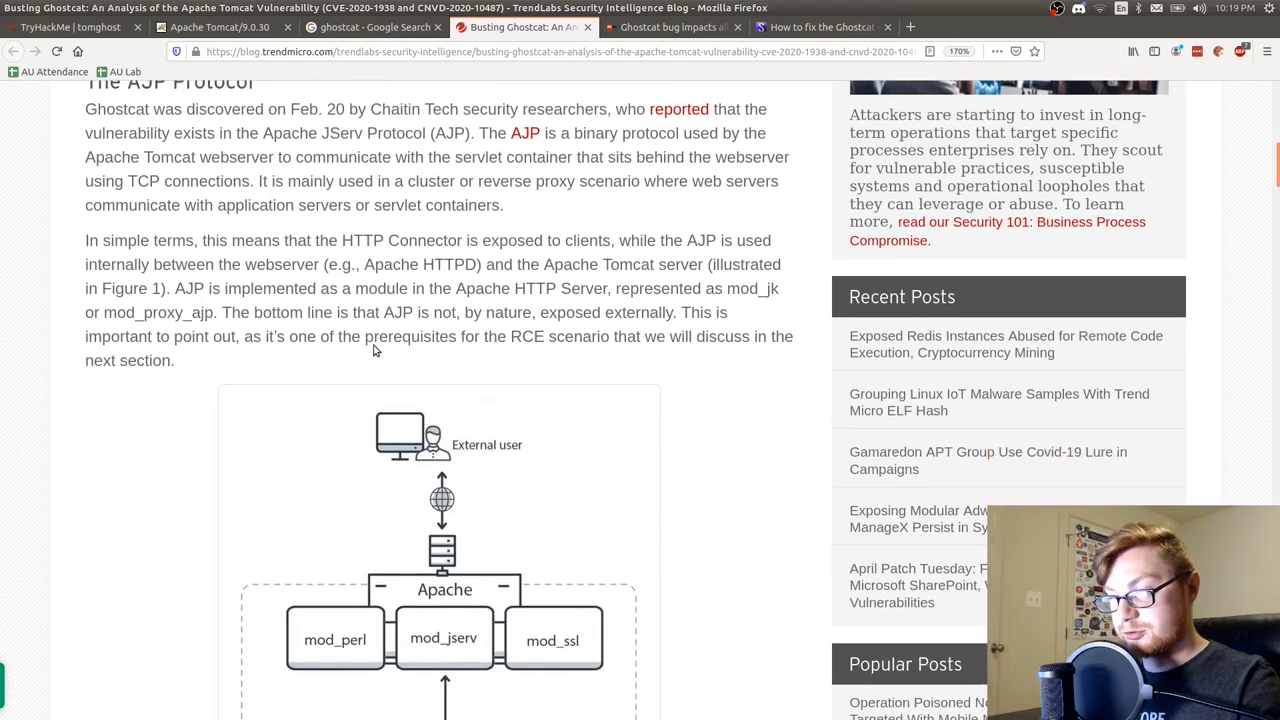
scroll(down, 3)
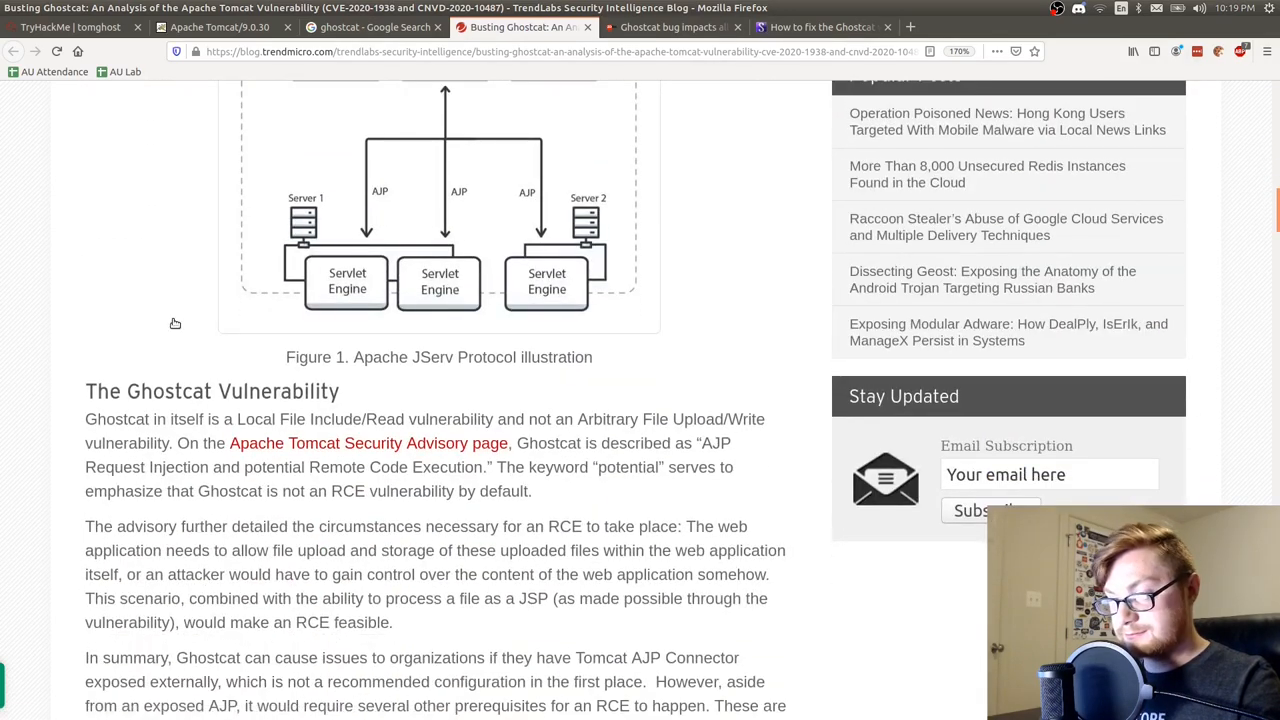
scroll(down, 3)
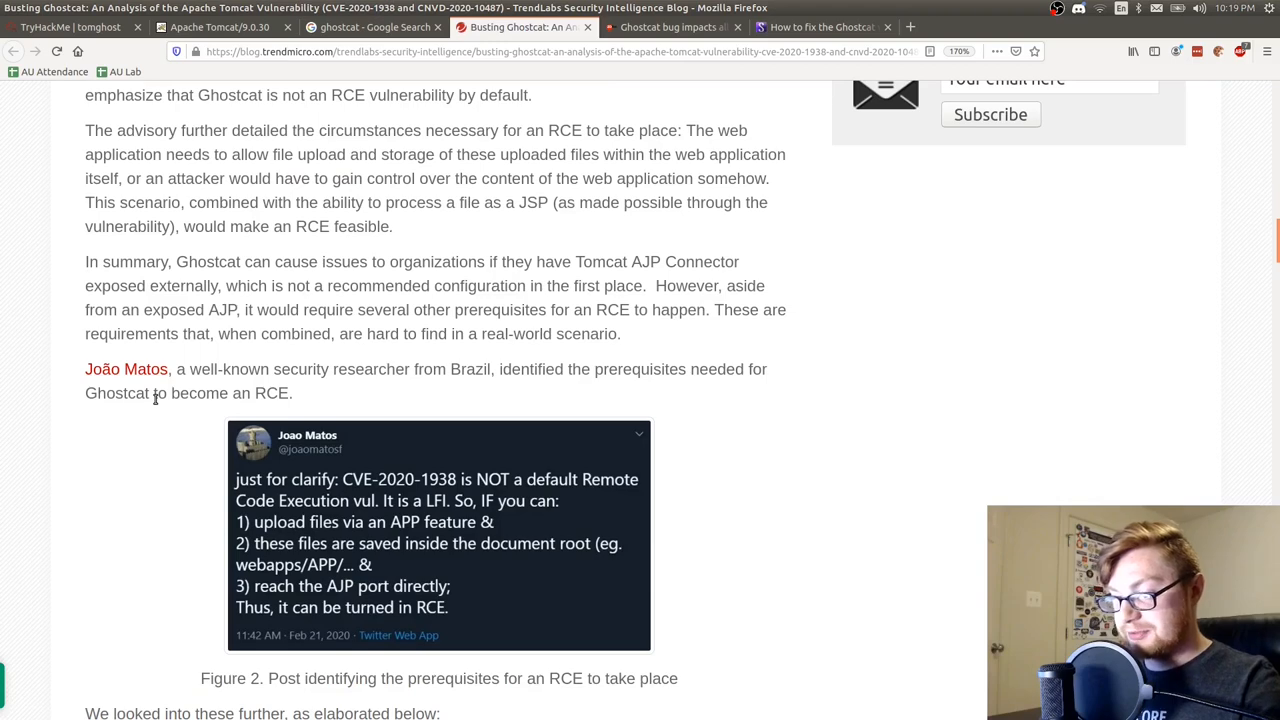
scroll(down, 3)
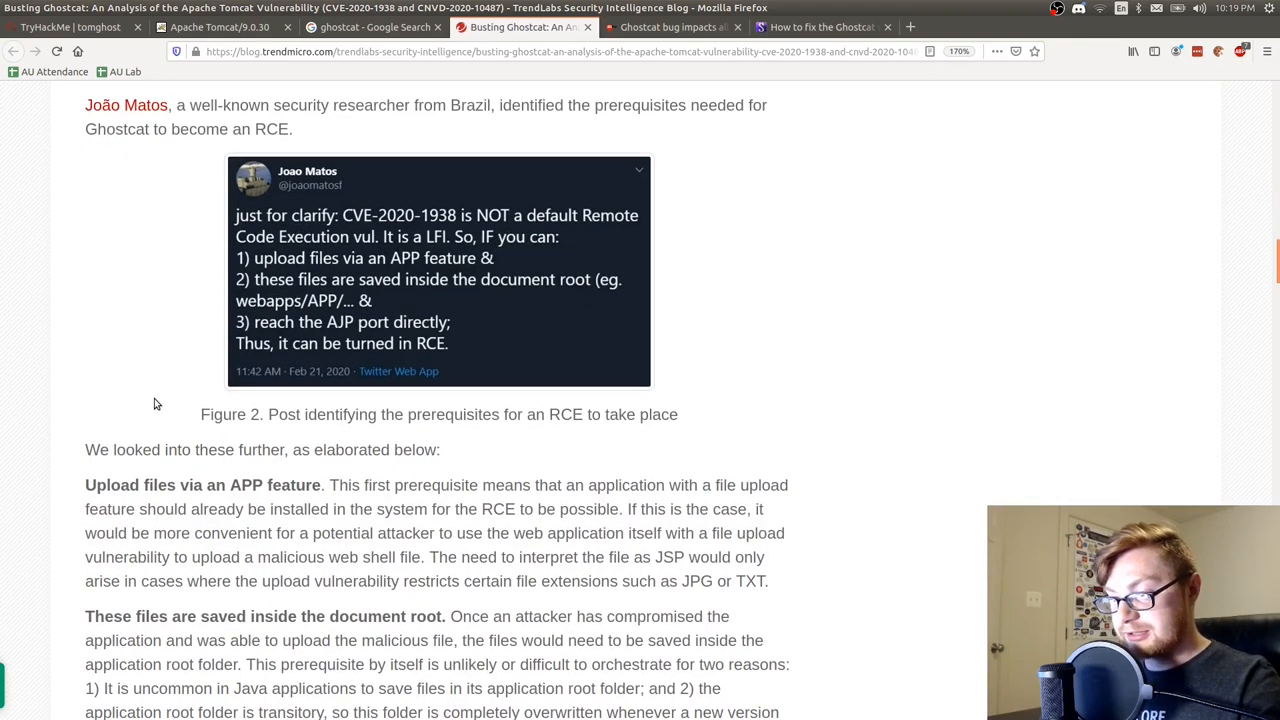
scroll(down, 3)
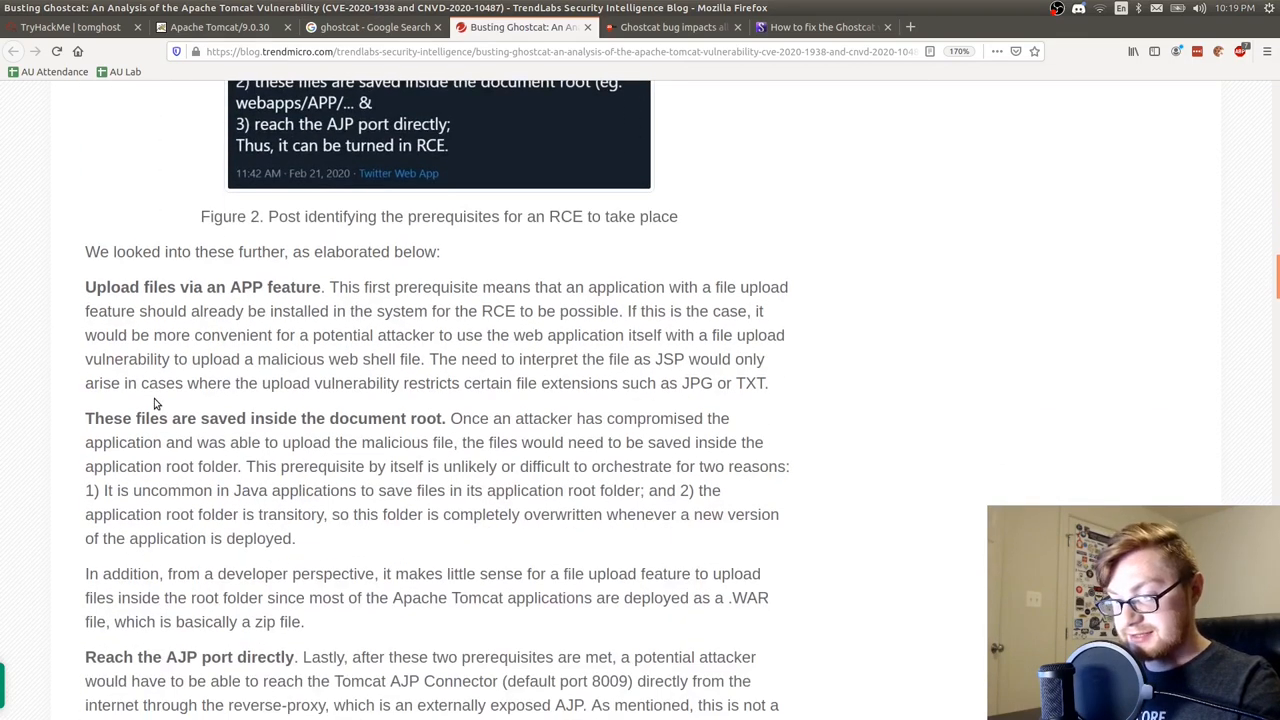
scroll(down, 3)
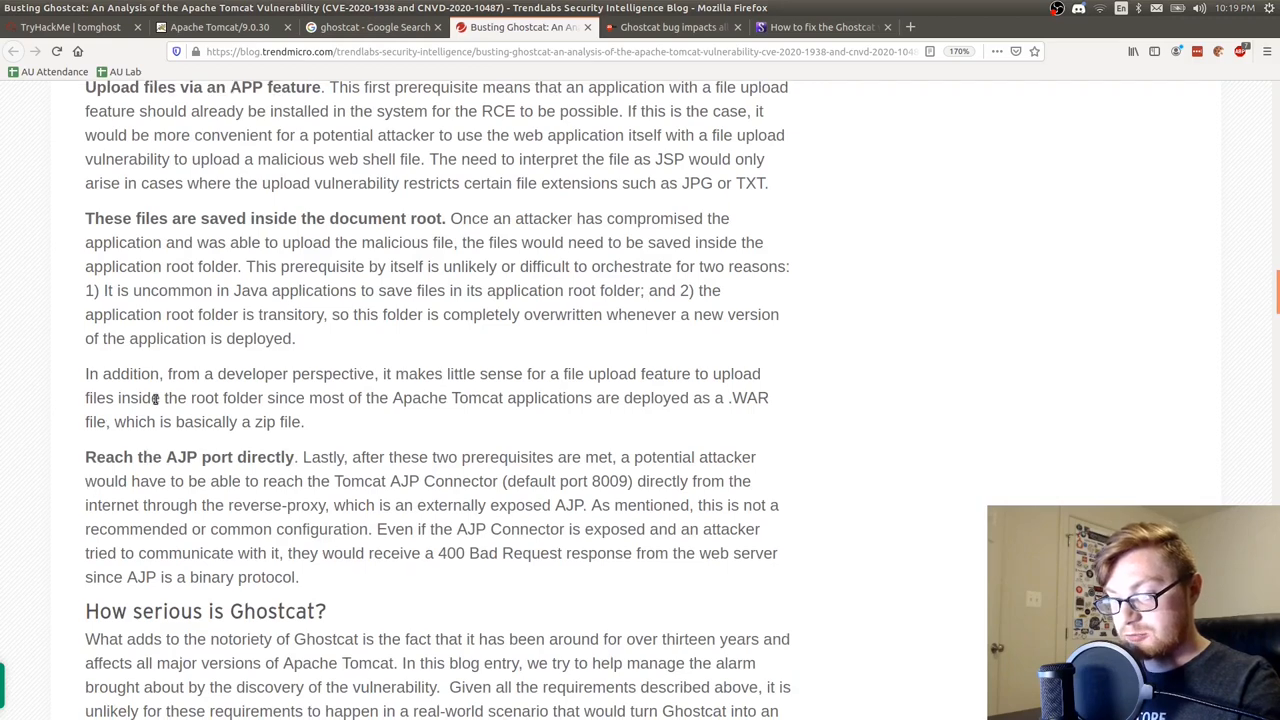
scroll(down, 3)
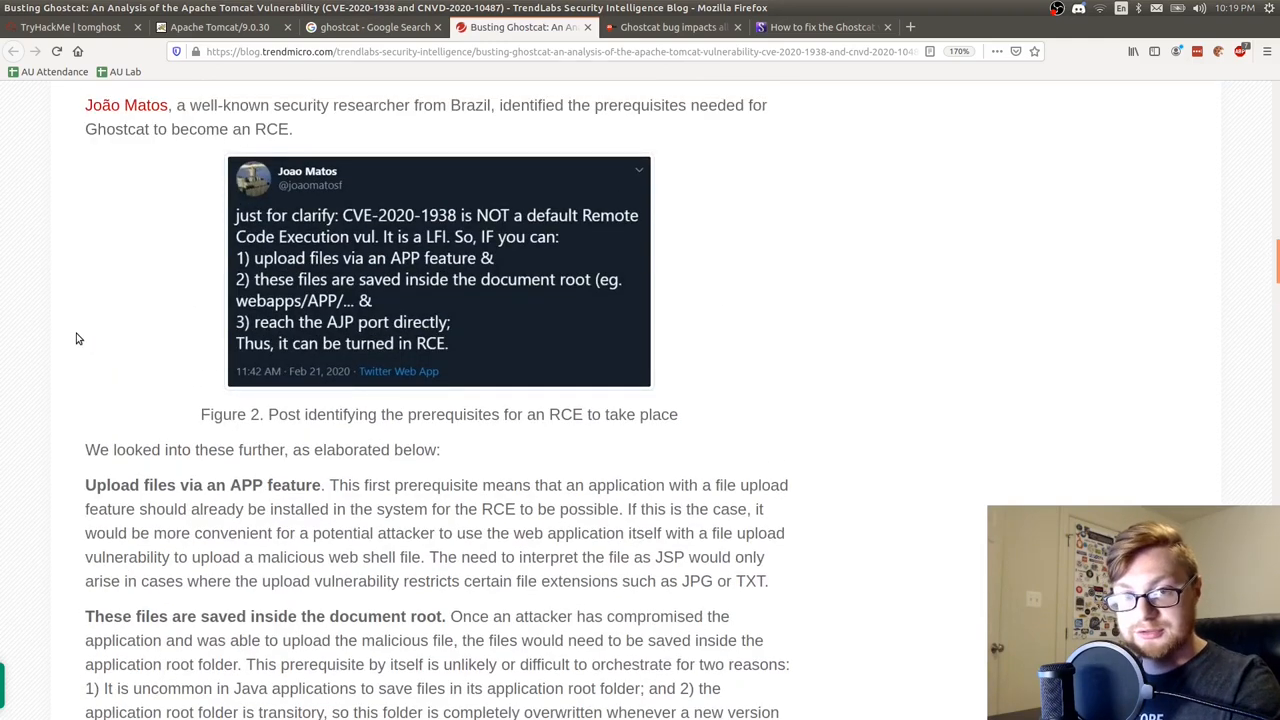
mouse_move(326, 224)
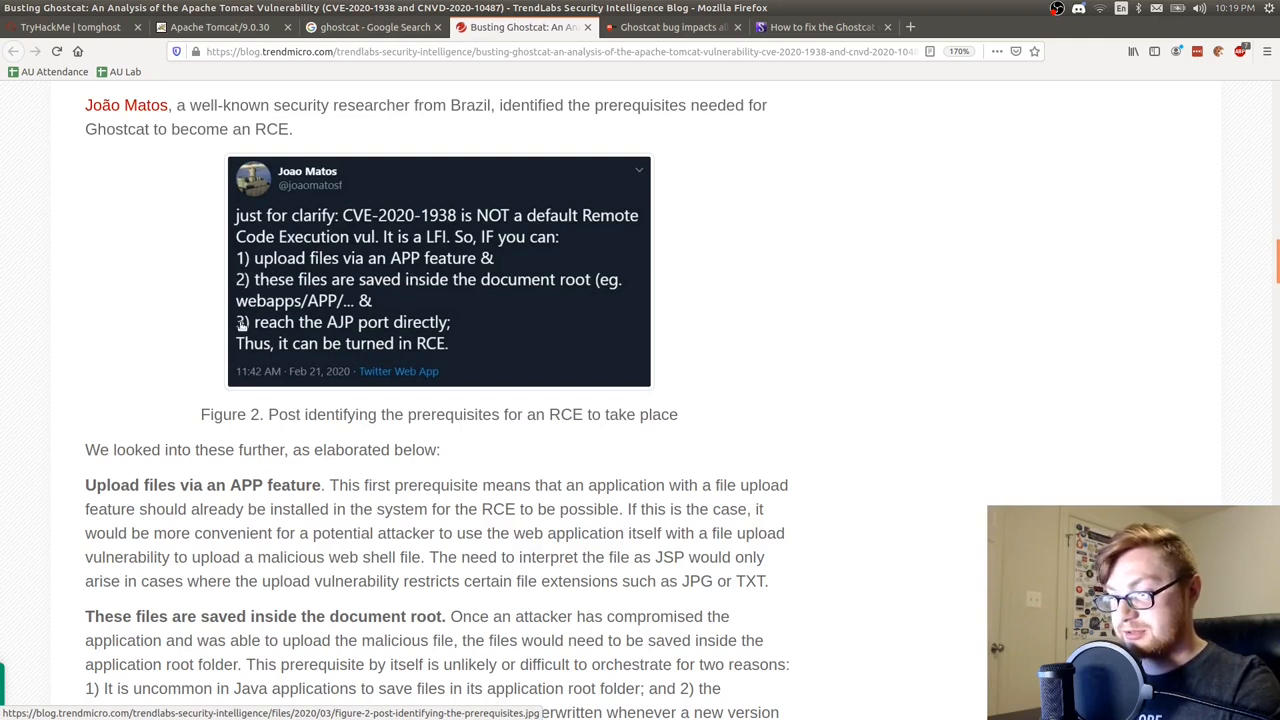
mouse_move(824, 392)
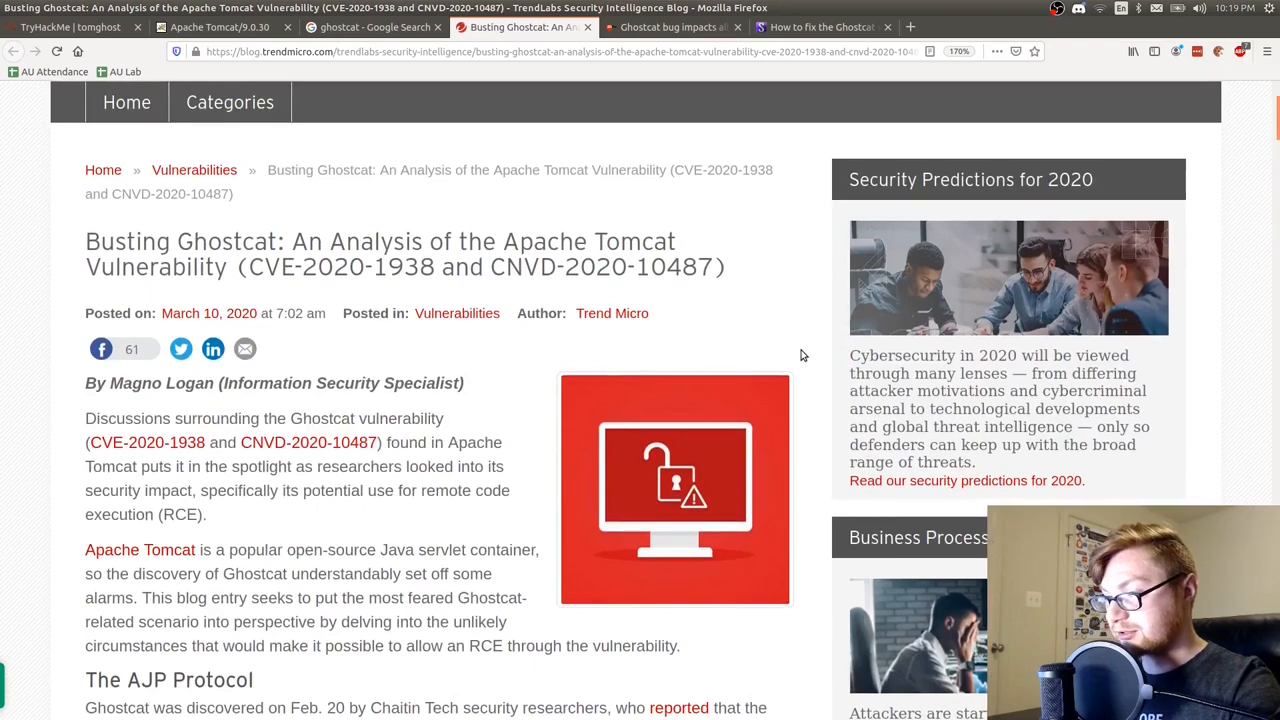
click(520, 28)
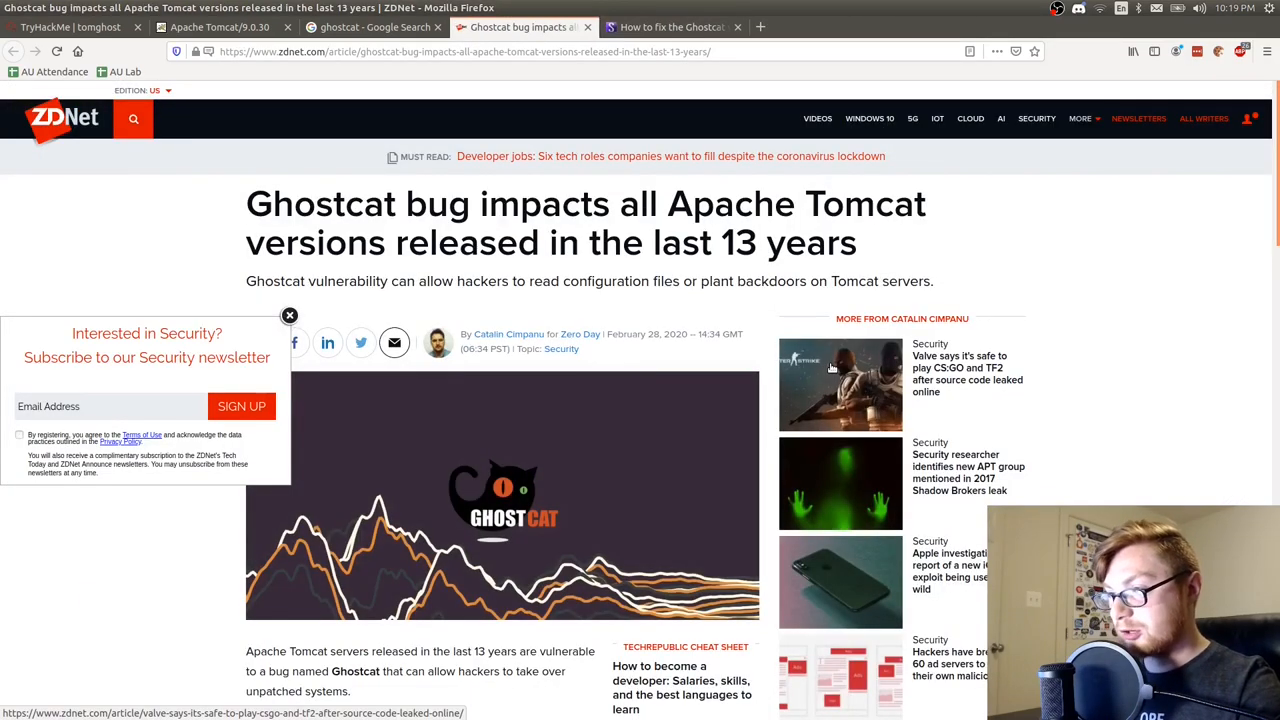
Step: Read vulhub's CVE-2020-1938 proof of concept, then shaunmcclernon's Ghostcat verification notes
click(370, 28)
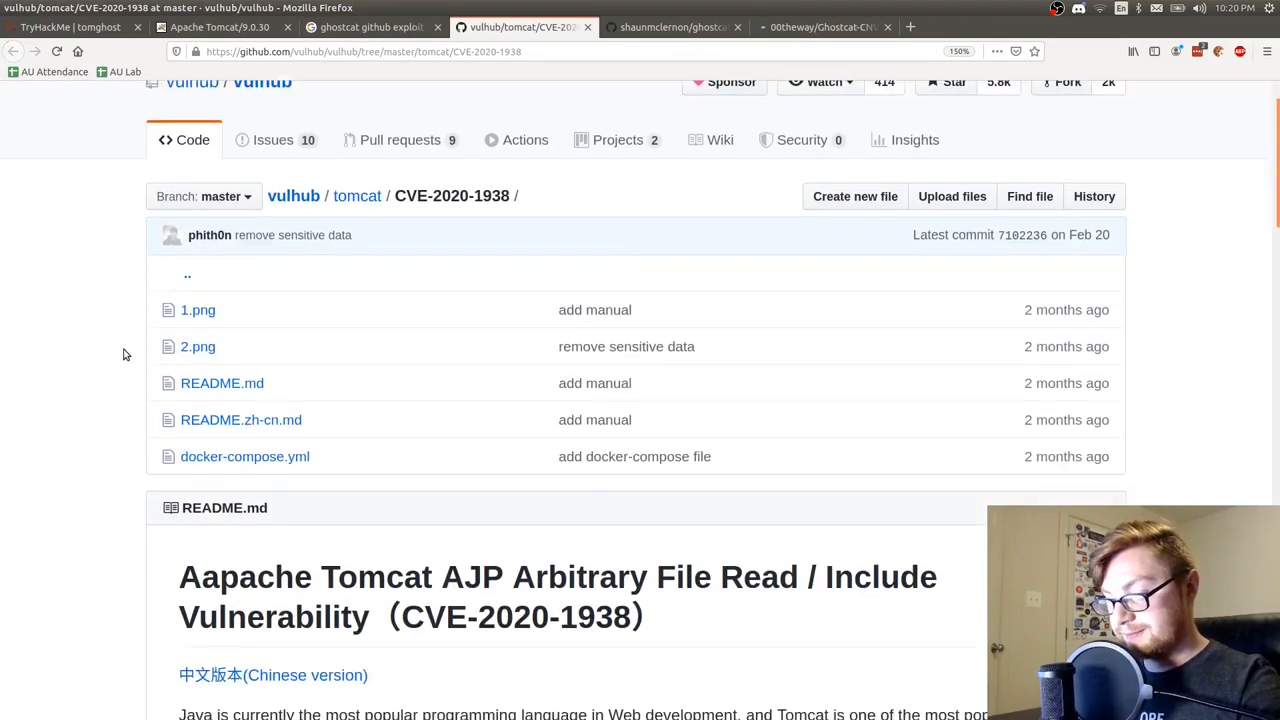
scroll(down, 3)
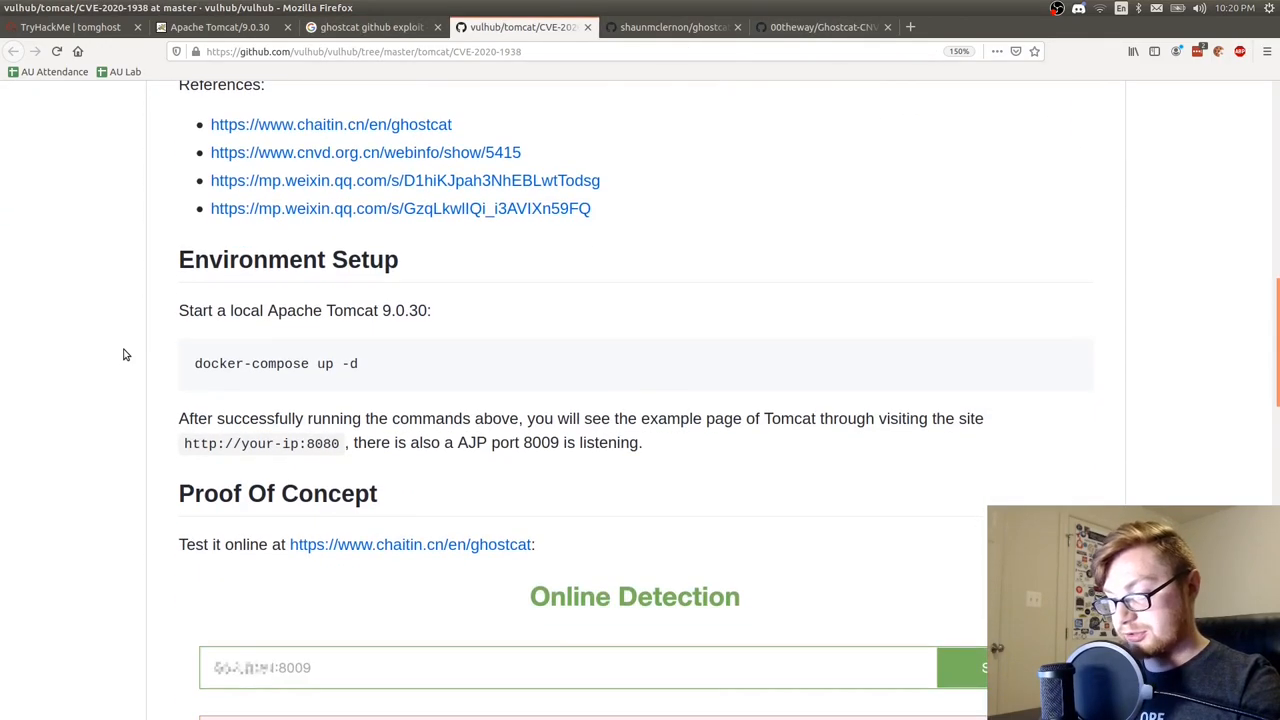
scroll(down, 3)
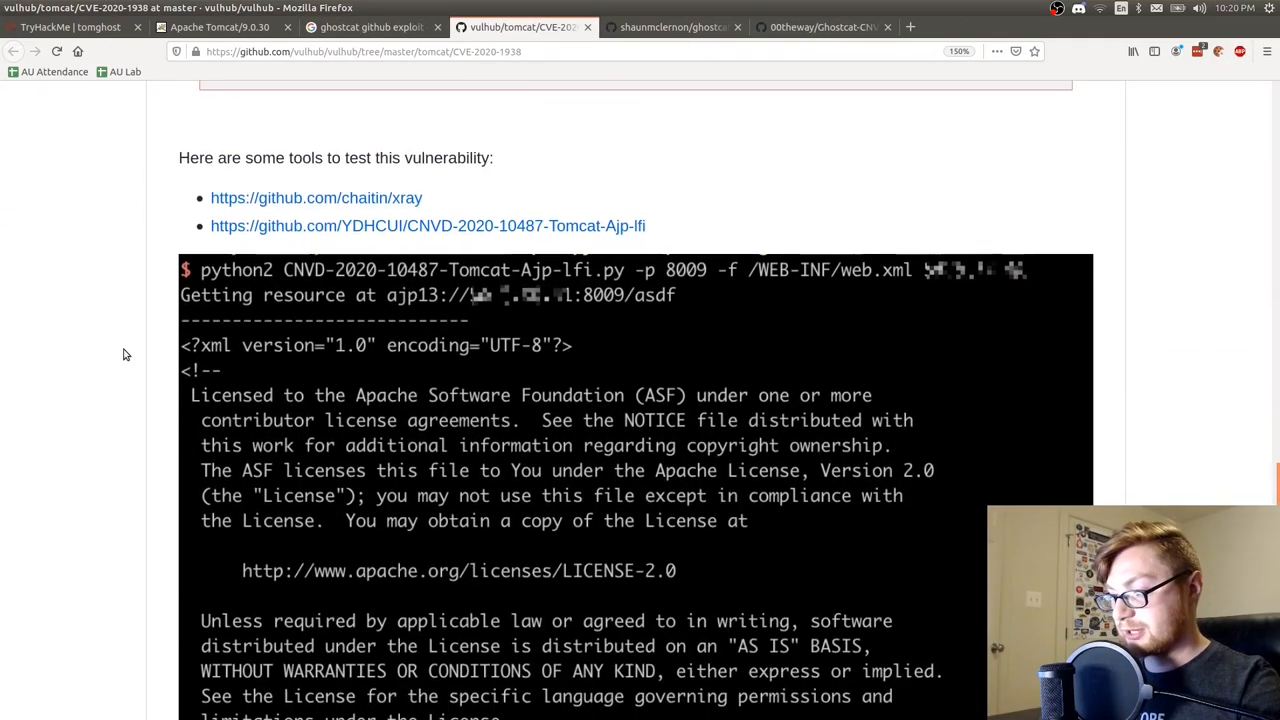
scroll(down, 3)
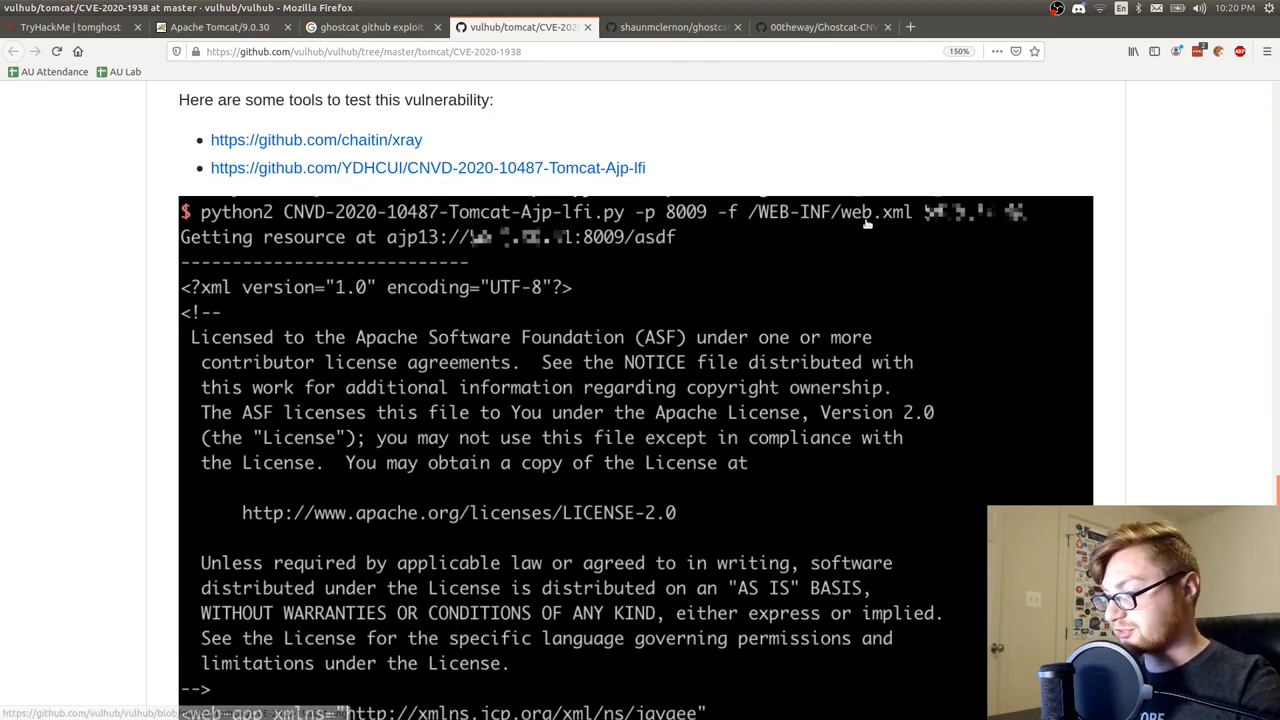
scroll(down, 3)
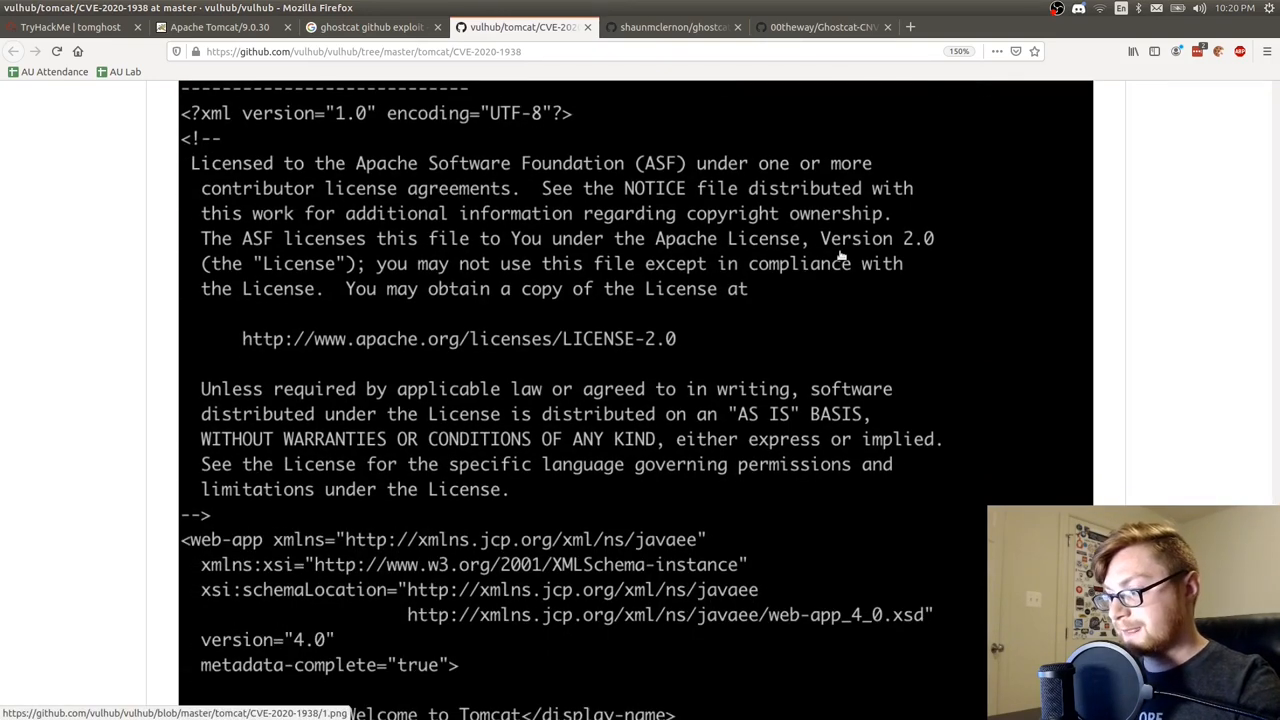
click(672, 28)
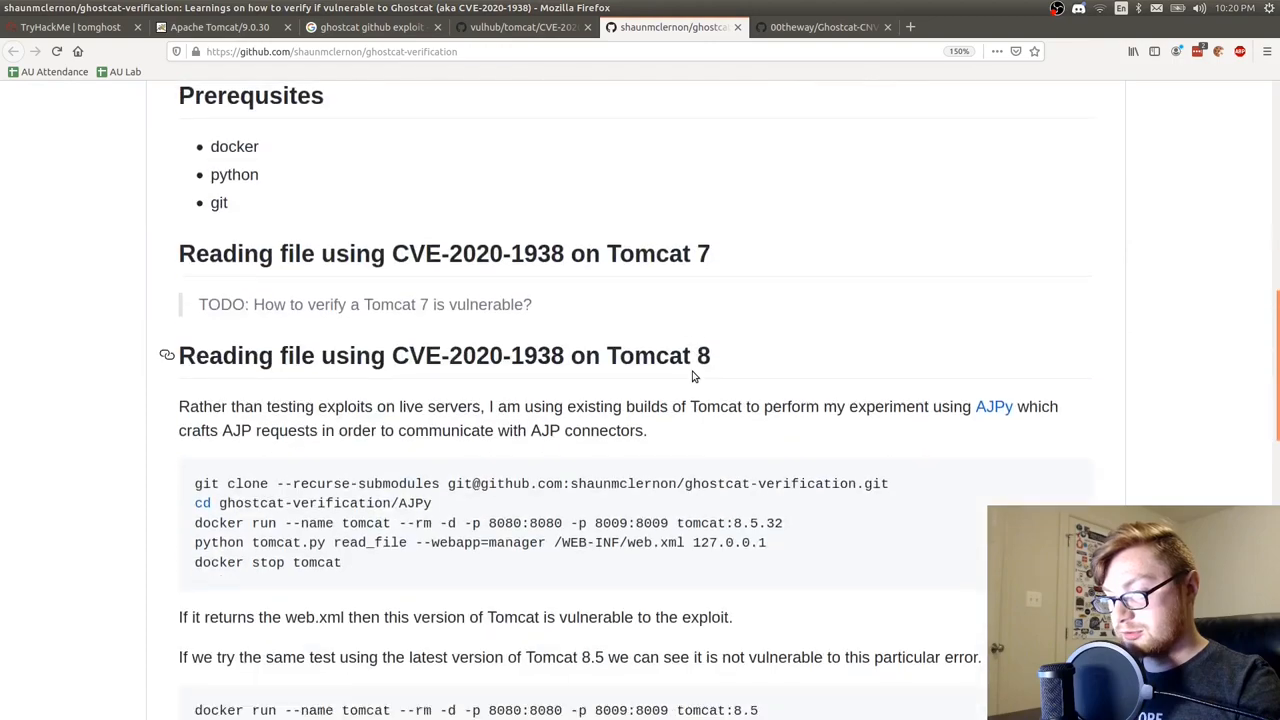
scroll(down, 3)
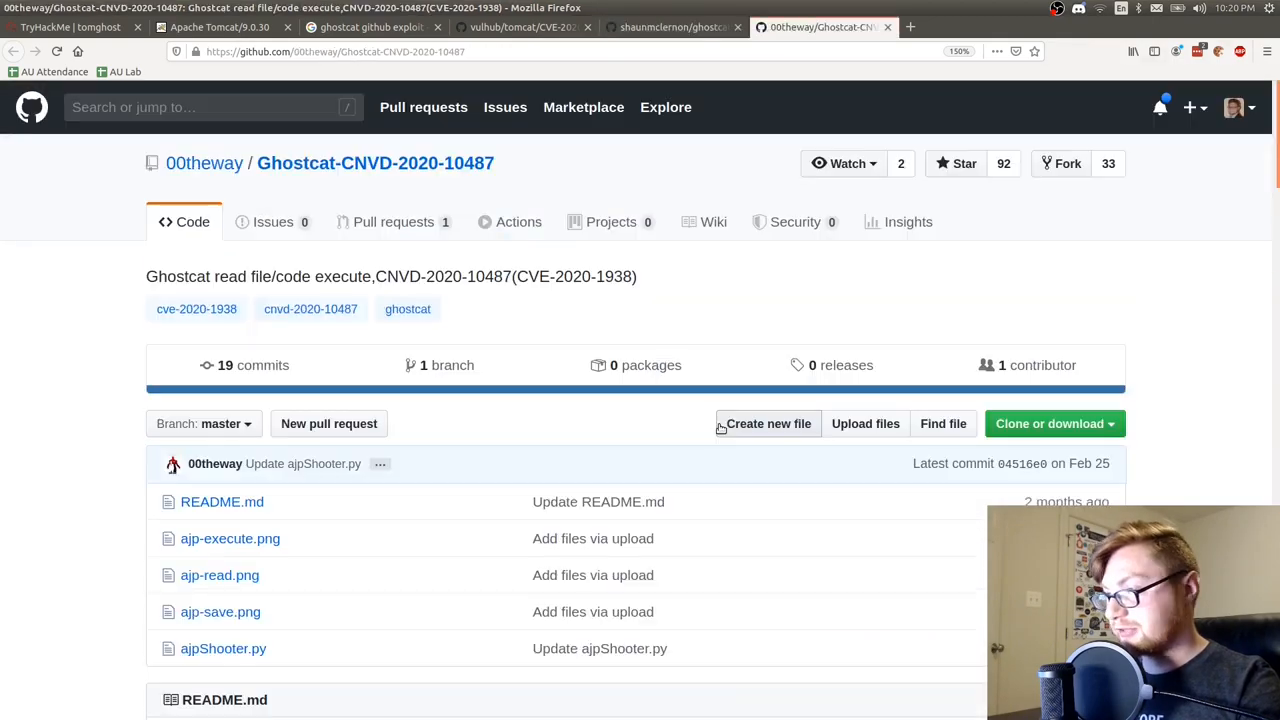
Step: Read the ajpShooter README and git clone the Ghostcat-CNVD-2020-10487 repository
scroll(down, 3)
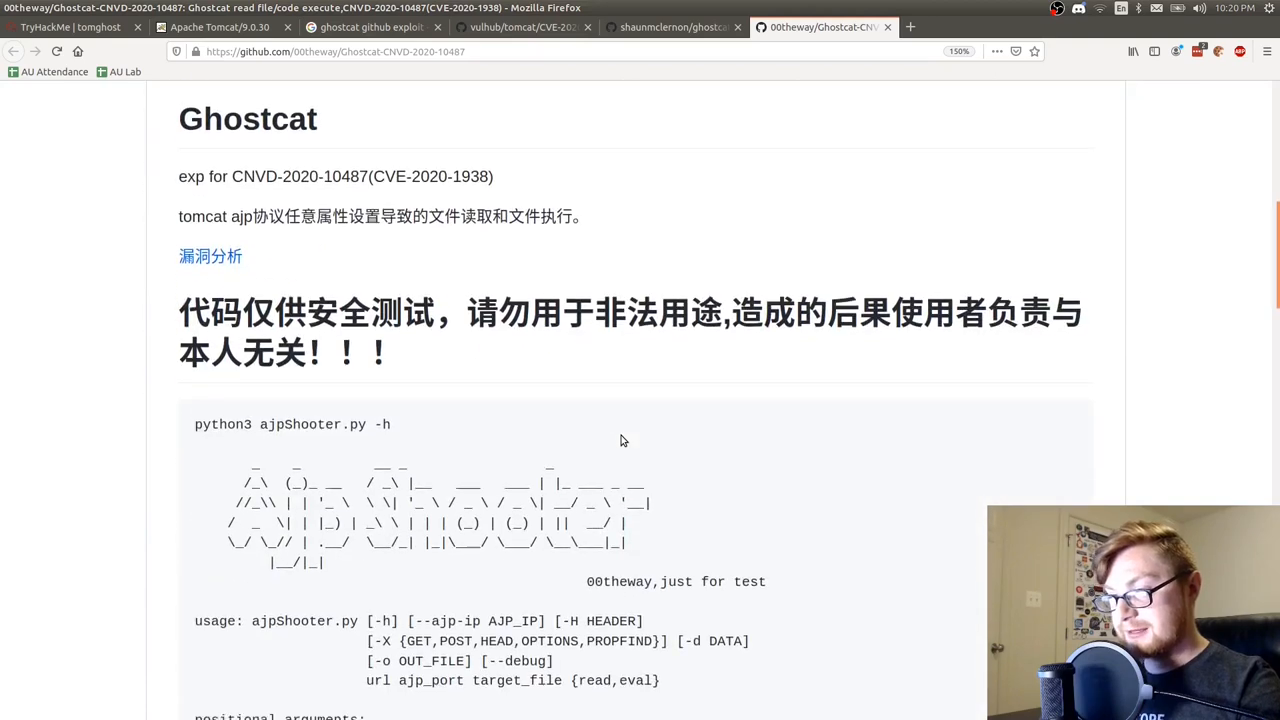
scroll(down, 3)
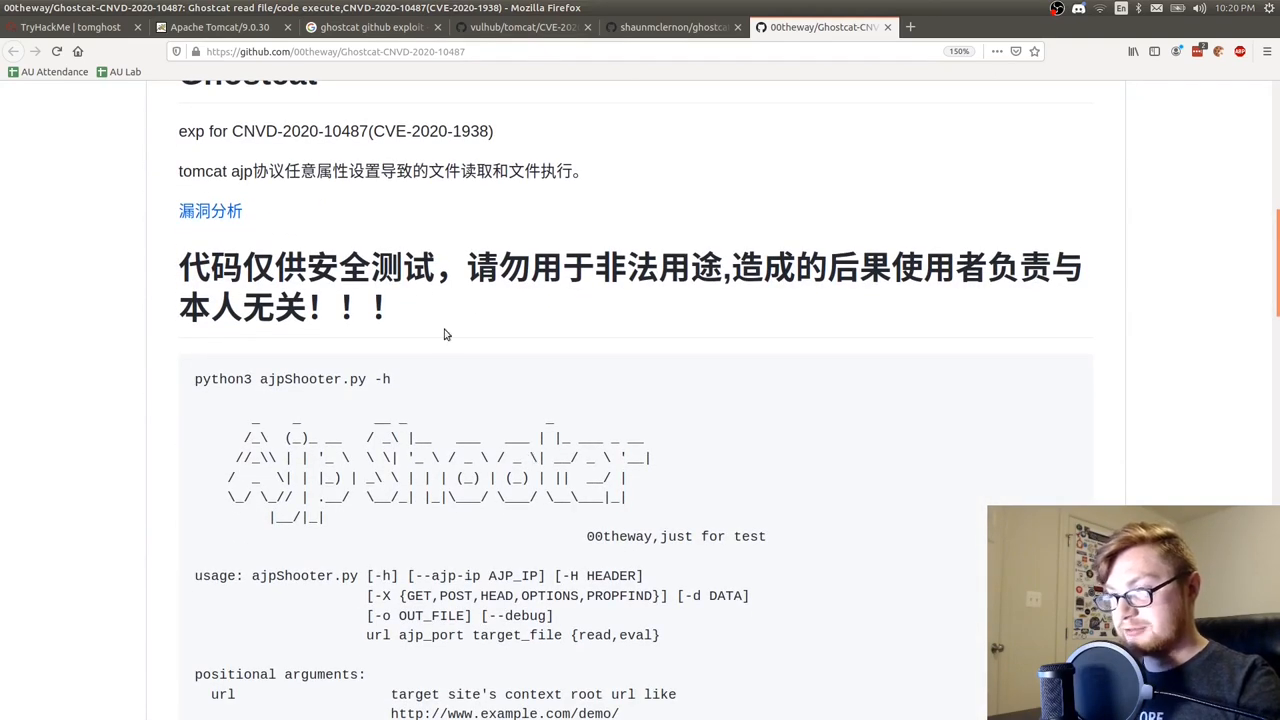
scroll(down, 3)
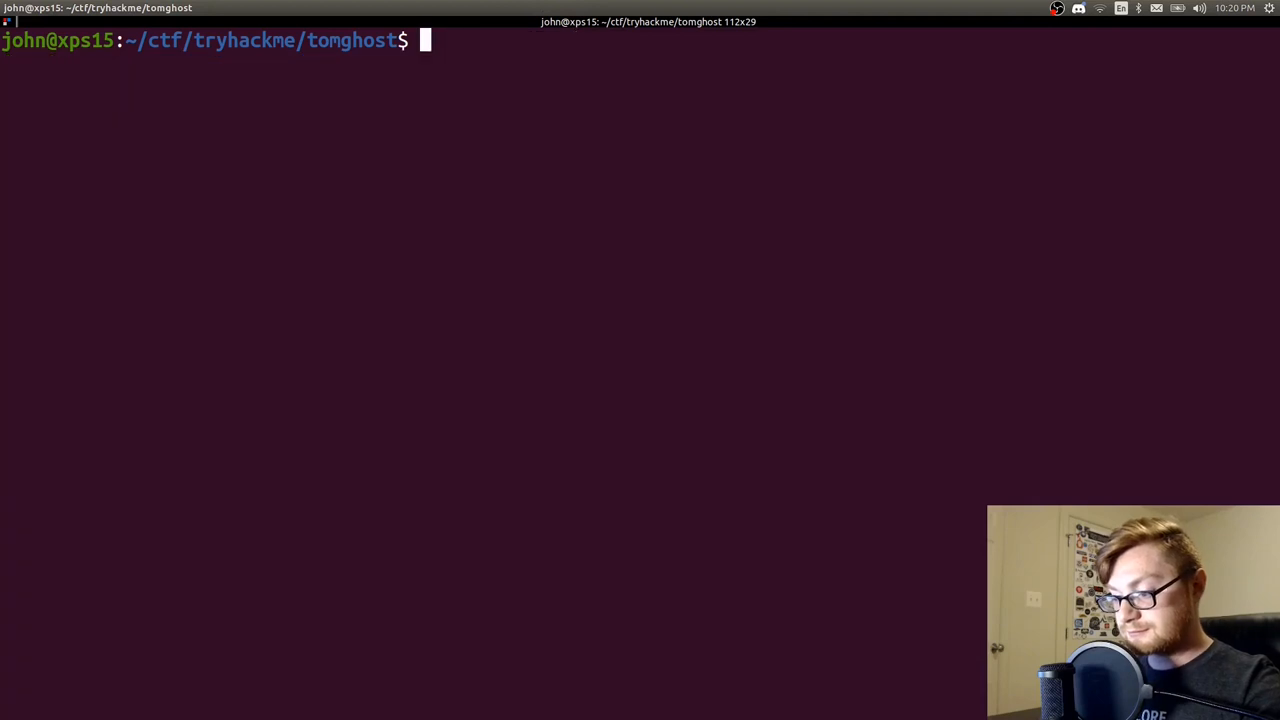
text(git clone ")
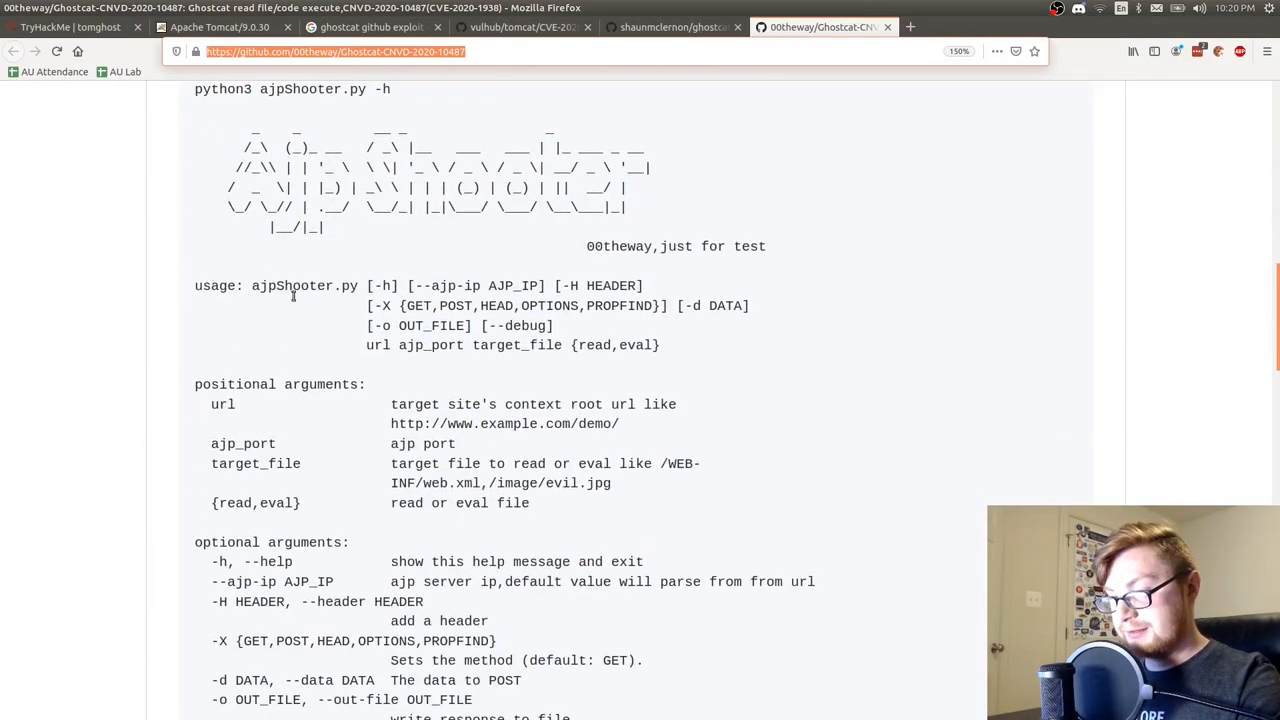
Step: Review ajpShooter's usage options and read-file example further down the README
scroll(down, 3)
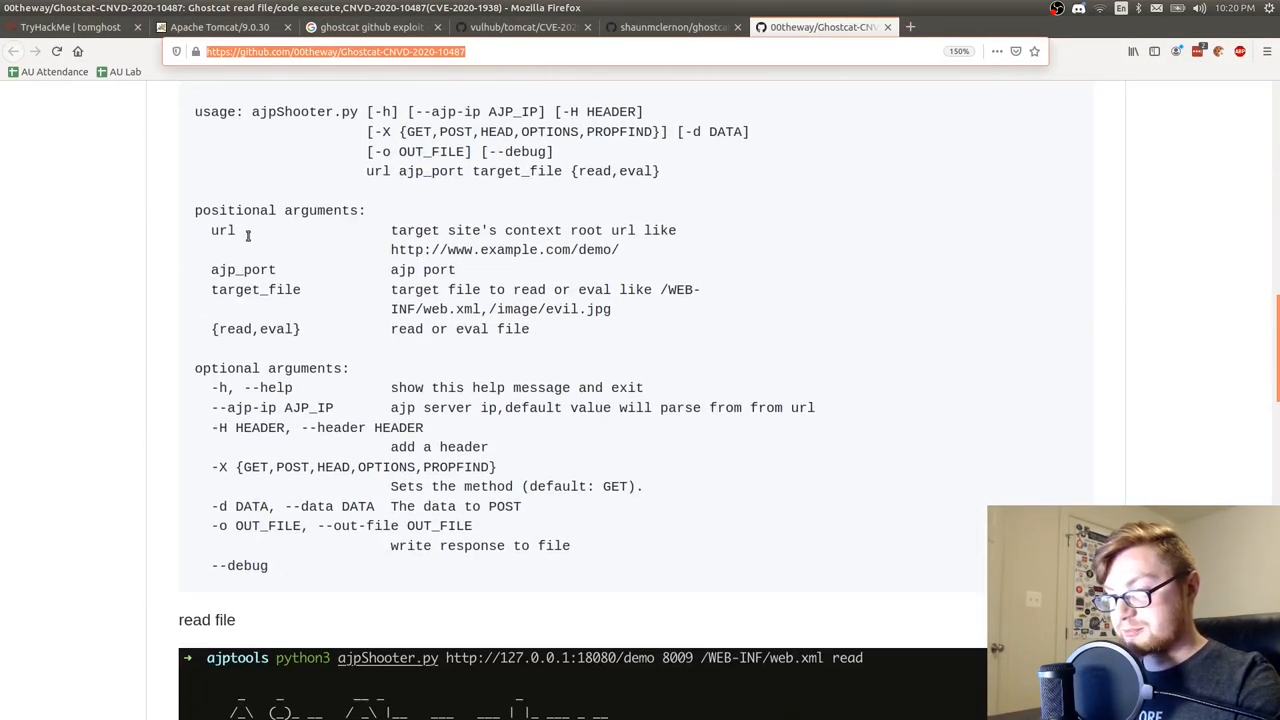
scroll(down, 3)
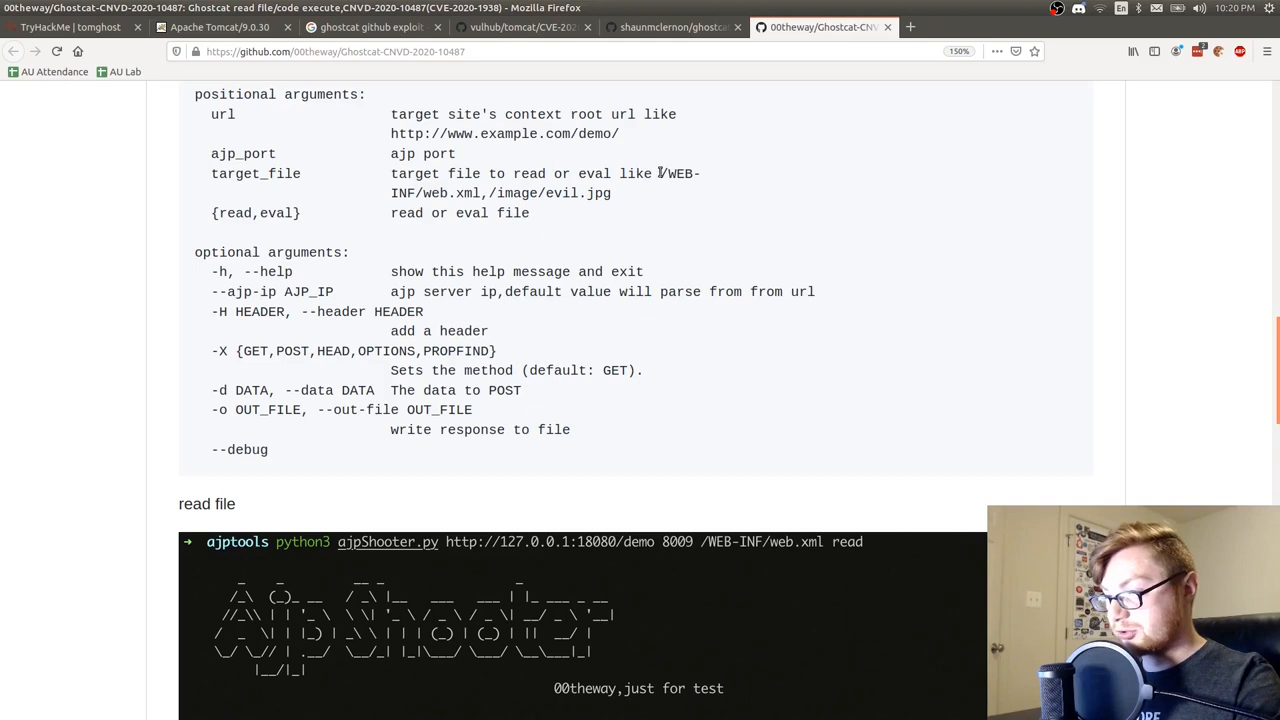
mouse_move(446, 192)
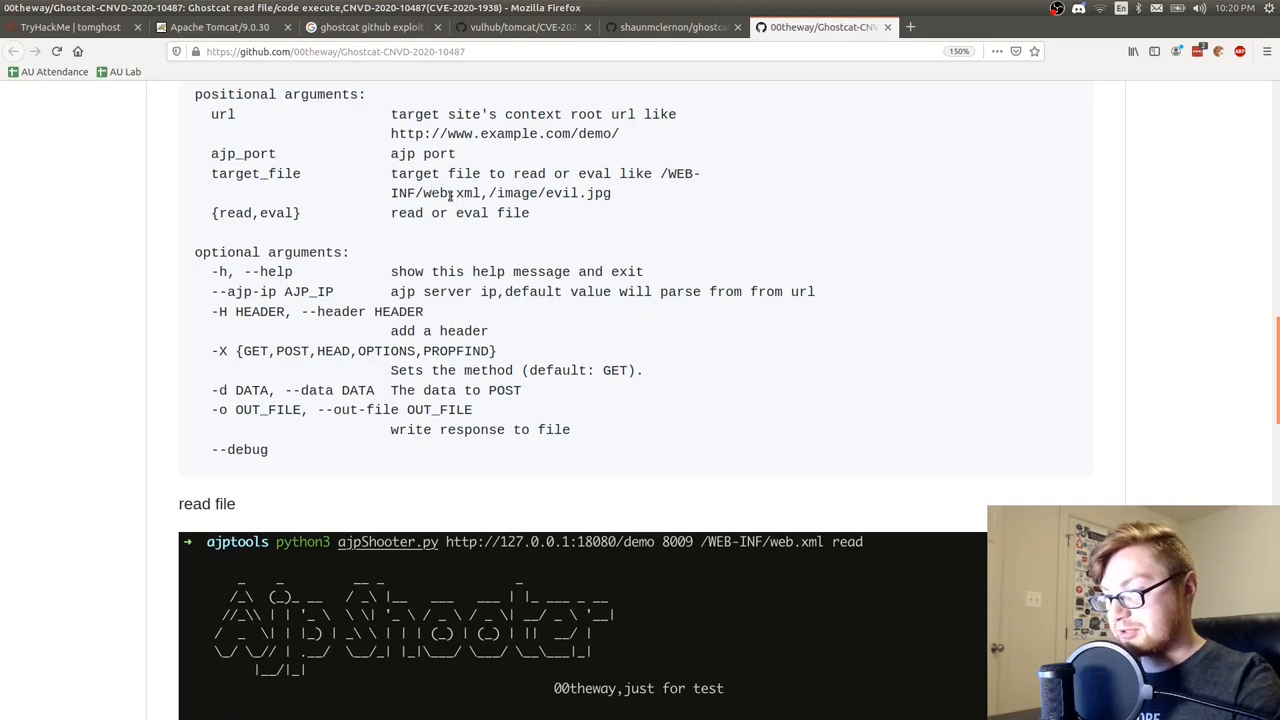
scroll(down, 3)
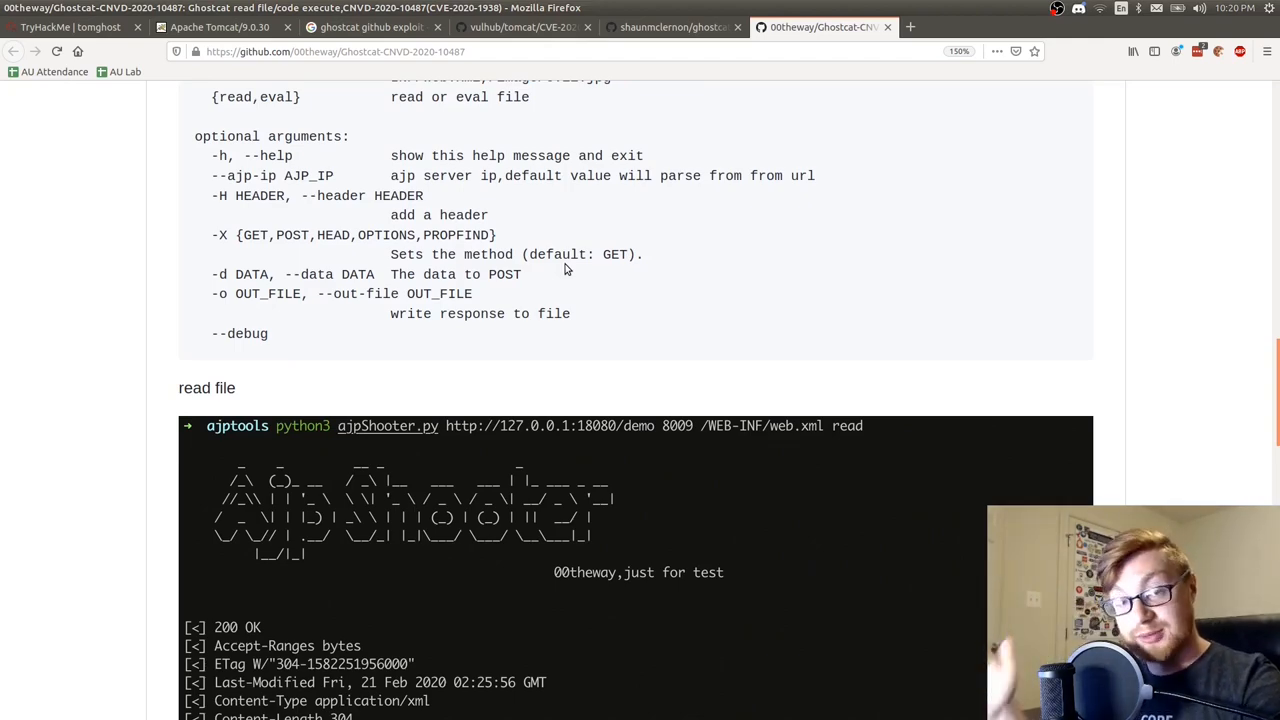
scroll(down, 3)
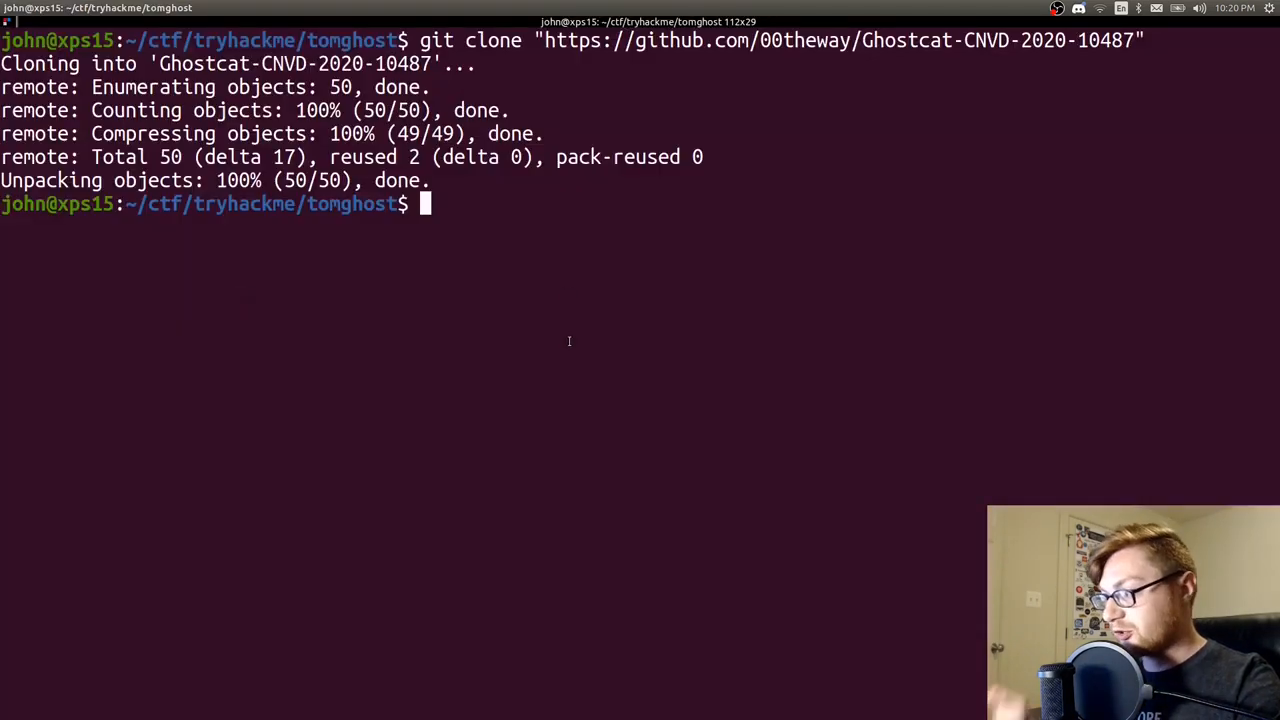
Step: Enter the cloned Ghostcat folder, run ajpShooter.py, and check the README read-file example for the arguments
text(cd G)
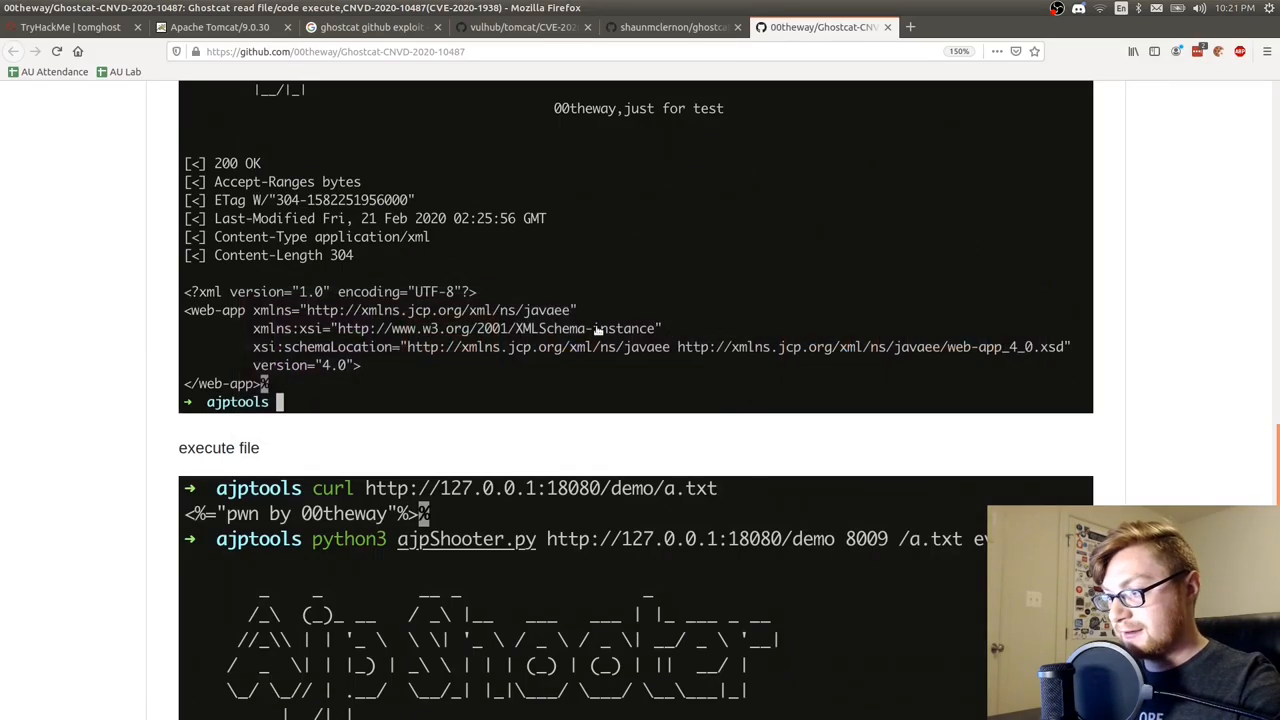
scroll(up, 3)
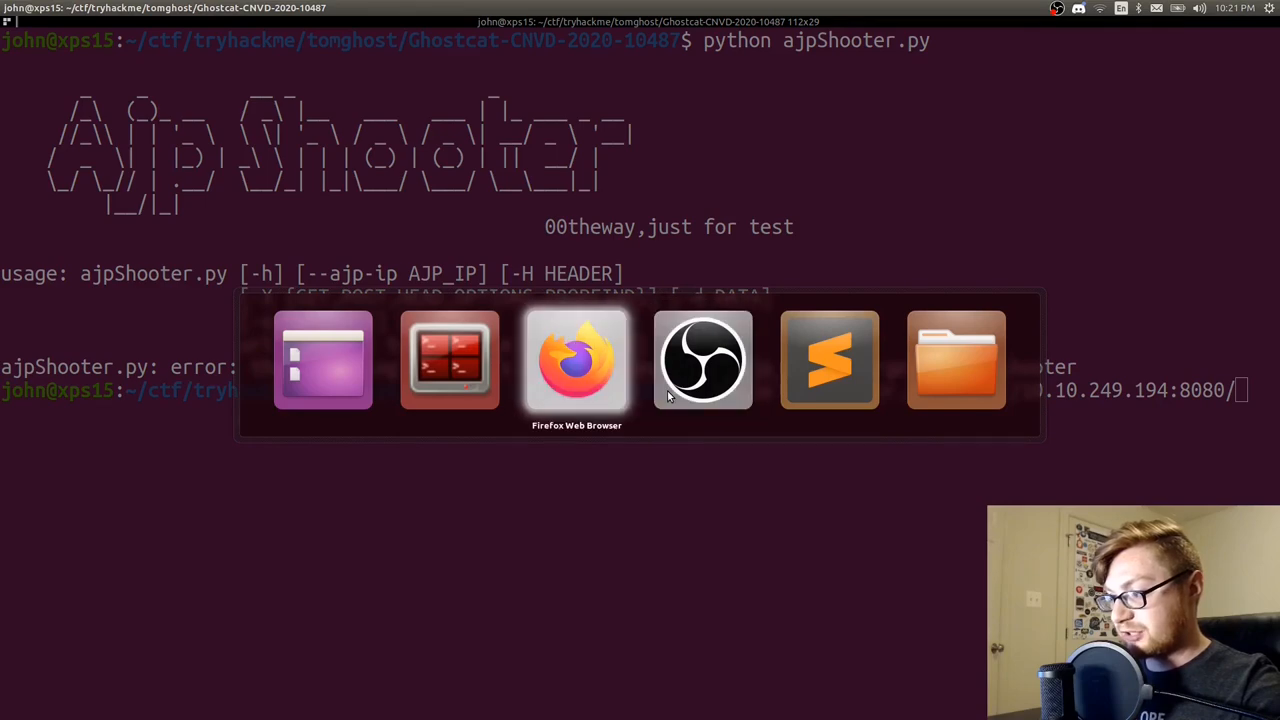
click(576, 360)
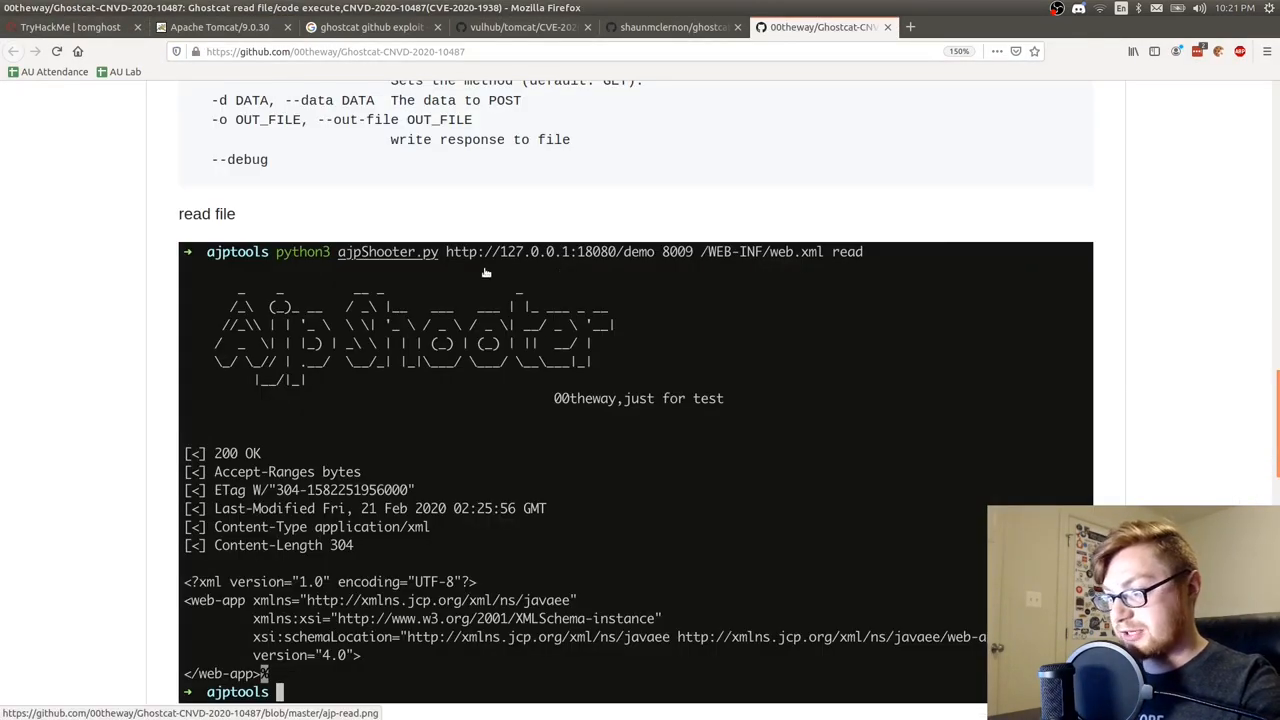
mouse_move(676, 254)
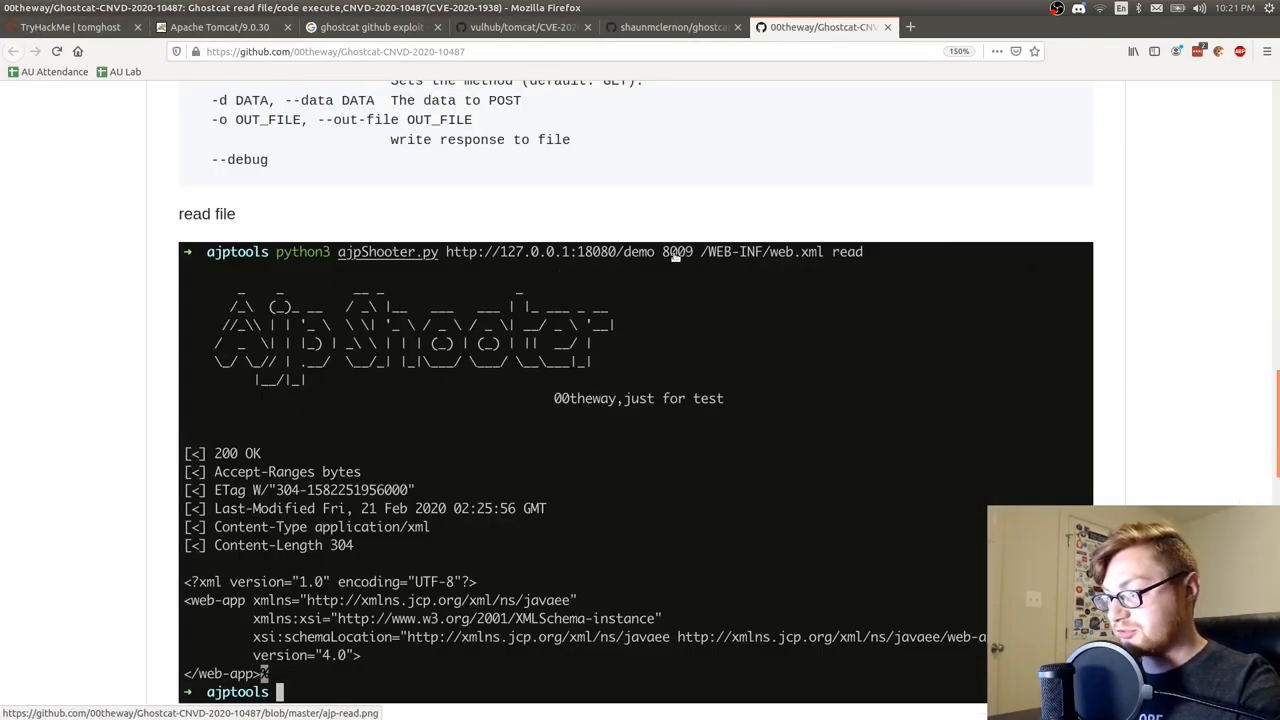
mouse_move(746, 256)
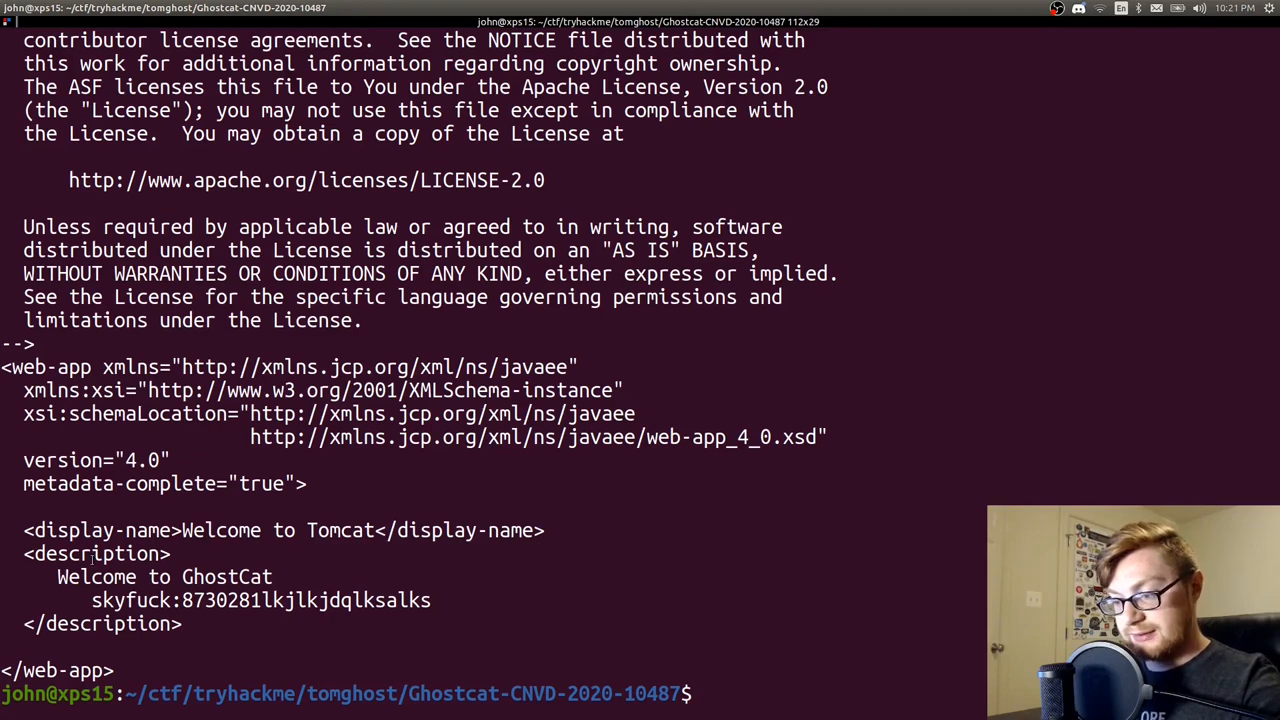
Step: Copy the leaked web.xml password and start a '## Exploit Ghostcat' heading in README.md
drag(24, 552, 272, 576)
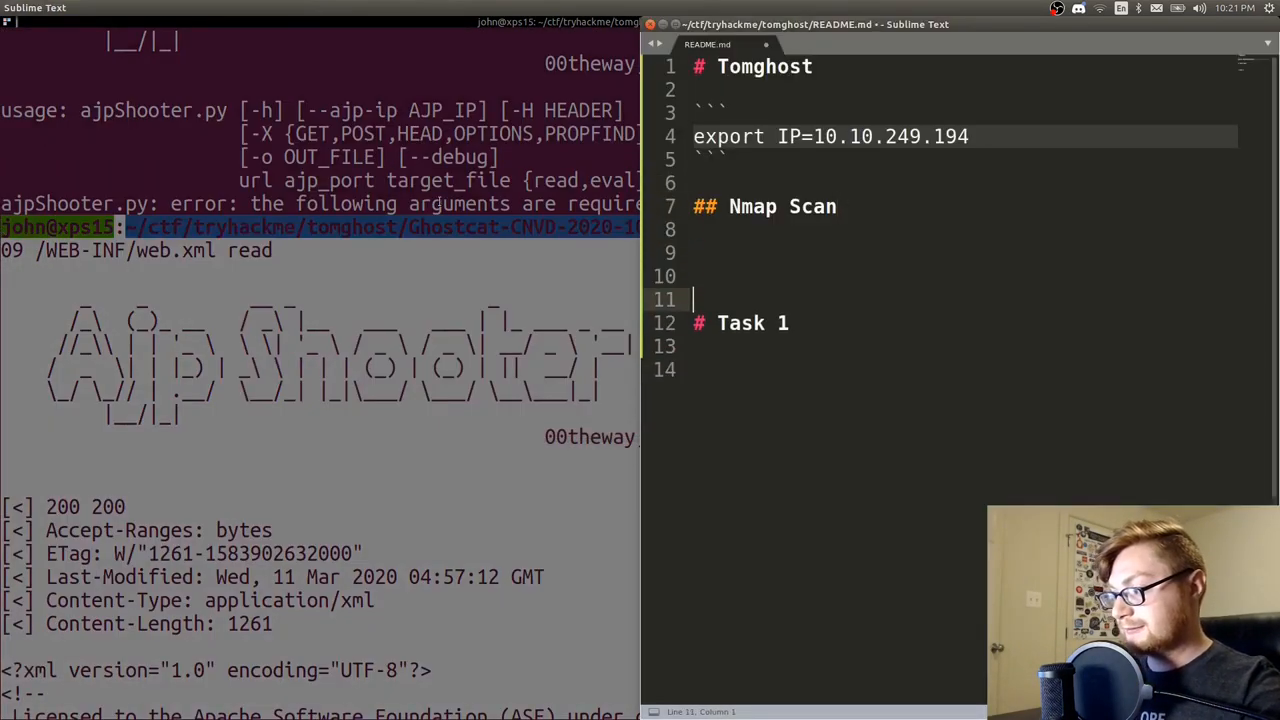
text(## Exploit Gh)
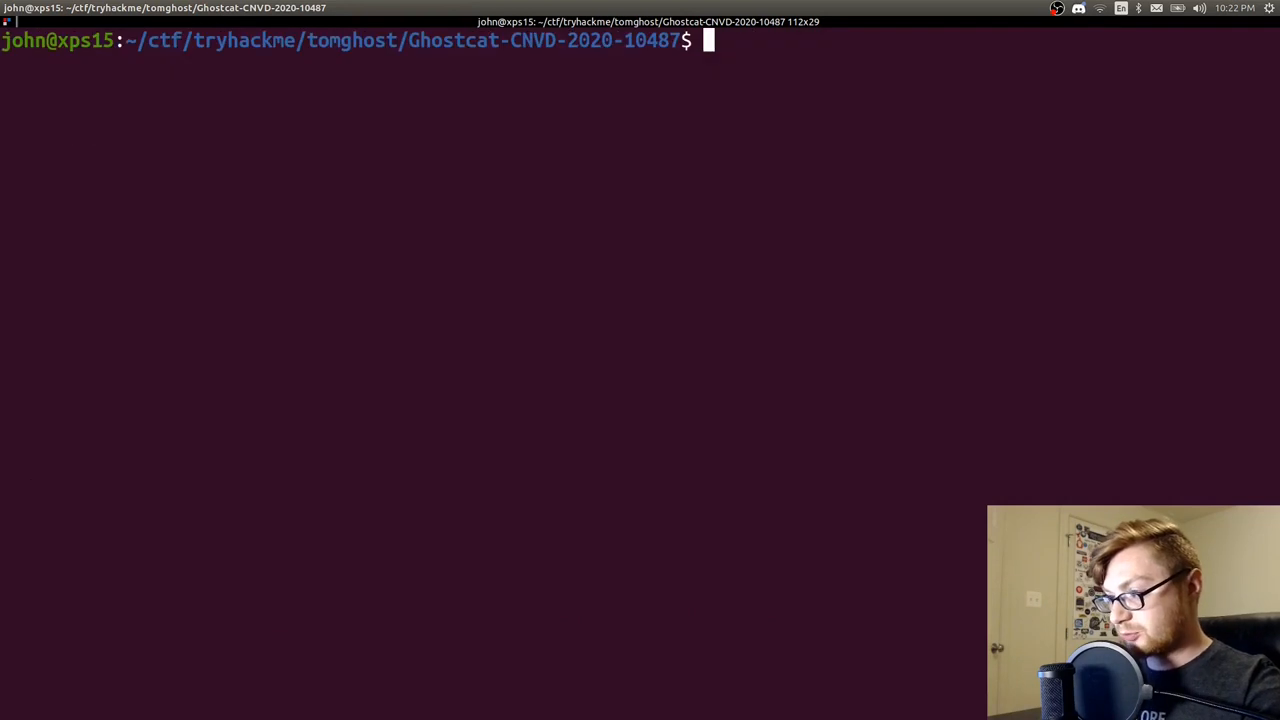
Step: SSH into the target as skyfuck@$IP and list credential.pgp and tryhackme.asc in the home folder
text(ssh skyfuck)
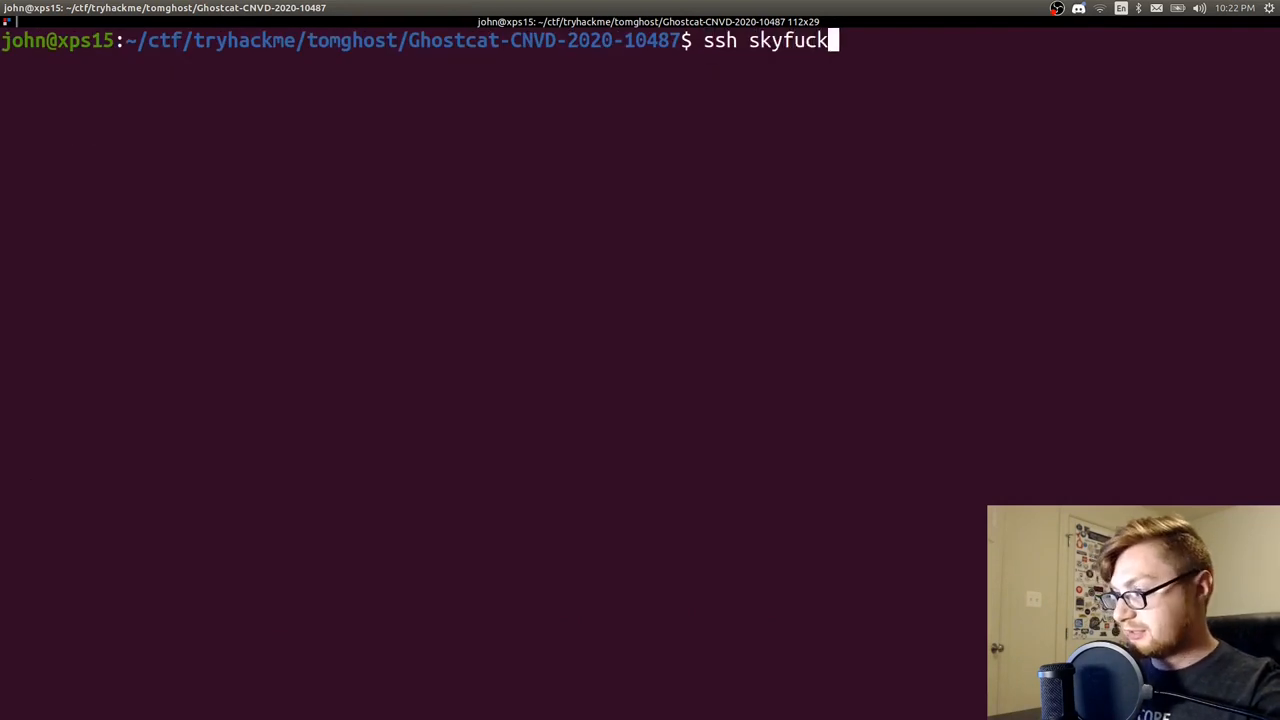
text(@$IP)
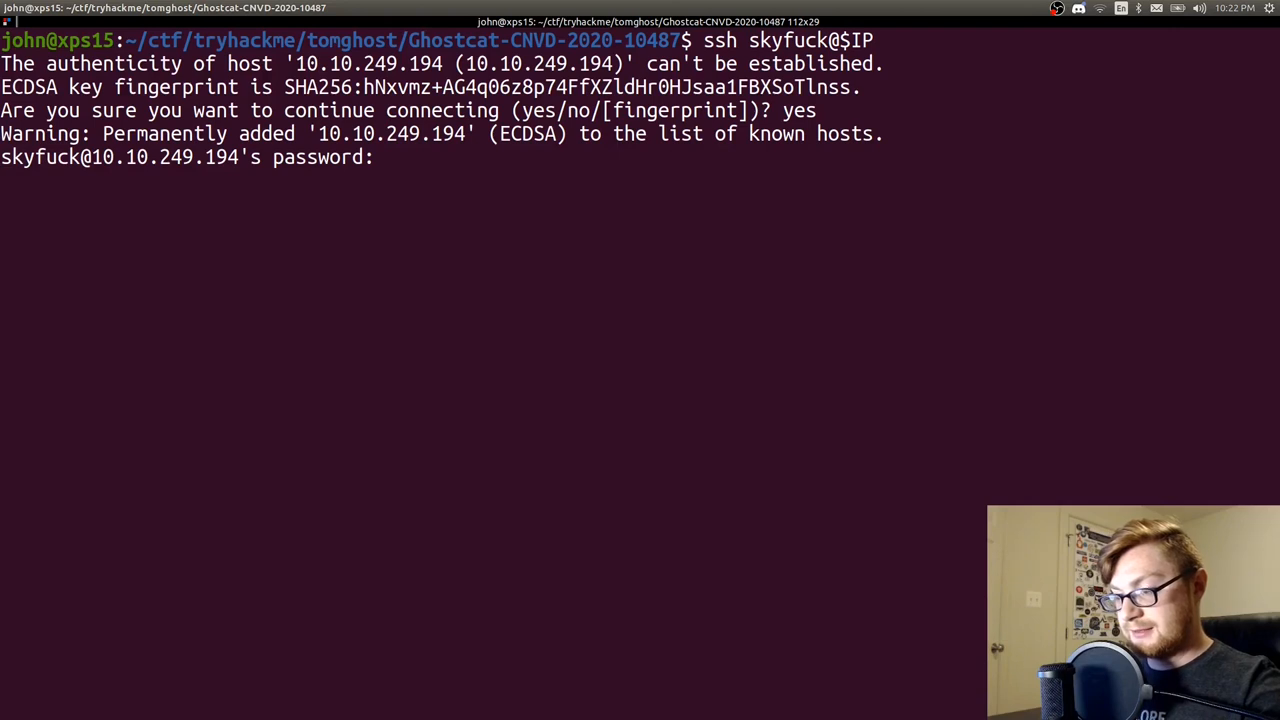
text(ls)
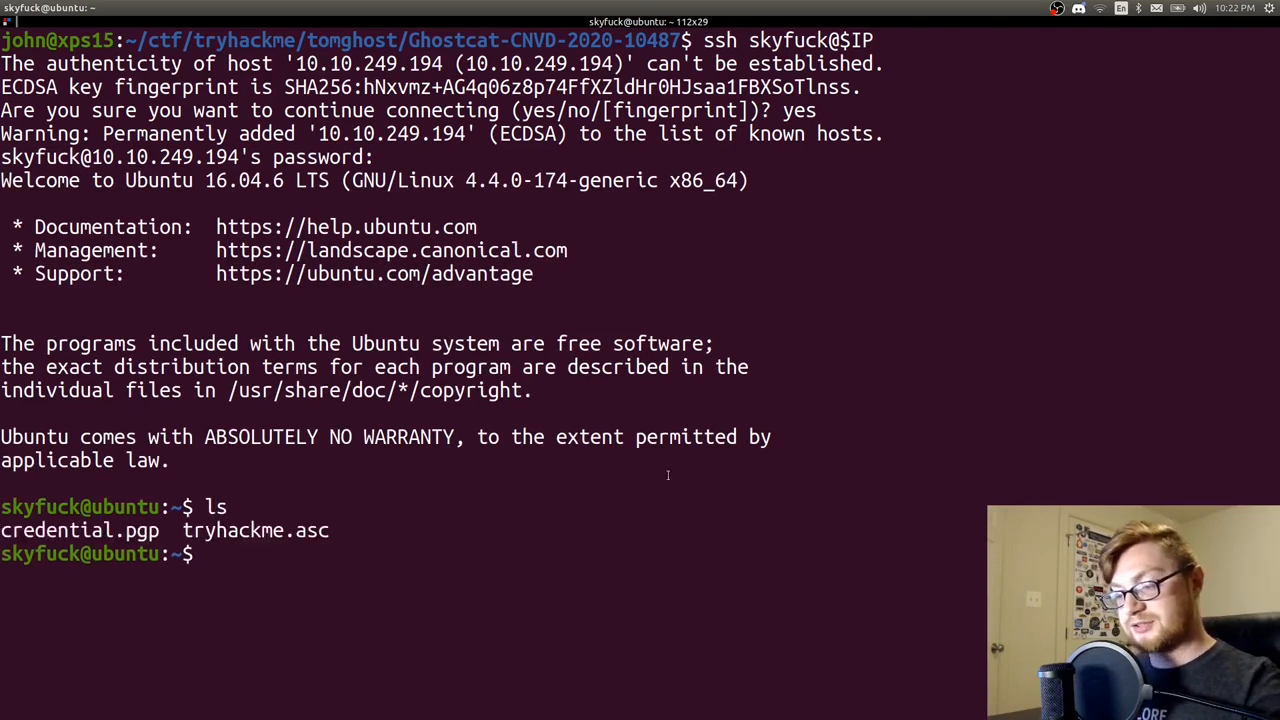
double_click(256, 530)
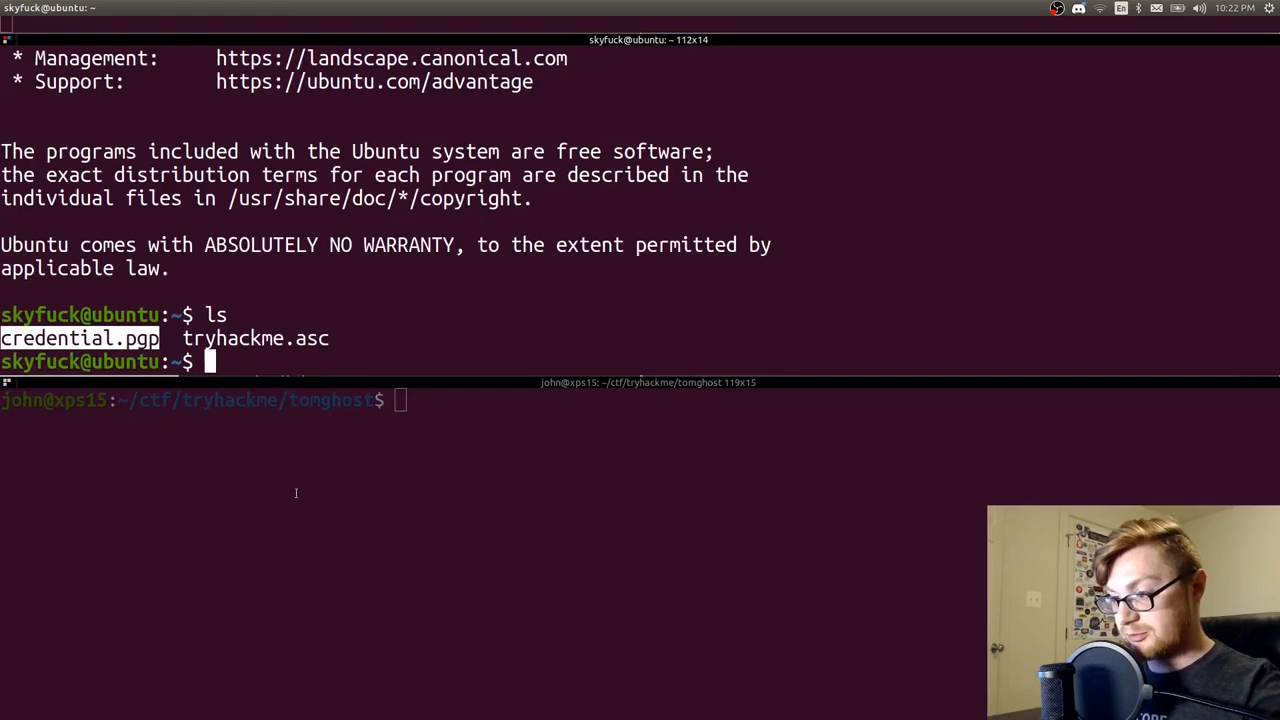
Step: Copy /home/skyfuck/* from the target into the local tomghost folder with scp
text(scp skyf)
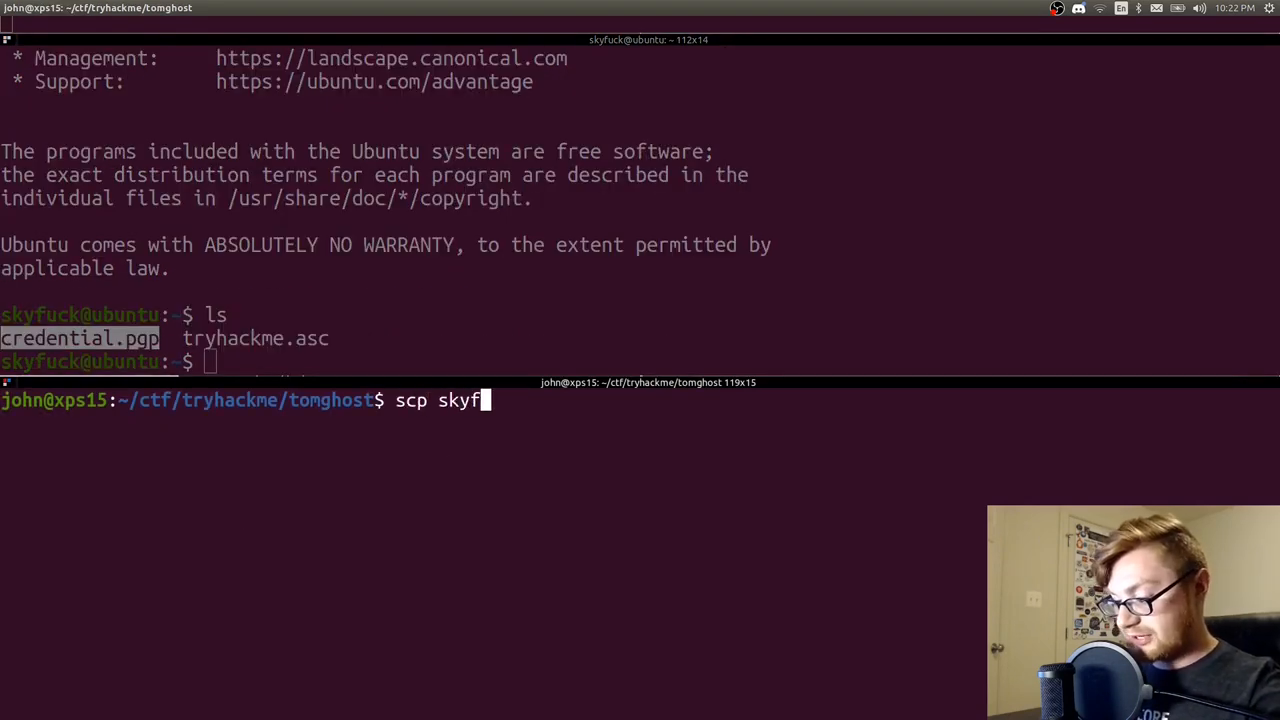
text(uck@$)
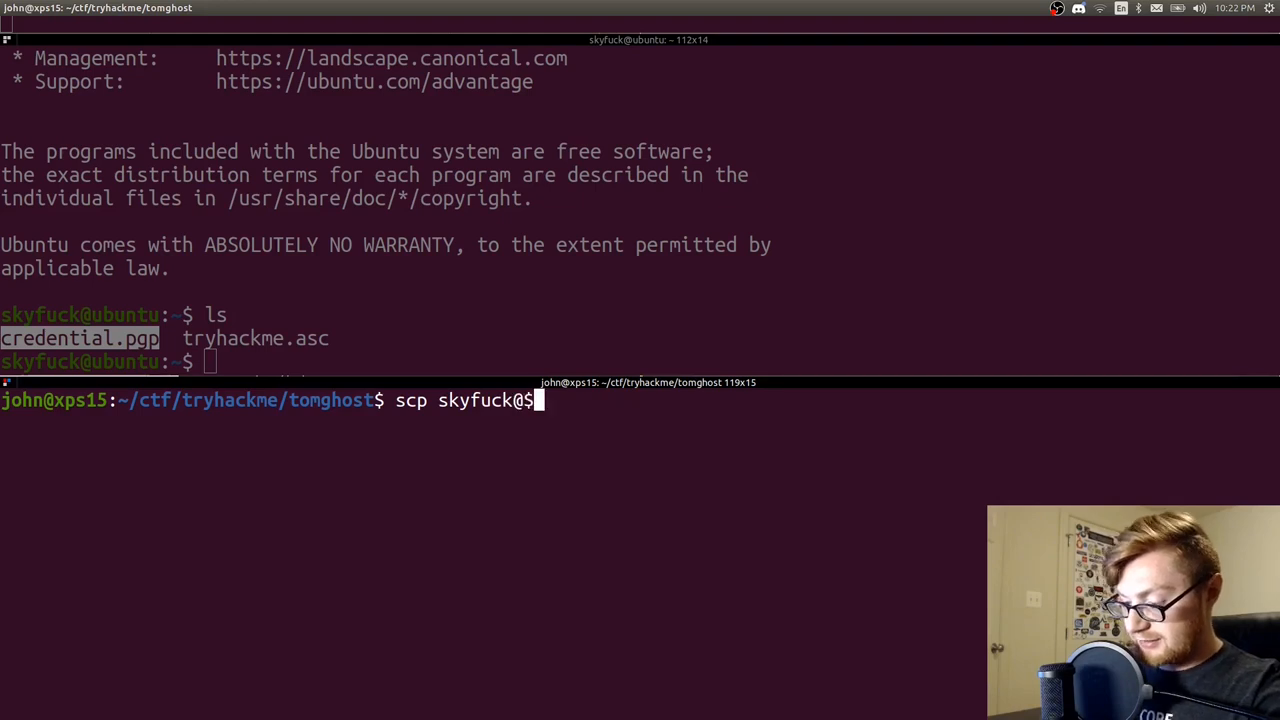
text(IP:/)
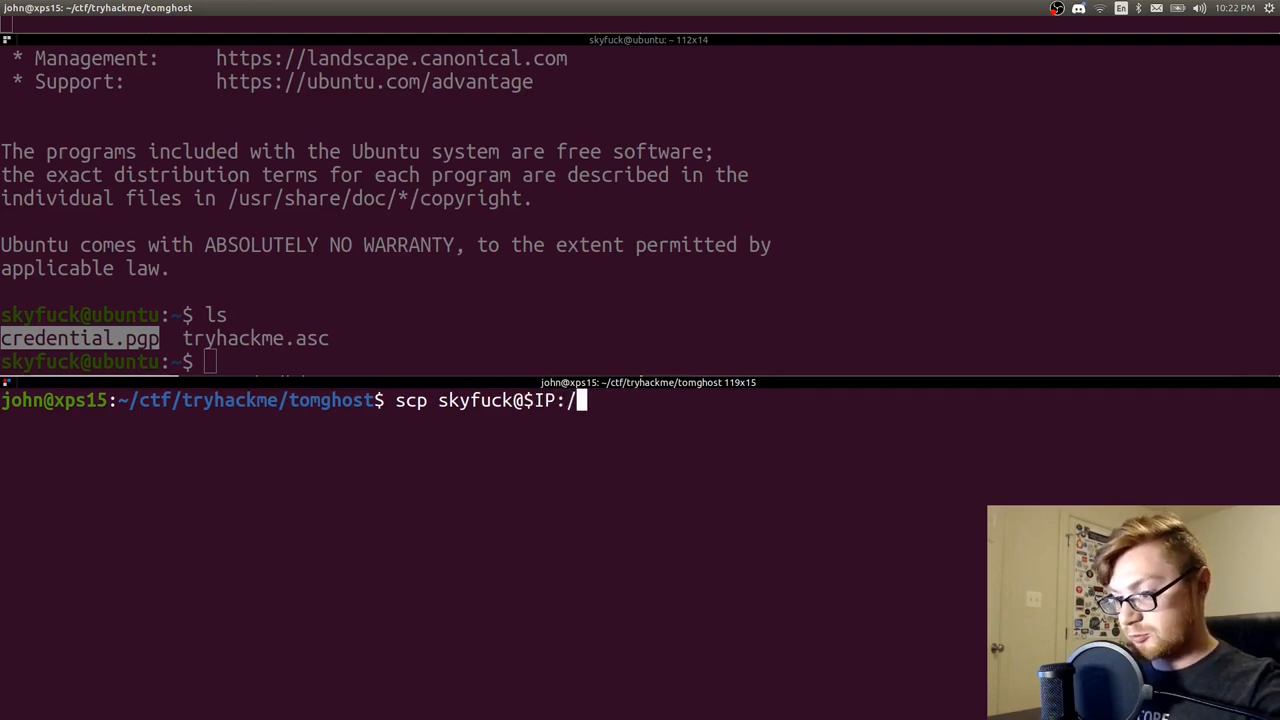
text(home/skyf)
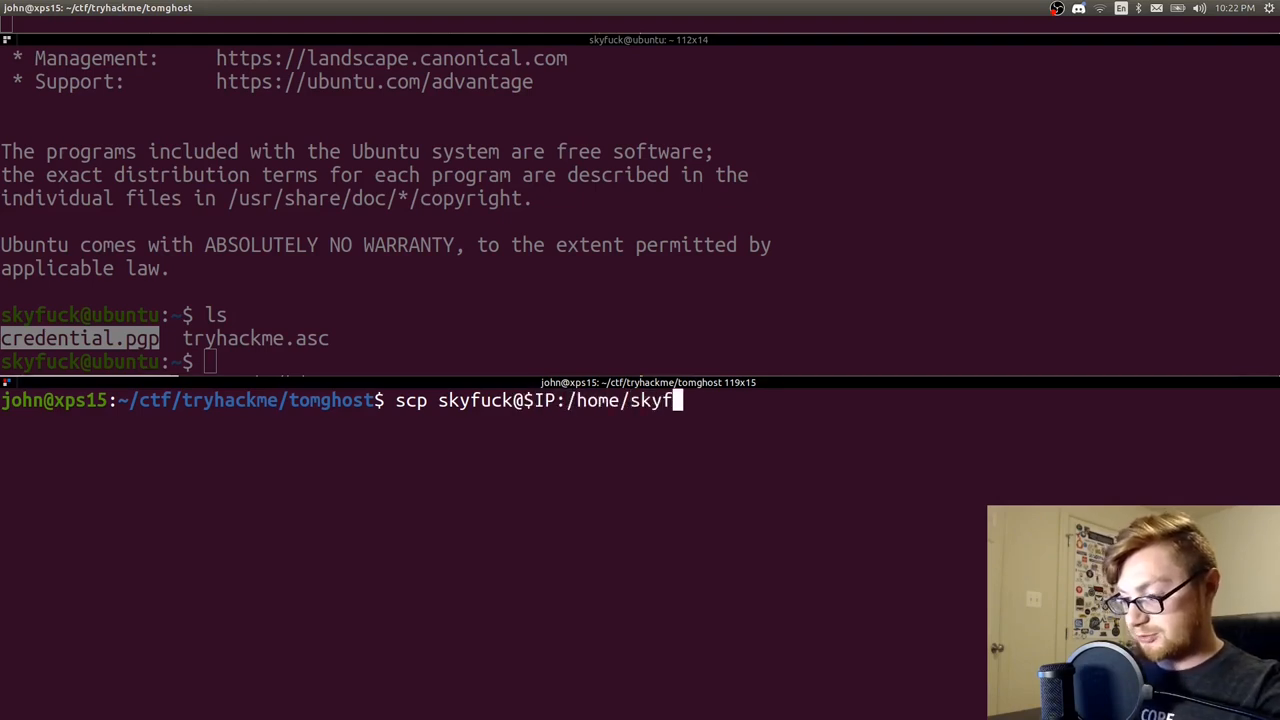
text(uck/* .)
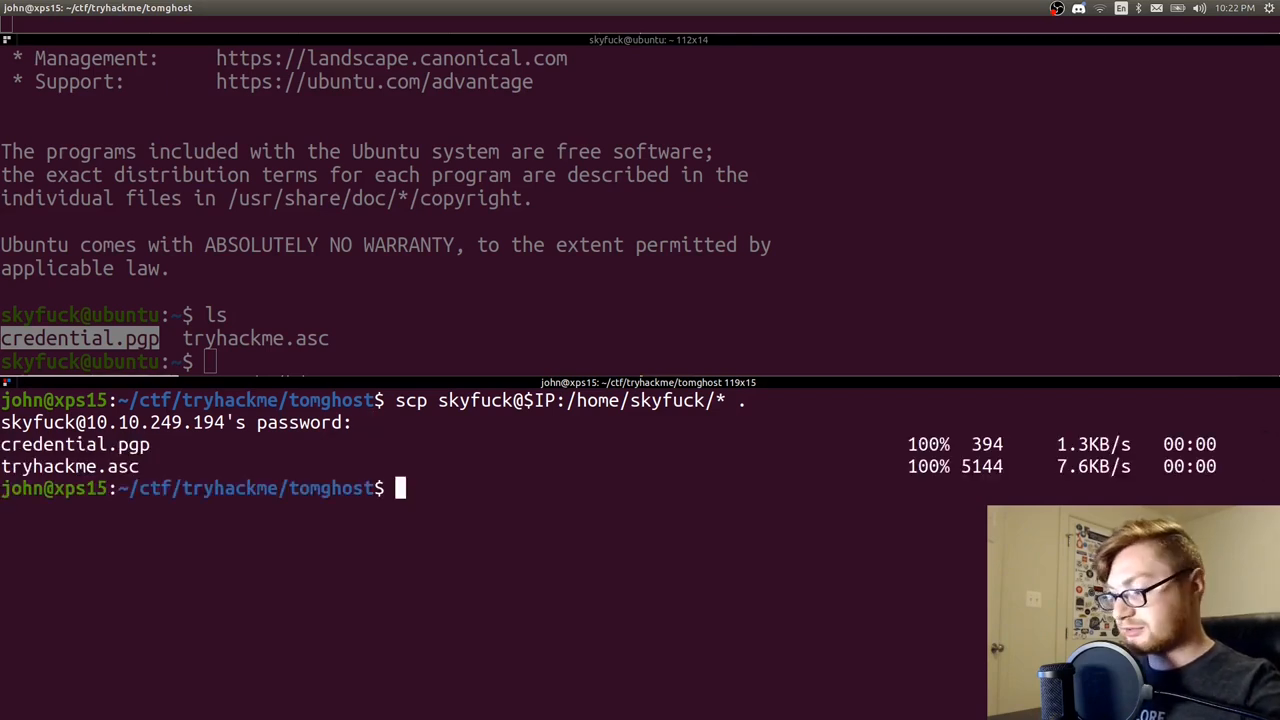
Step: Identify tryhackme.asc as a PGP private key block with file and view it in Sublime Text
text(subl)
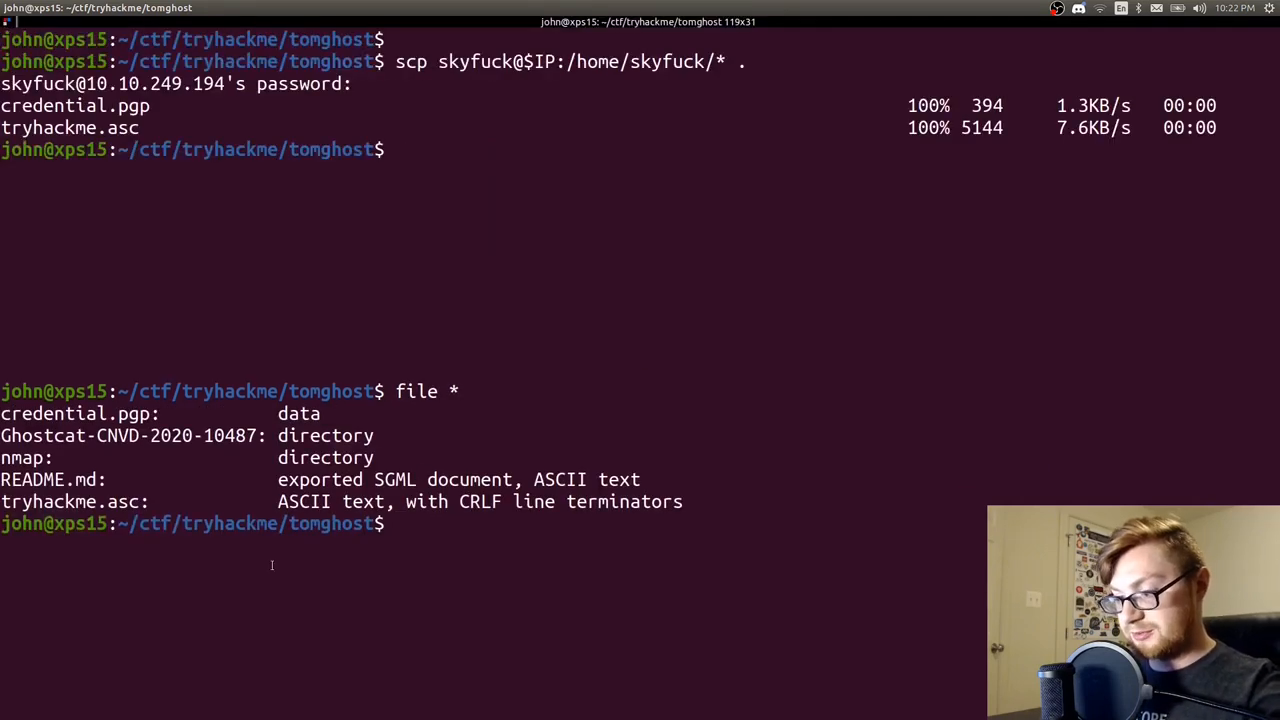
double_click(70, 500)
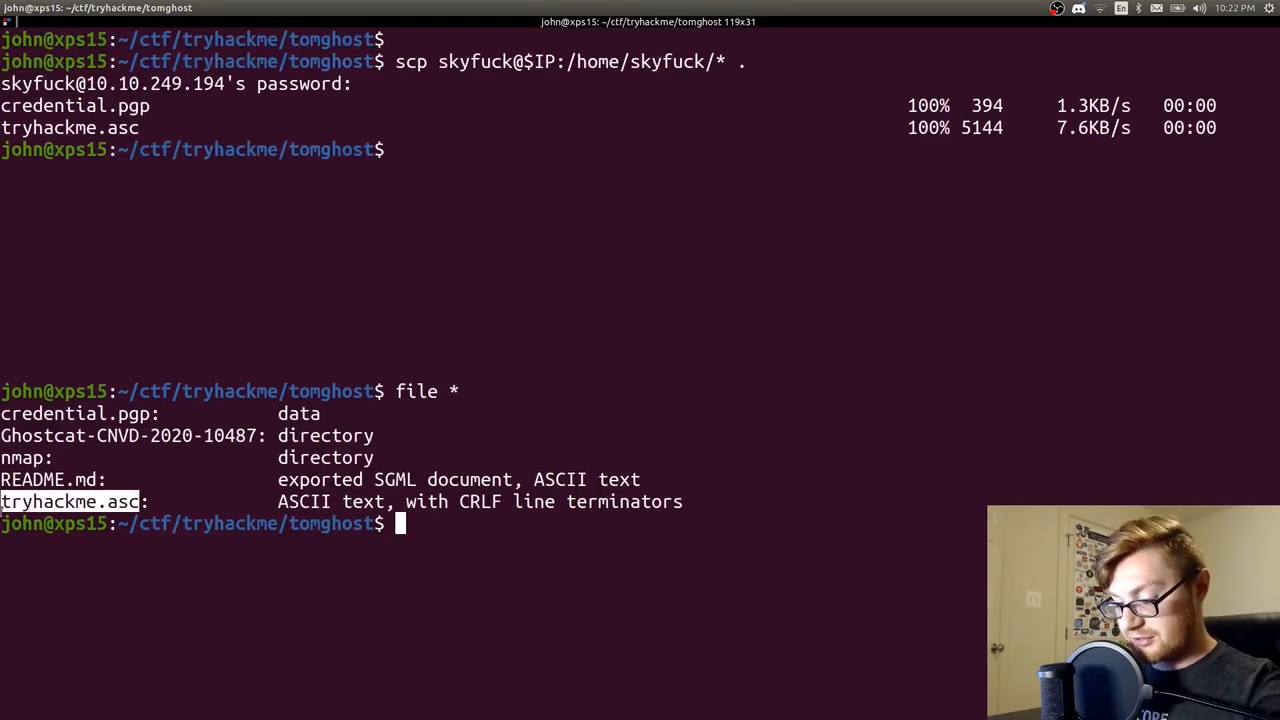
text(file tryhackme.asc)
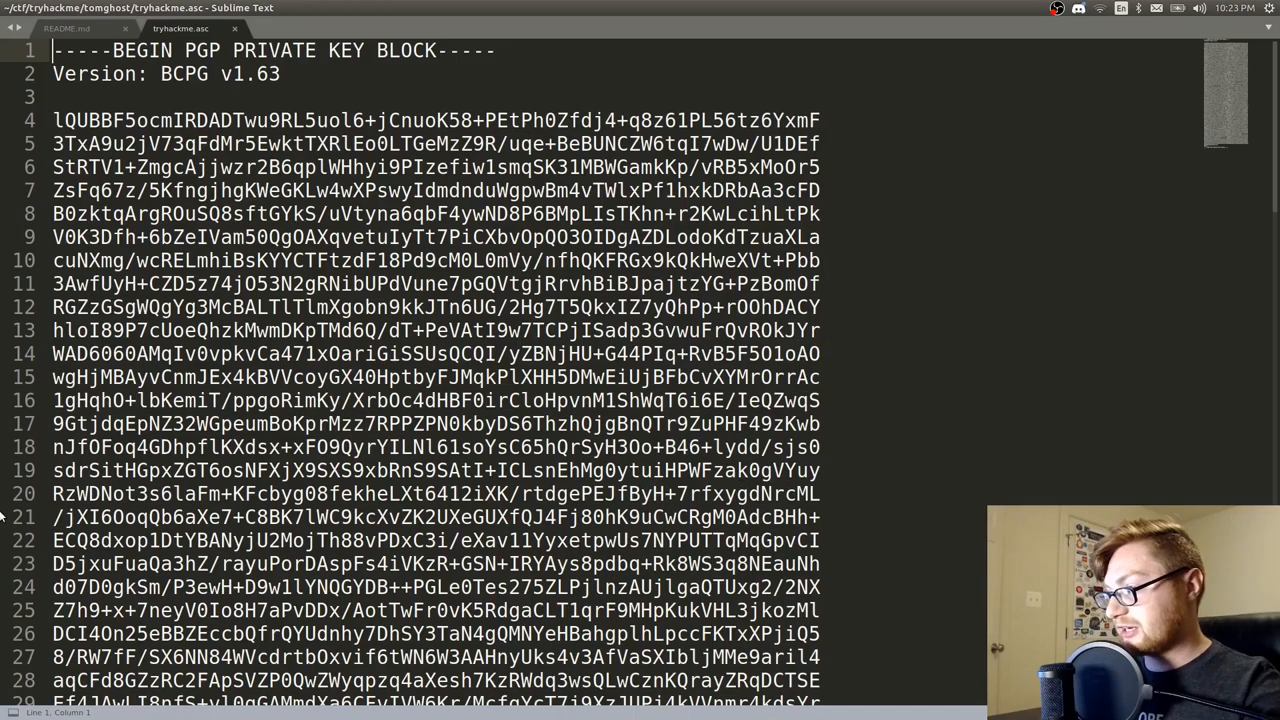
scroll(down, 3)
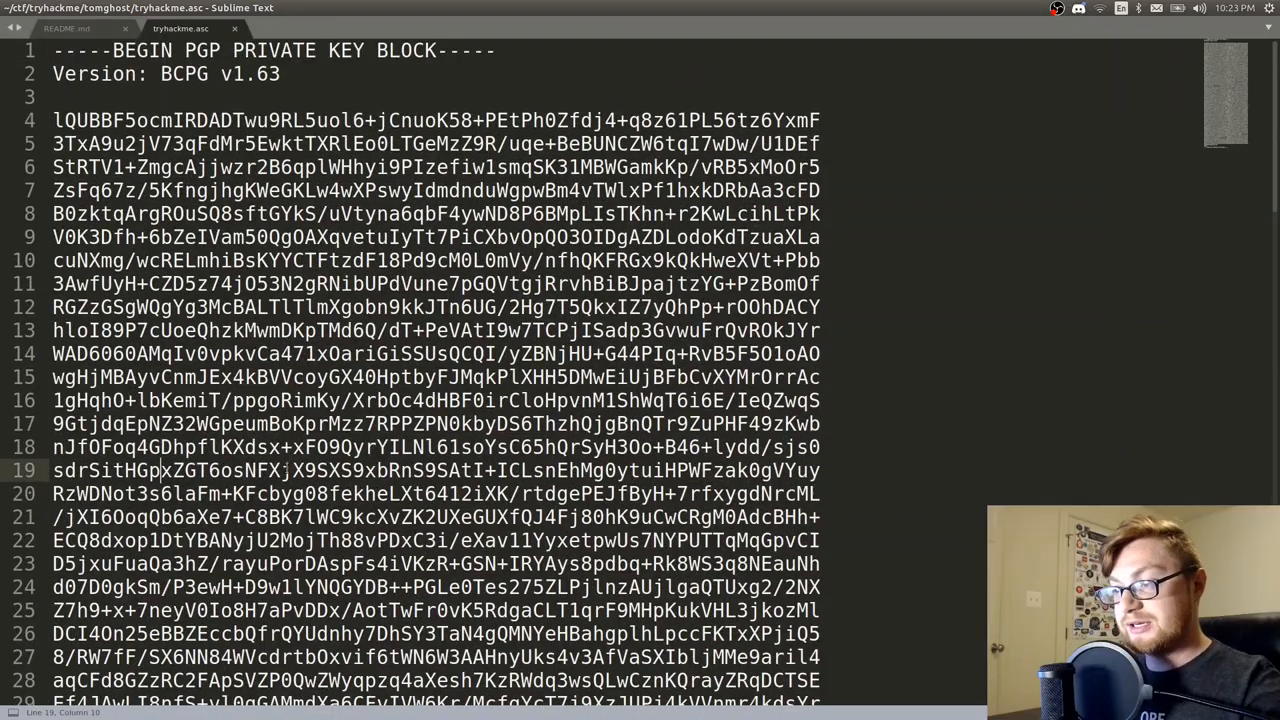
click(72, 28)
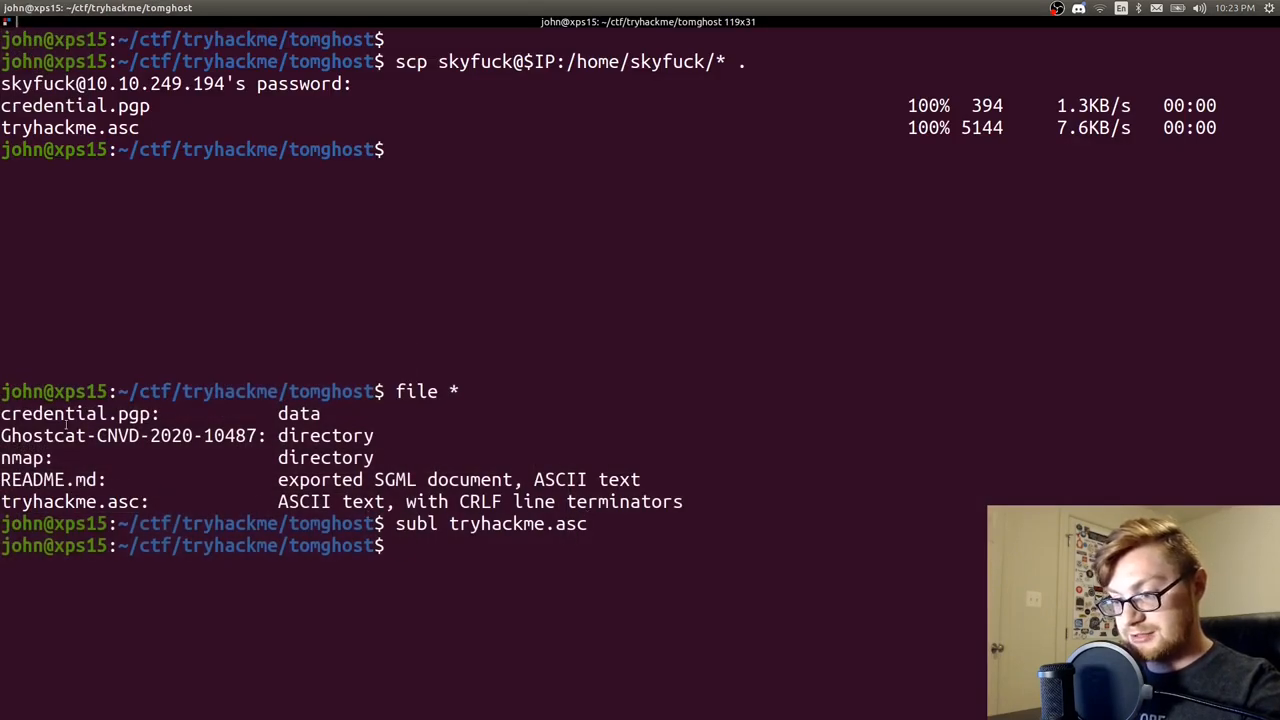
Step: Dump credential.pgp with cat, confirm it is binary data, and clear the garbled output
text(cat)
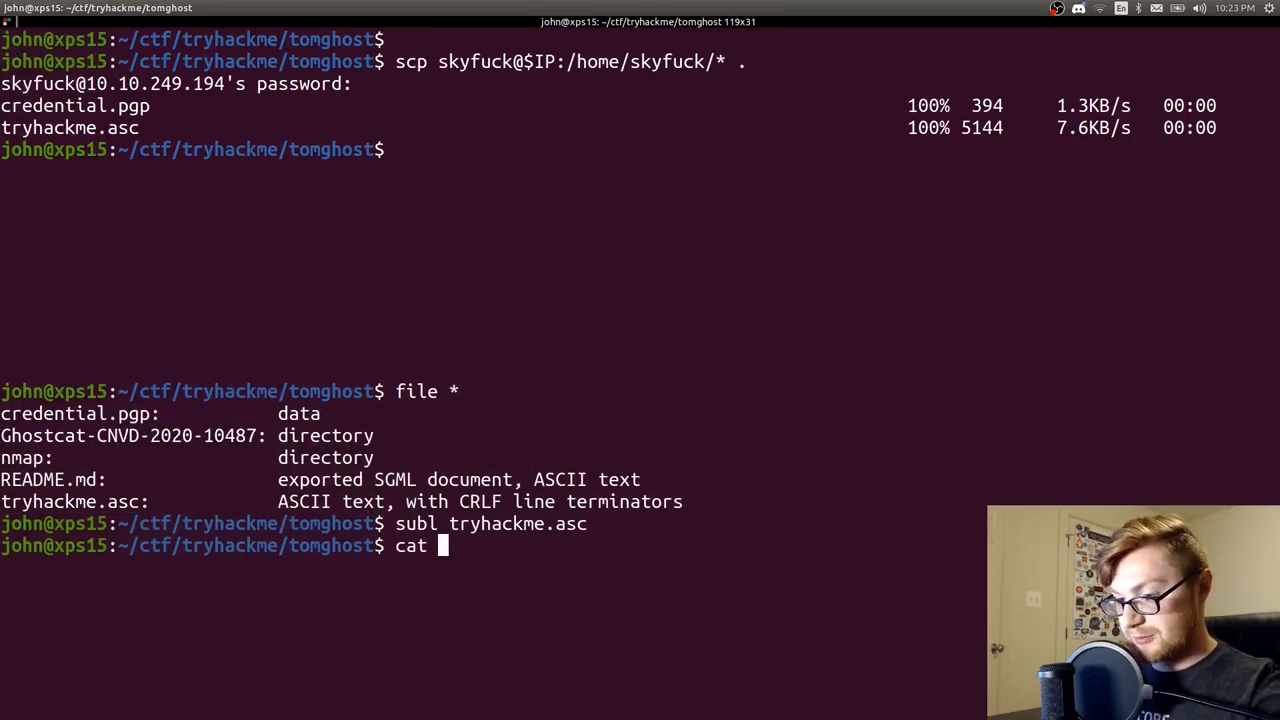
text(credential.pgp)
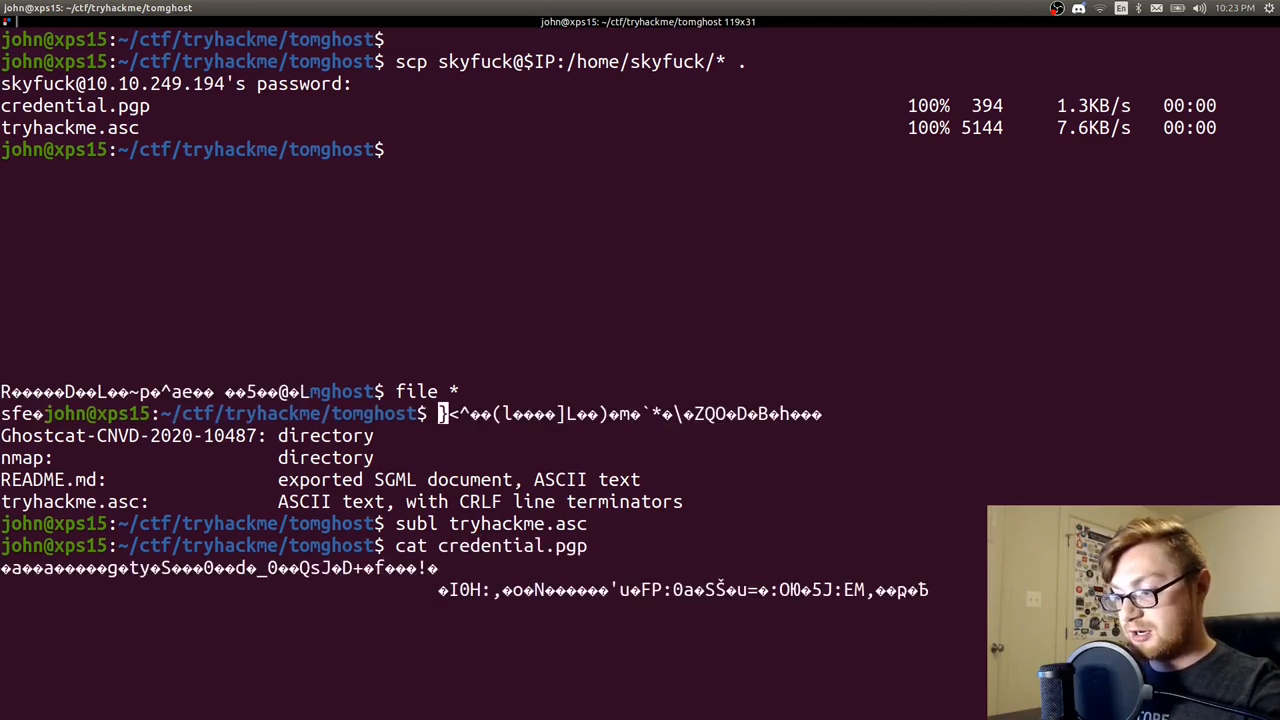
key(ctrl+c)
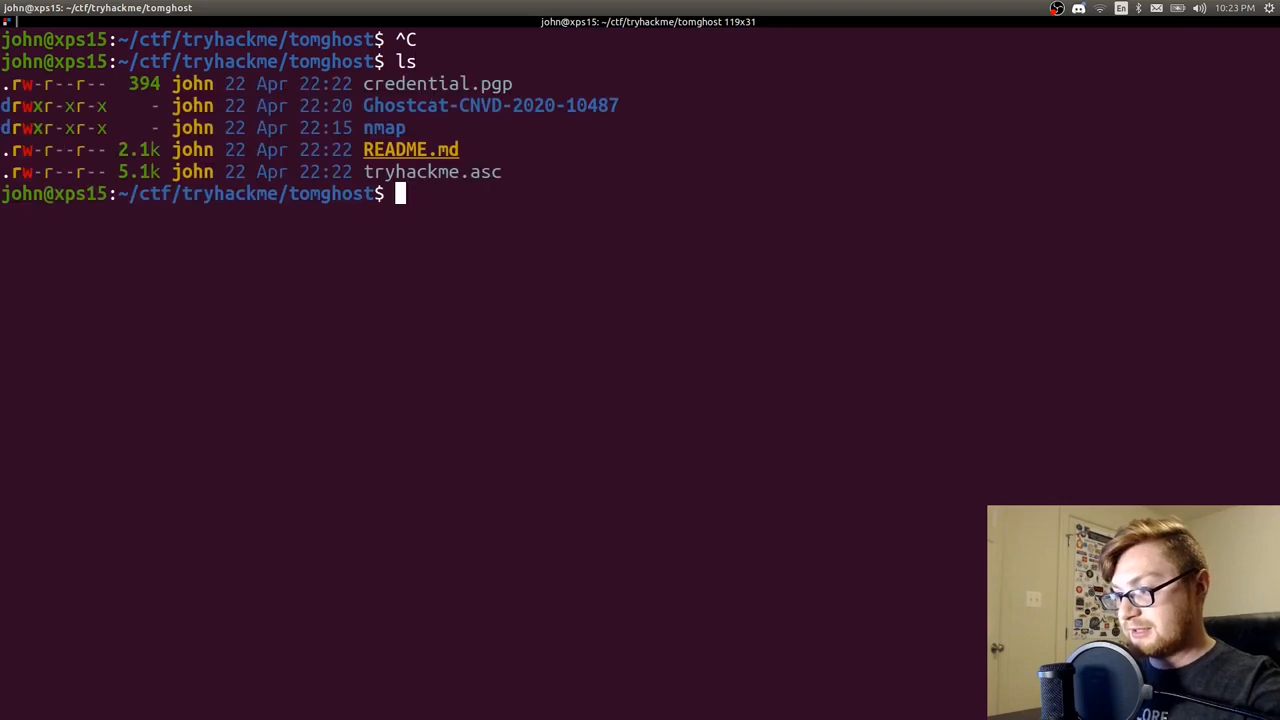
Step: Extract the tryhackme.asc key hash into hashes_for_john.txt with gpg2john
text(/opt/JohnTheRipper/run/gpg2john tryhackme.asc)
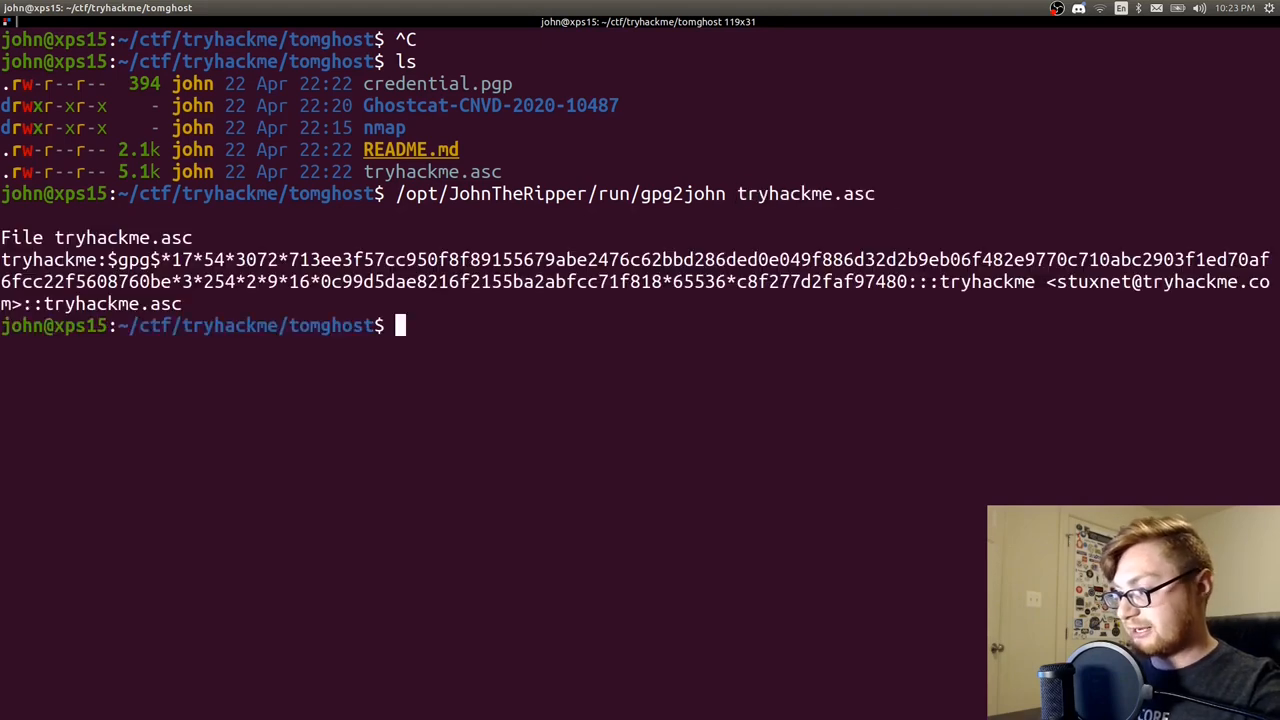
text(/opt/JohnTheRipper/run/gpg2john tryhackme.asc  >)
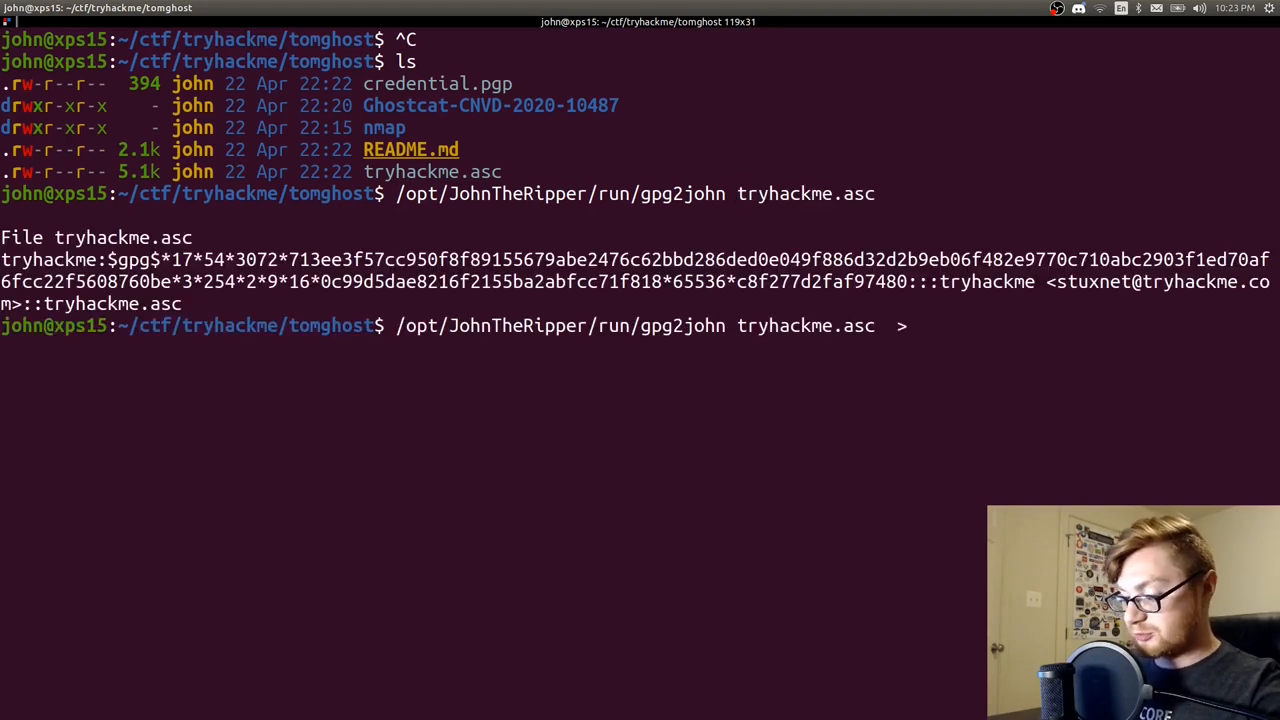
text(hashes_for_john.txt)
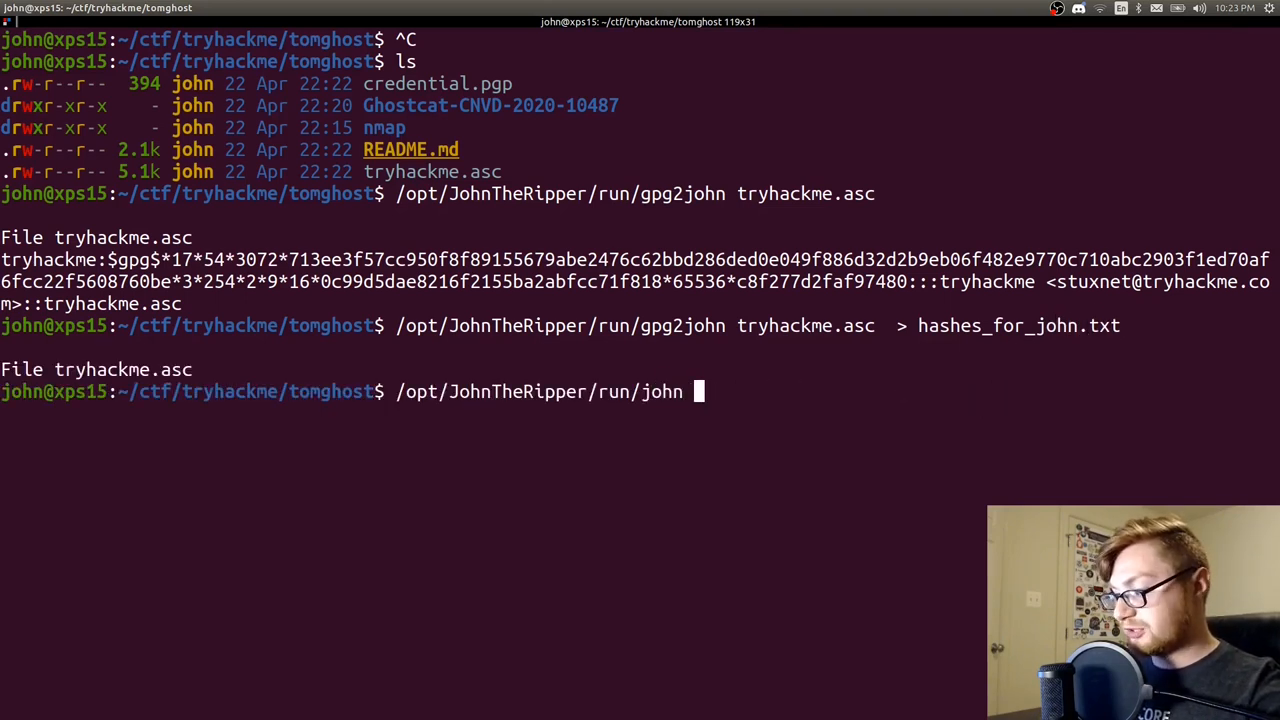
text(hashes_for_john.txt)
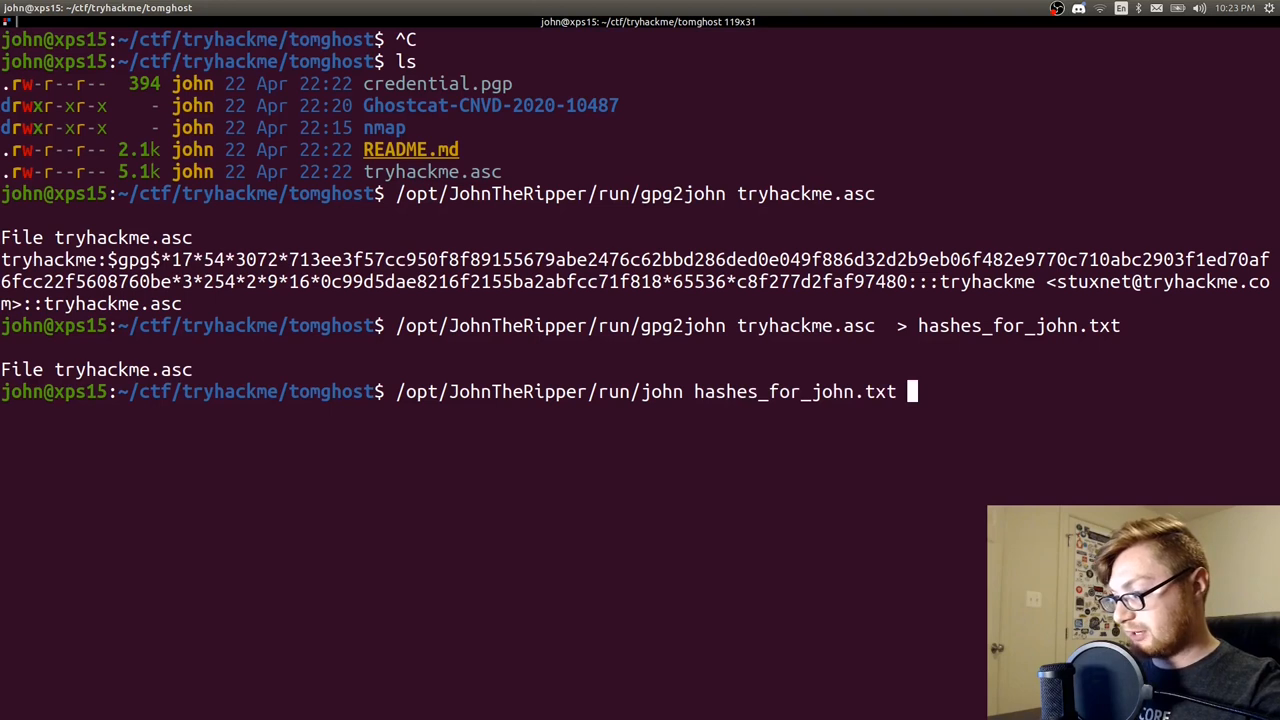
Step: Launch John on hashes_for_john.txt with --wordlist /opt/rockyou.txt and look through the warnings
text(--w)
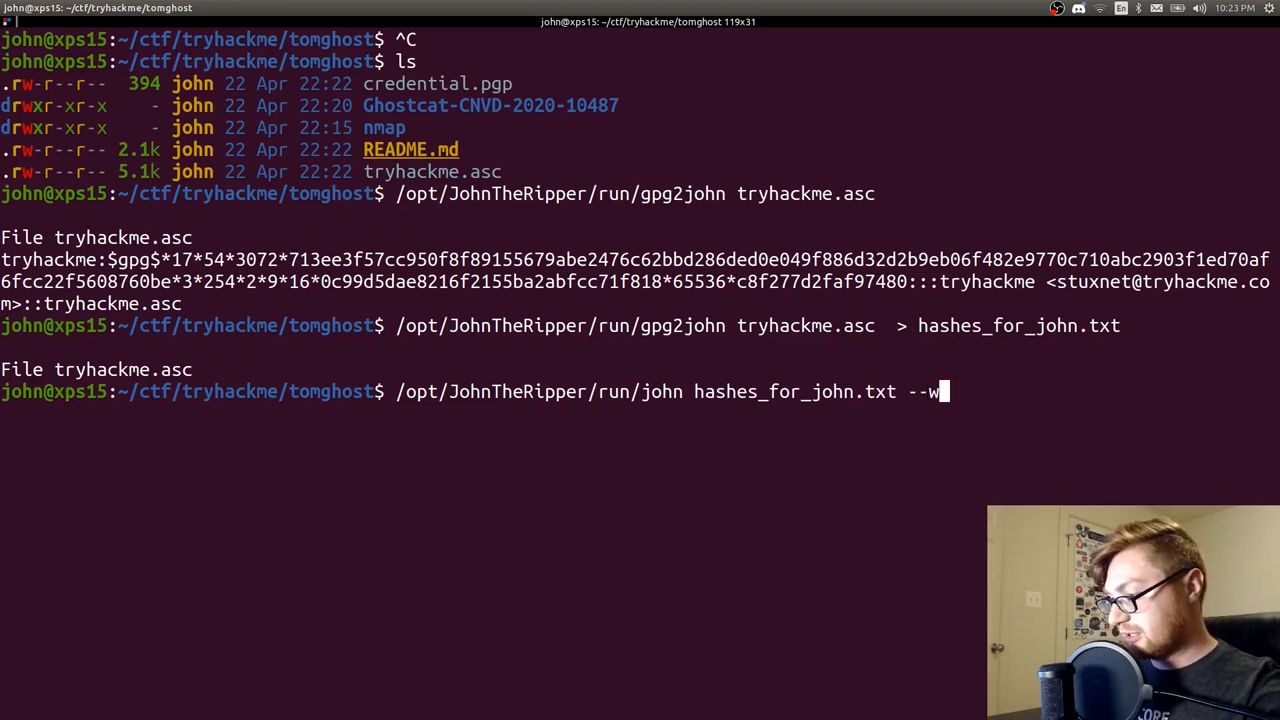
text(ordlist /opt)
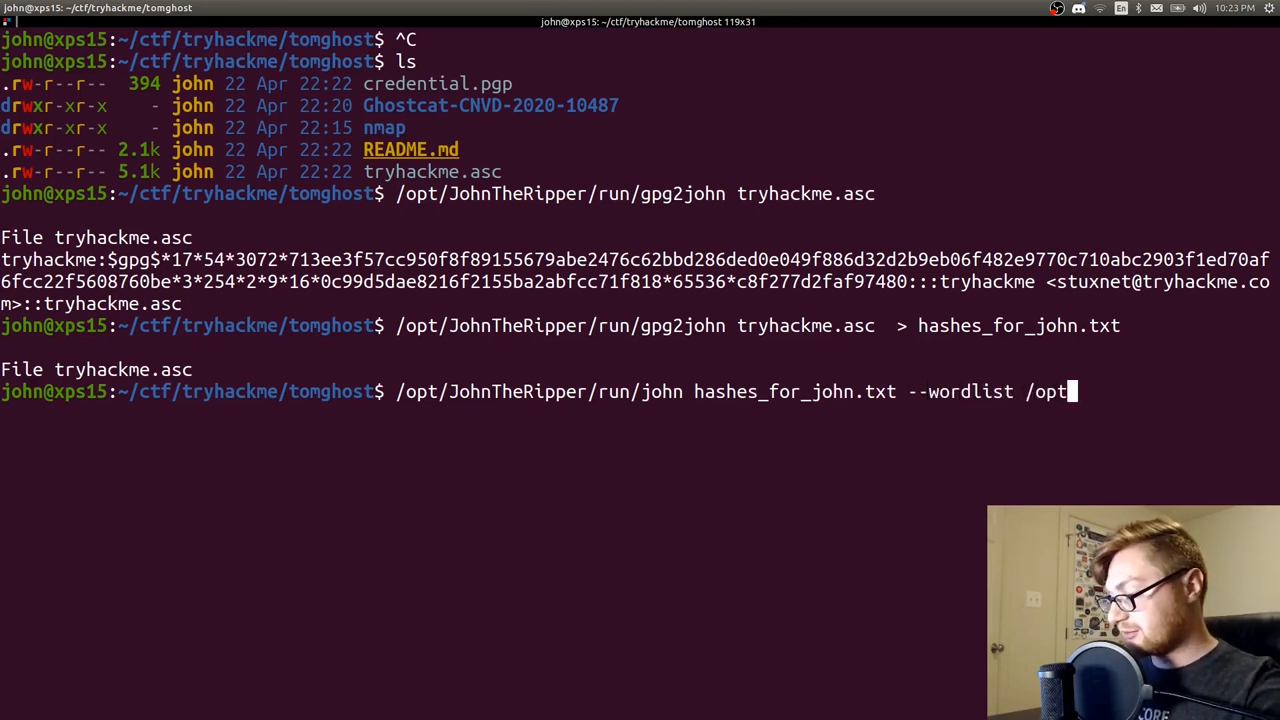
text(/rockyou.txt)
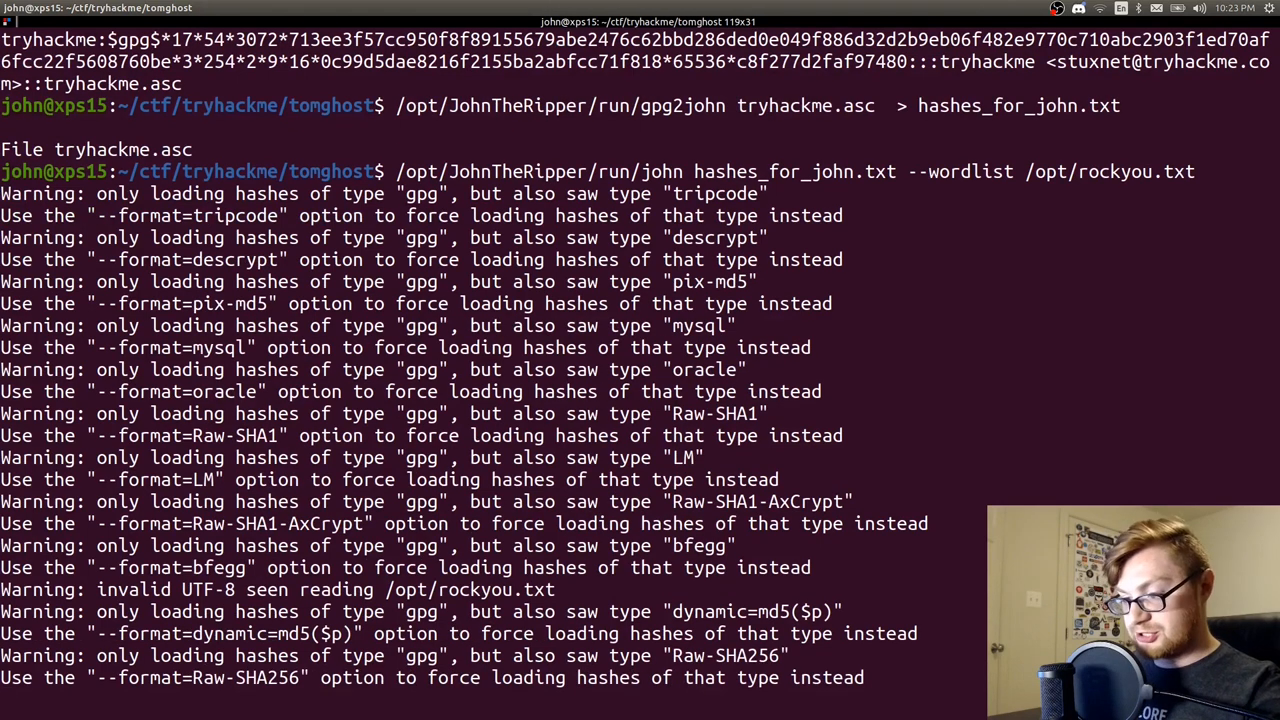
scroll(down, 3)
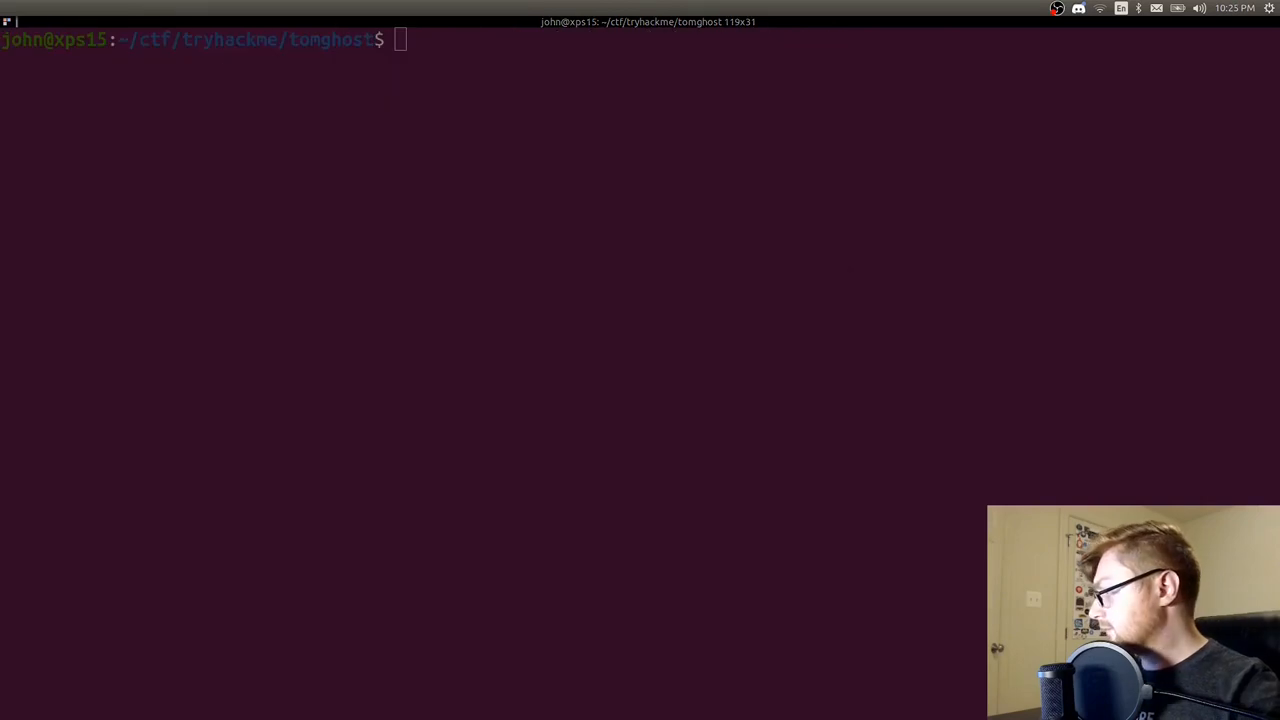
text(/opt/JohnTheRipper/run/john hashes_for_john.txt --wordlist /opt/rockyou.txt)
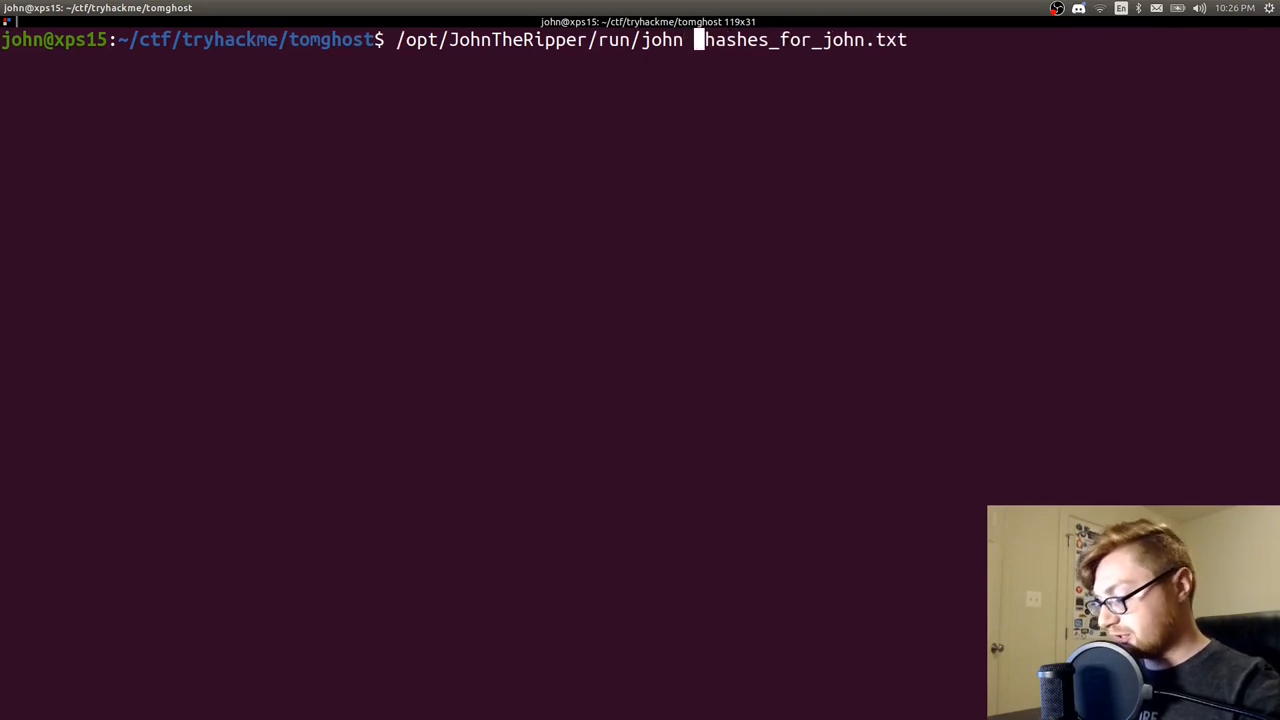
text(--wordlist=/)
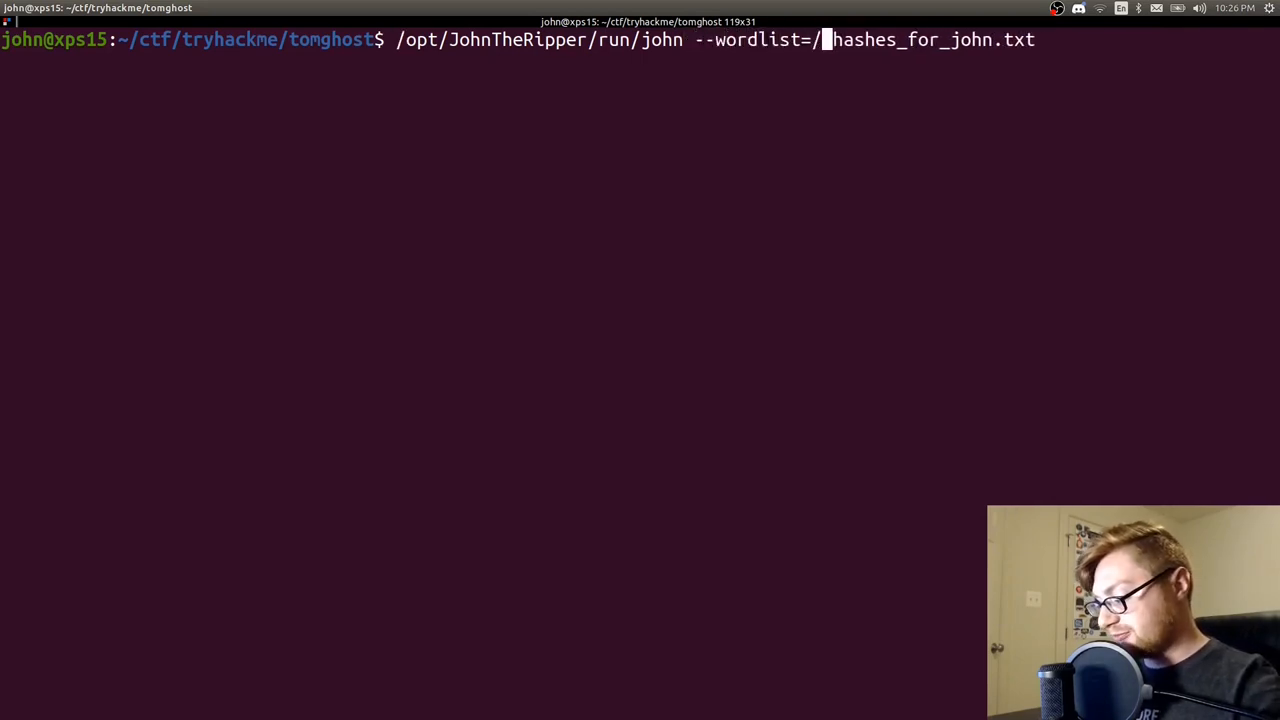
text(opt/jo)
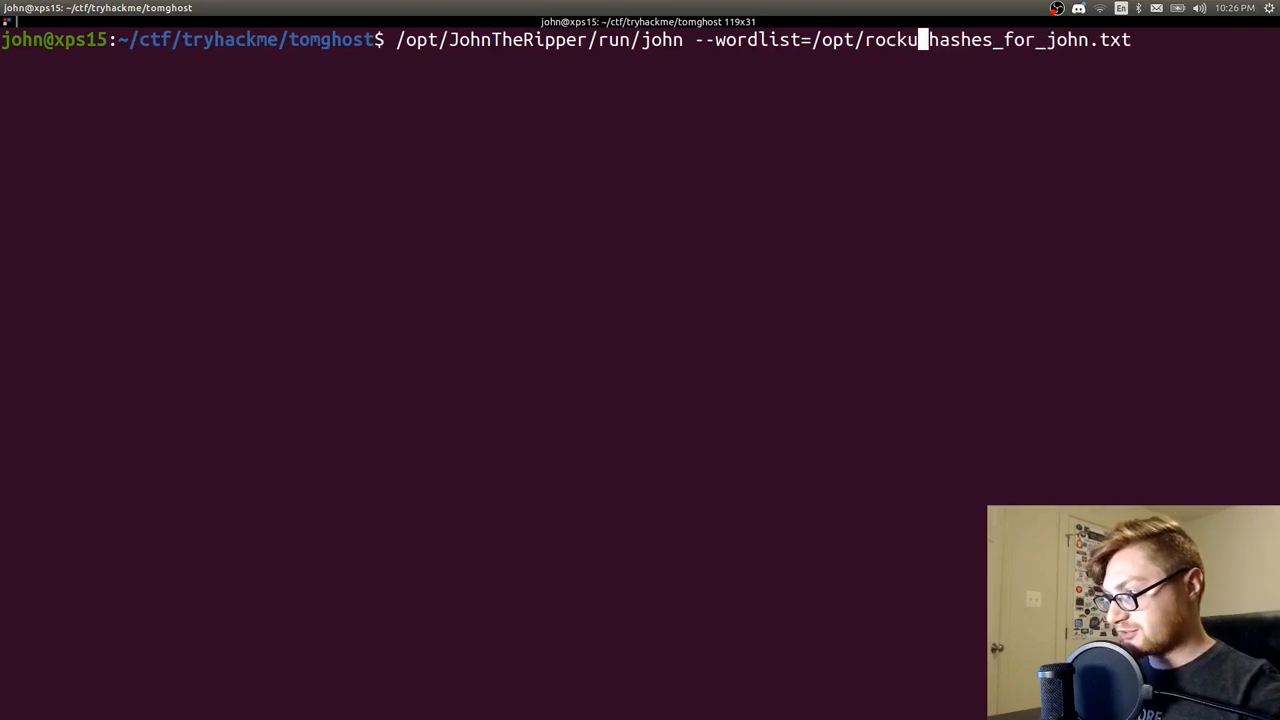
key(BackSpace)
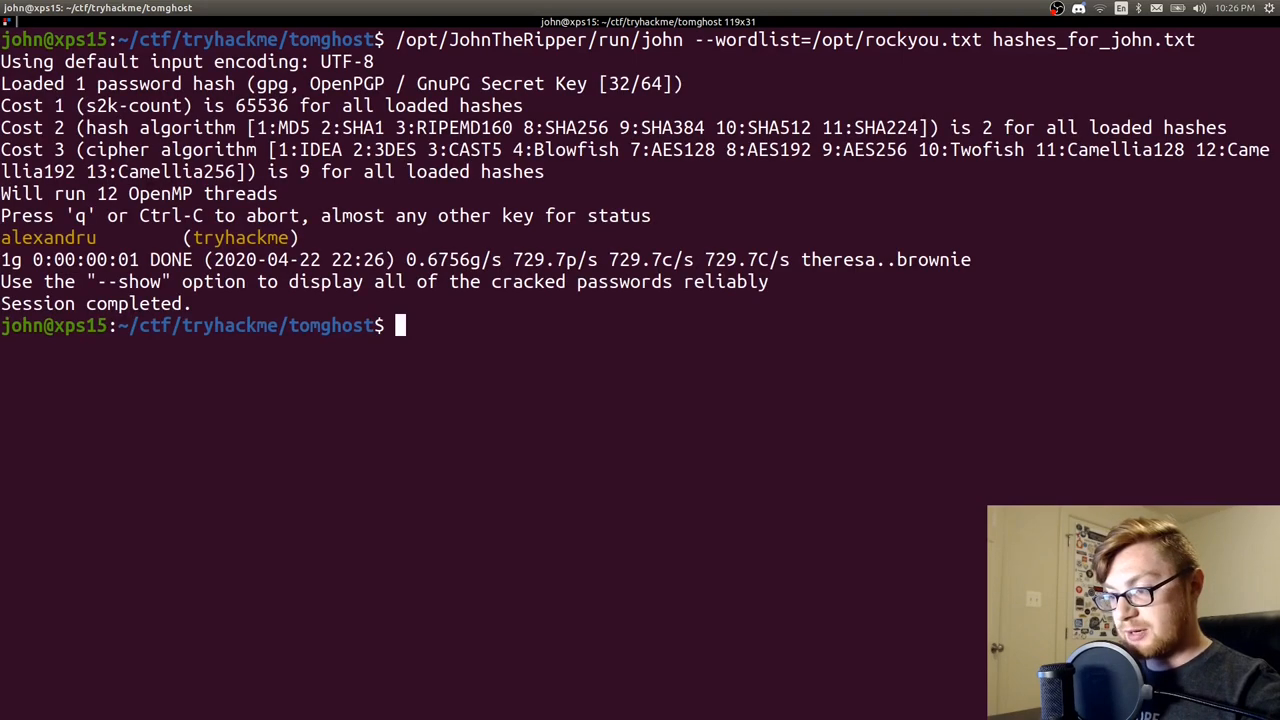
double_click(48, 236)
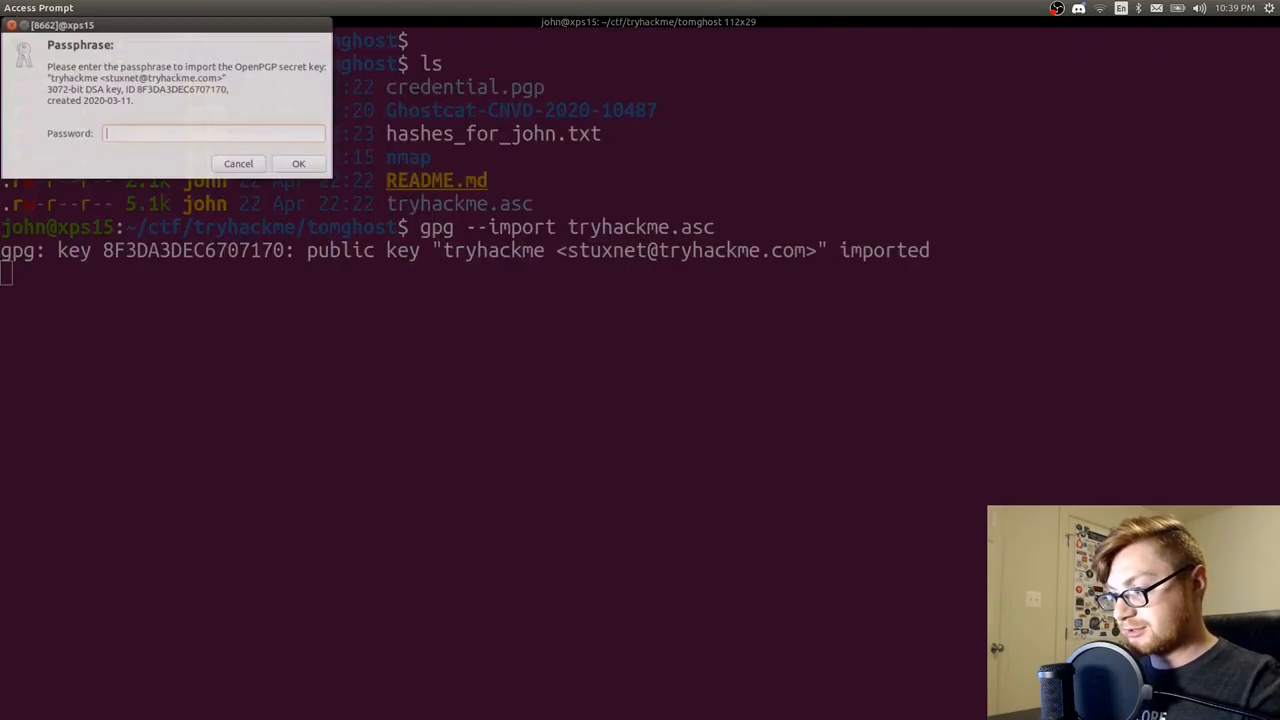
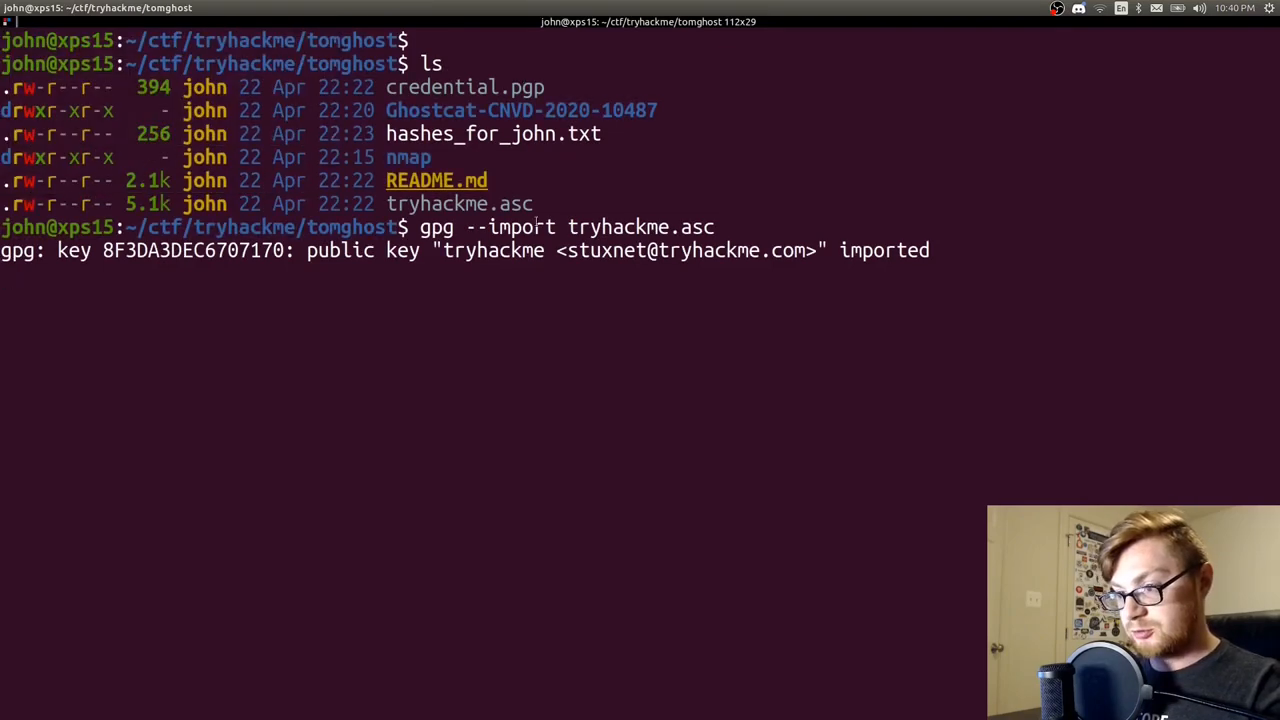
Step: Import tryhackme.asc with the passphrase and decrypt credential.pgp to get merlin's credentials
key(Return)
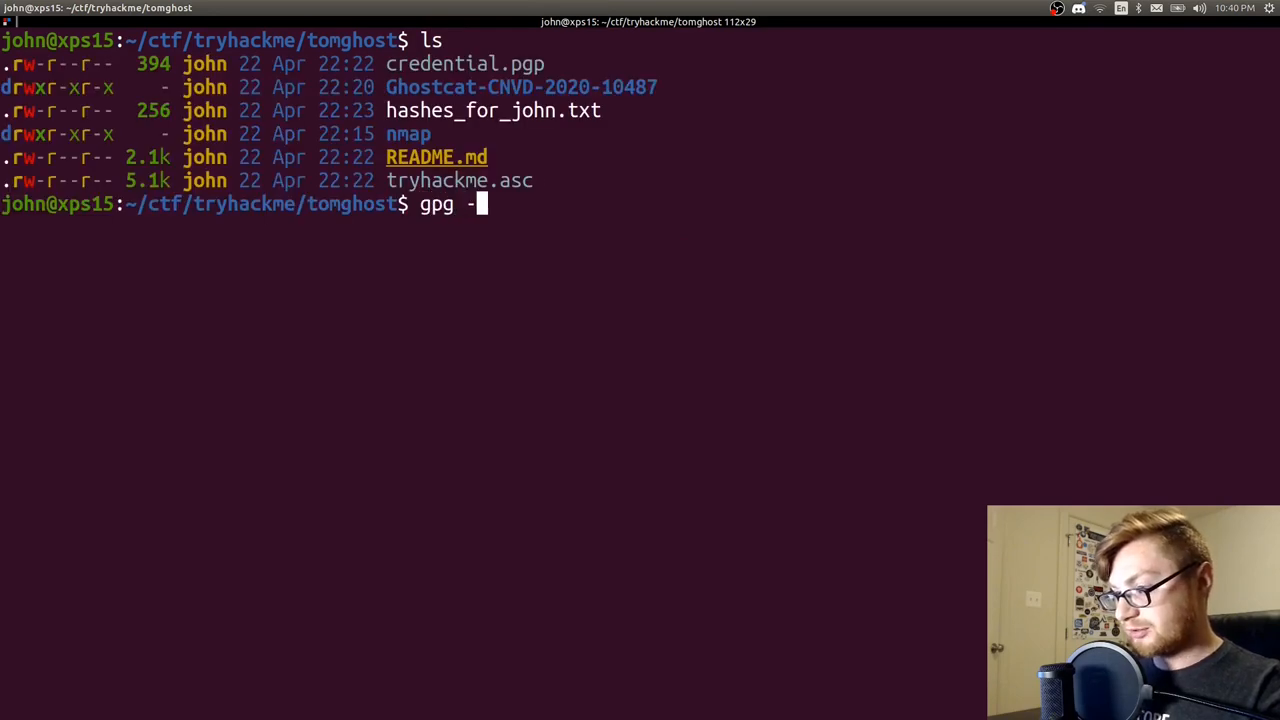
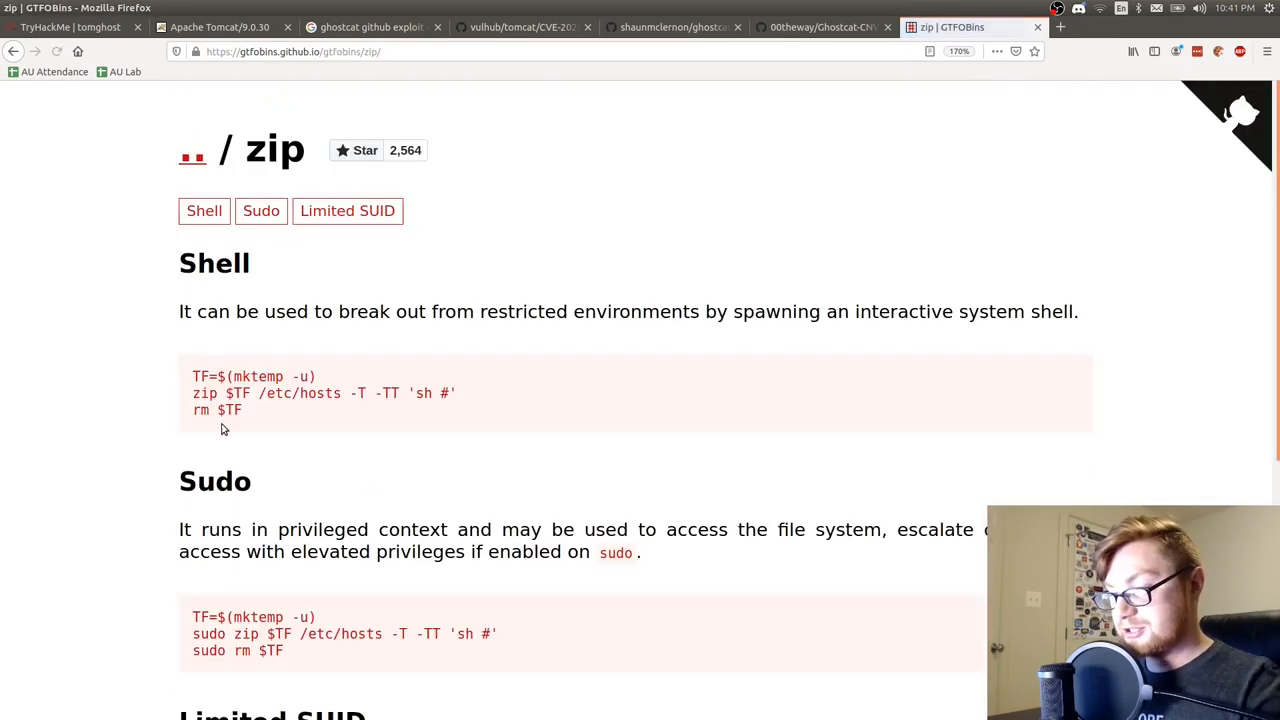
Step: Select the sudo zip shell-escape command from the GTFOBins zip page's Sudo section
scroll(down, 3)
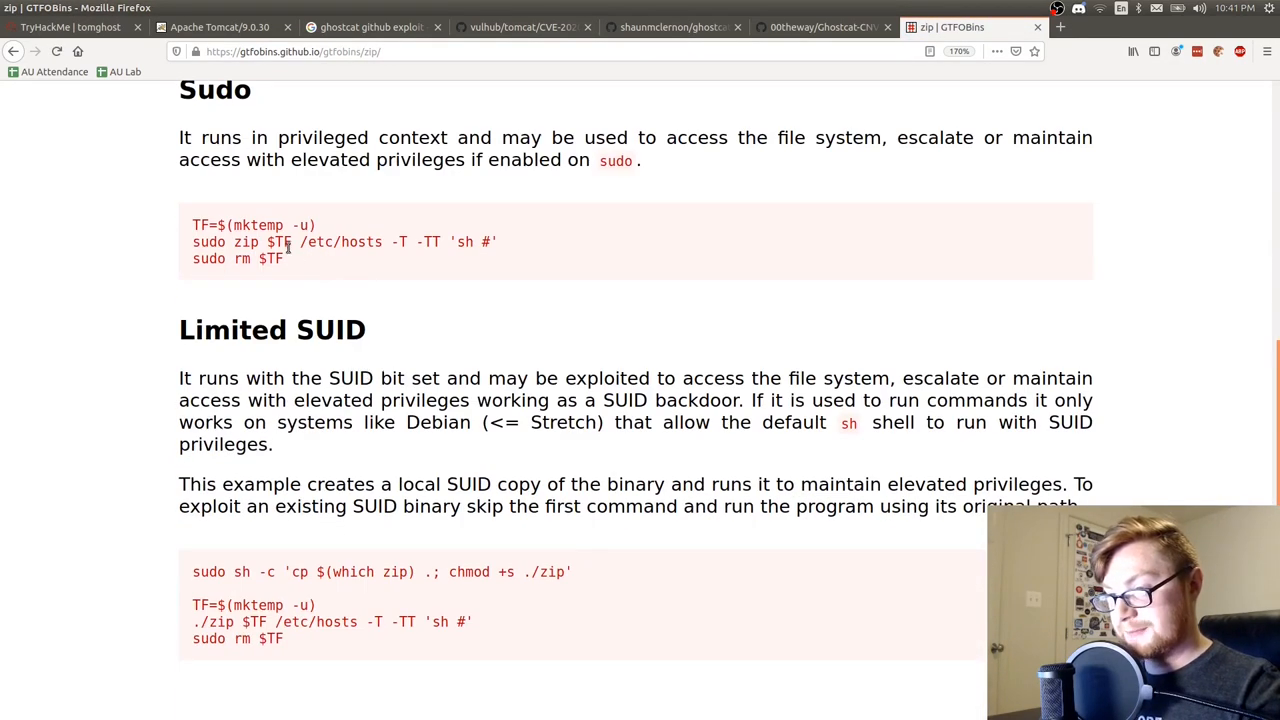
mouse_move(232, 242)
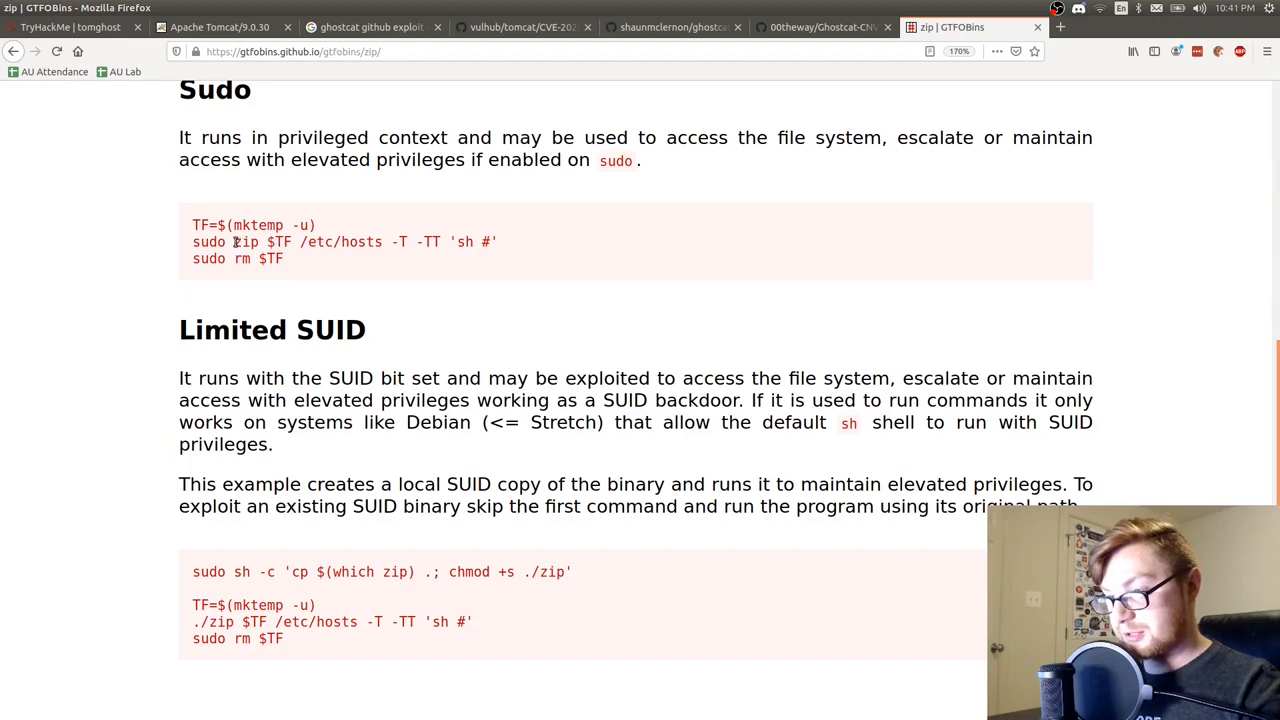
drag(232, 242, 456, 242)
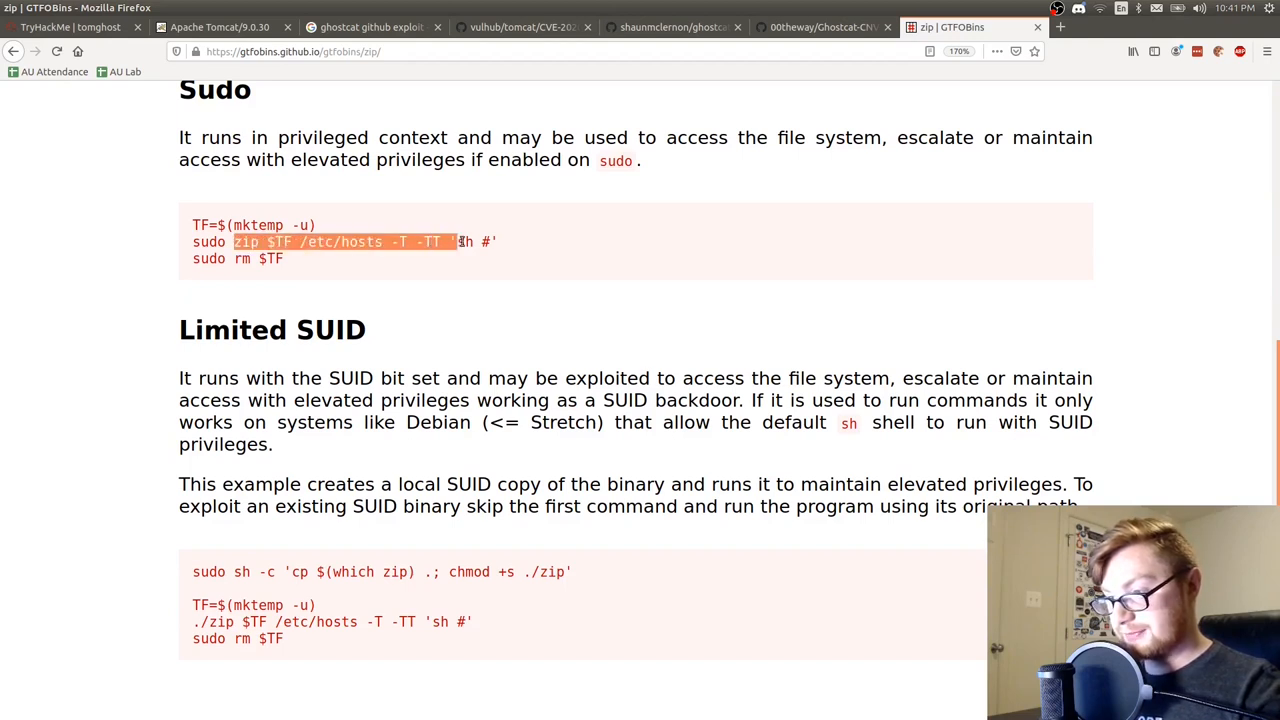
drag(452, 240, 500, 240)
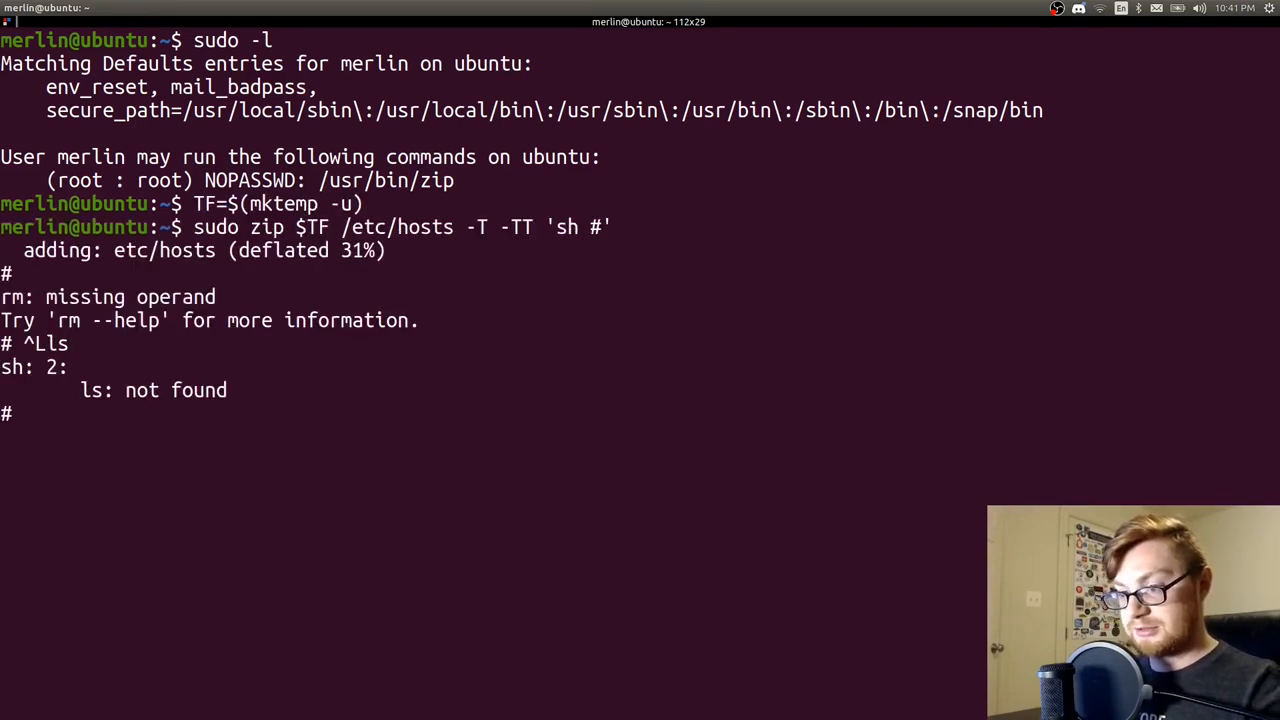
Step: In the root shell from sudo zip, list /root and read root.txt
text(ls)
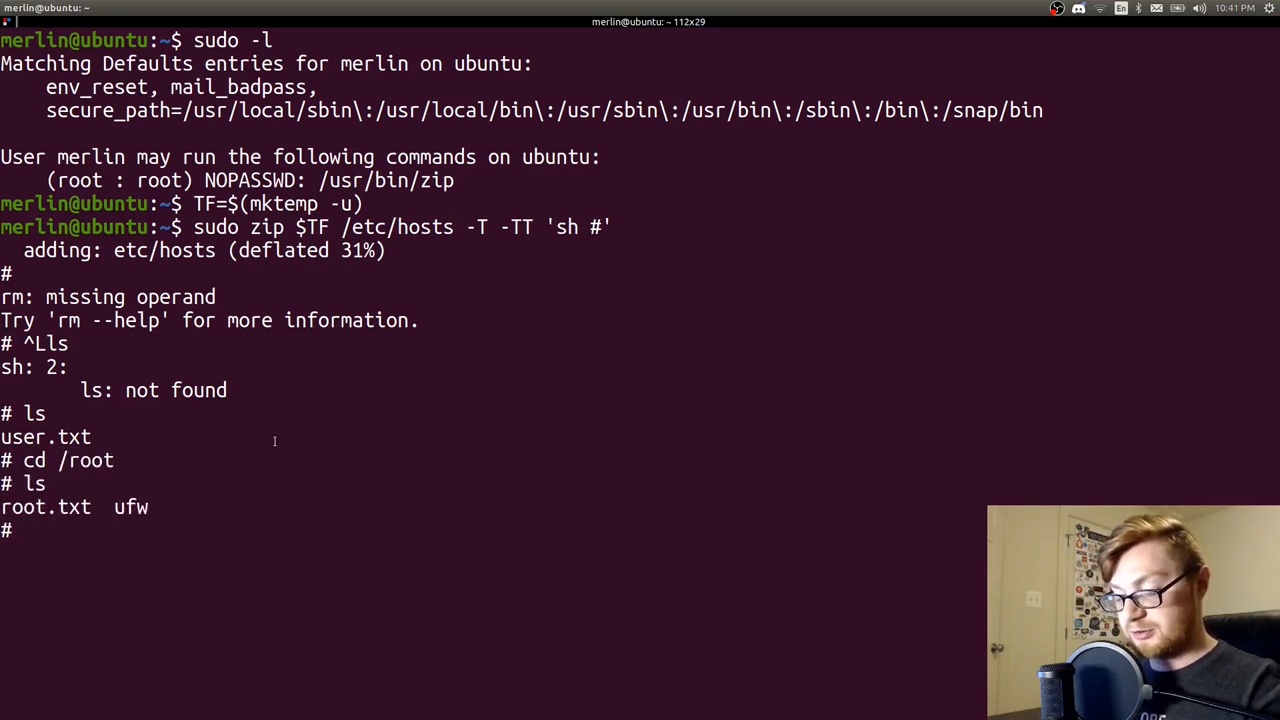
text(#)
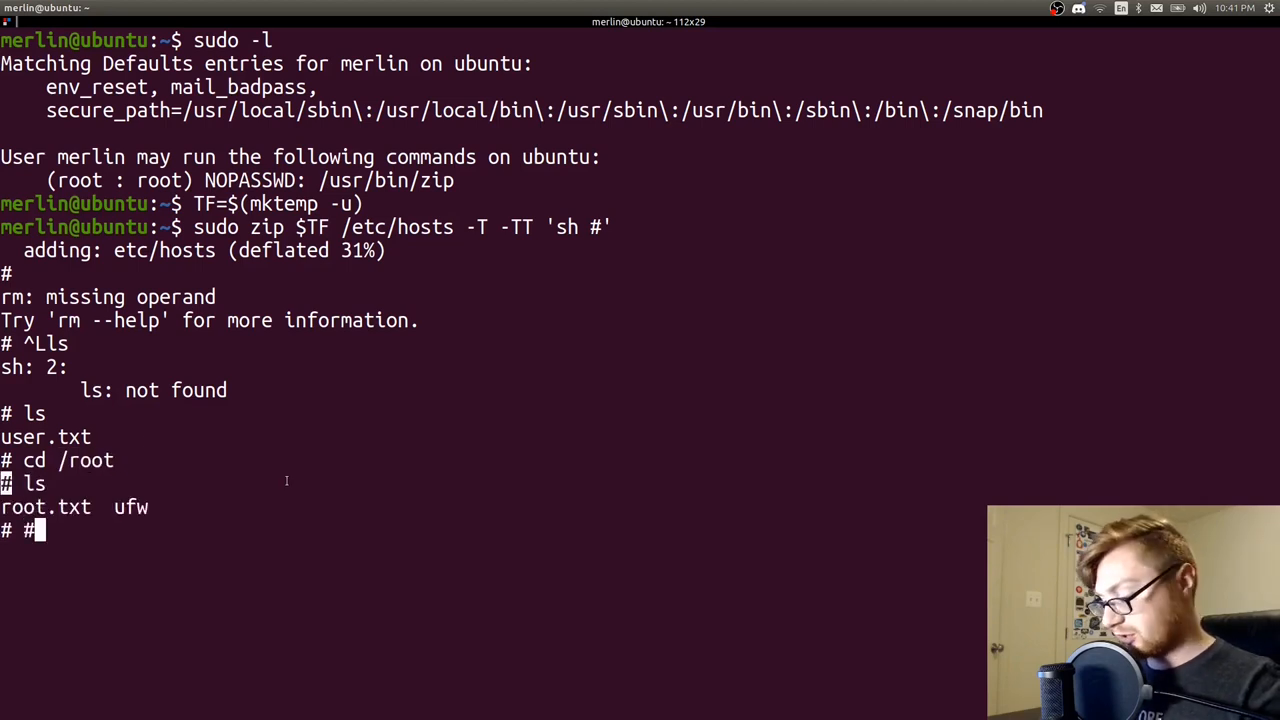
text(#pwd)
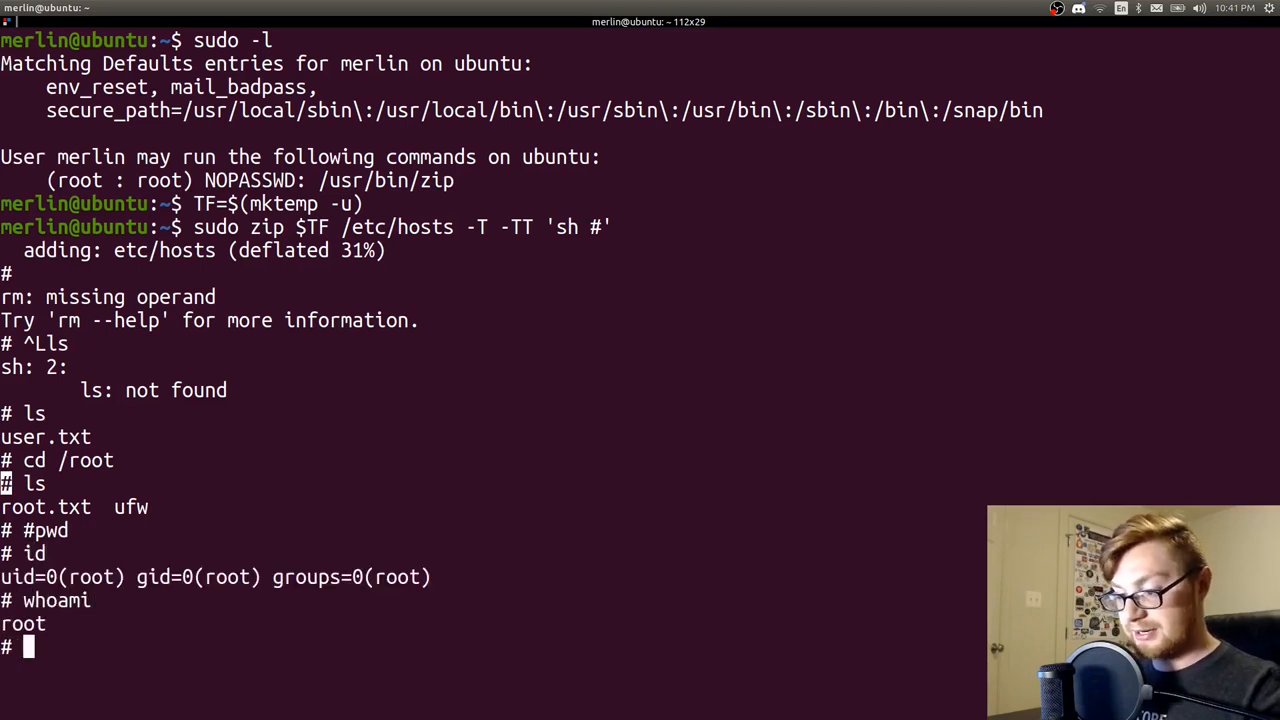
text(cat ro)
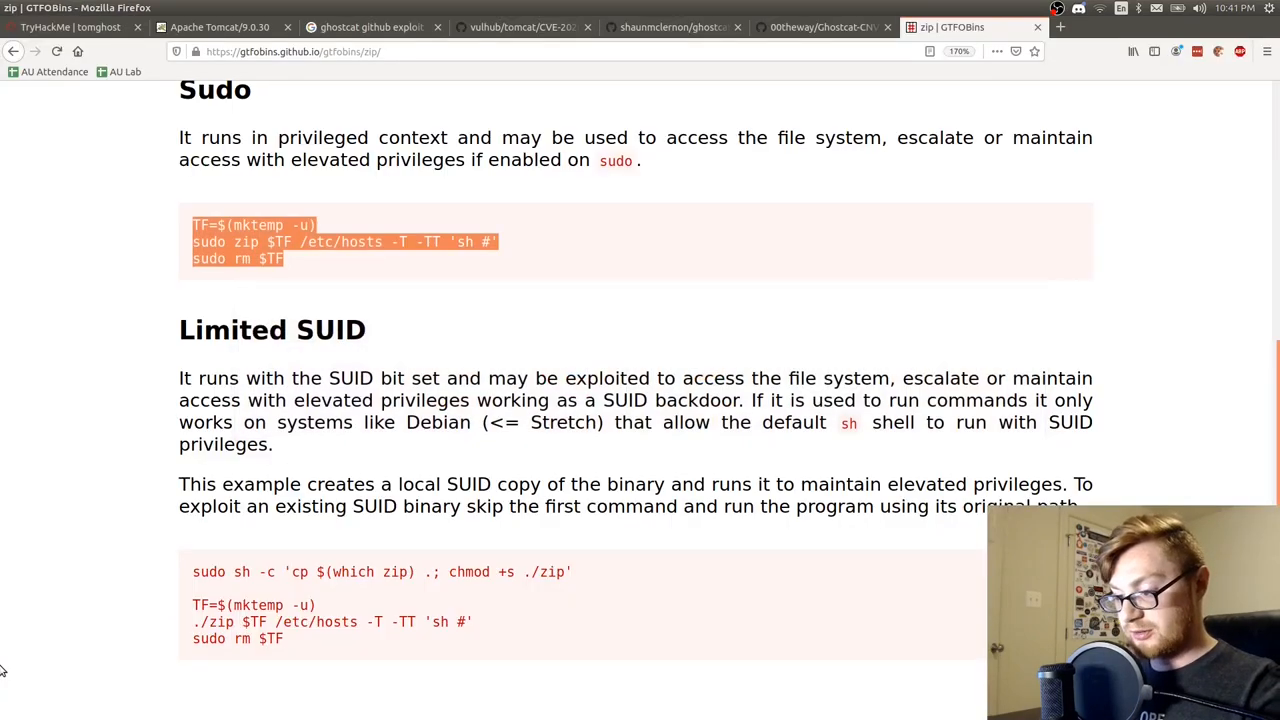
Step: Submit THM{Z1P_1S_FAKE} for question 2 and dismiss the room-completed congratulations
click(70, 28)
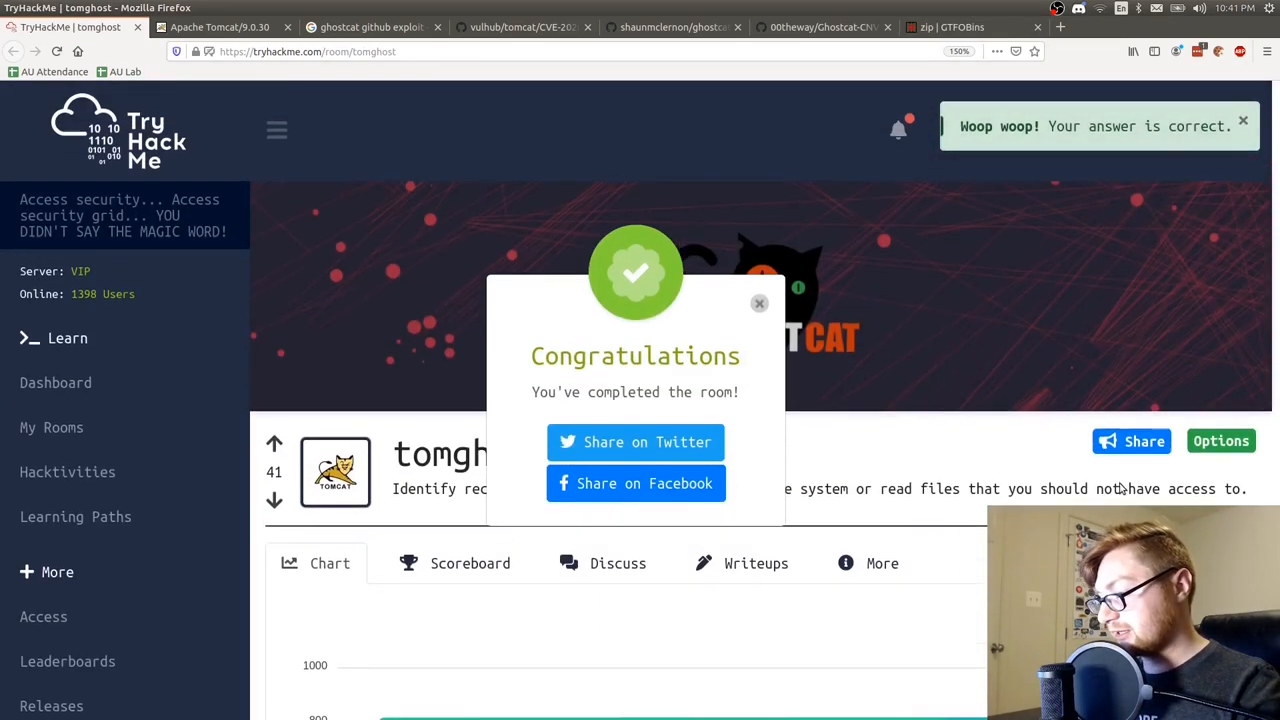
click(760, 304)
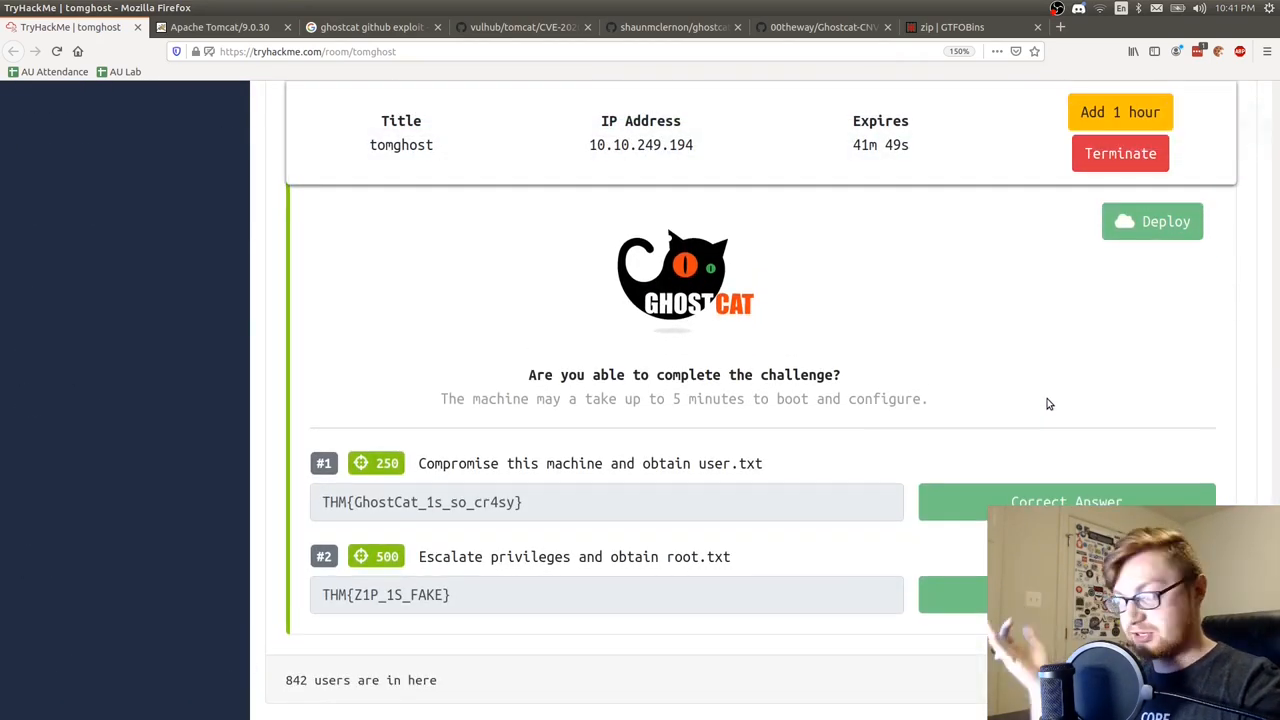
mouse_move(1250, 428)
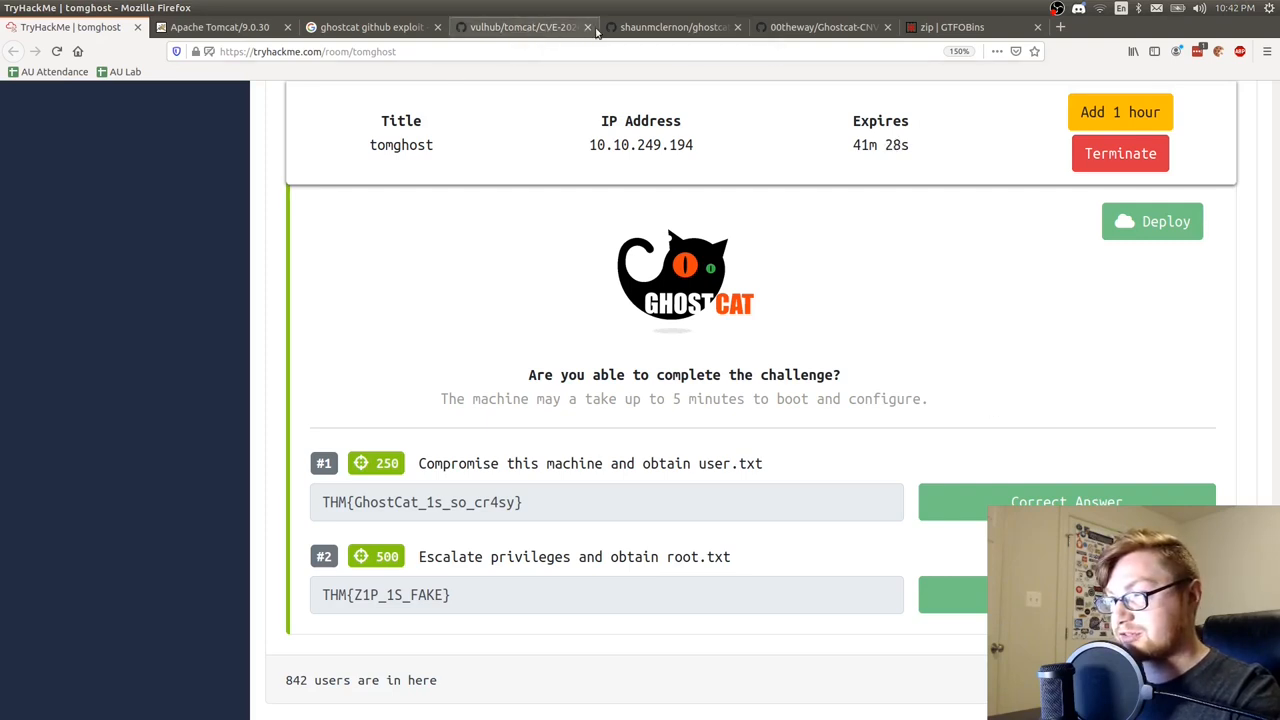
Step: Review 00theway's Ghostcat exploit examples, then vulhub's CVE-2020-1938 proof-of-concept page
click(822, 28)
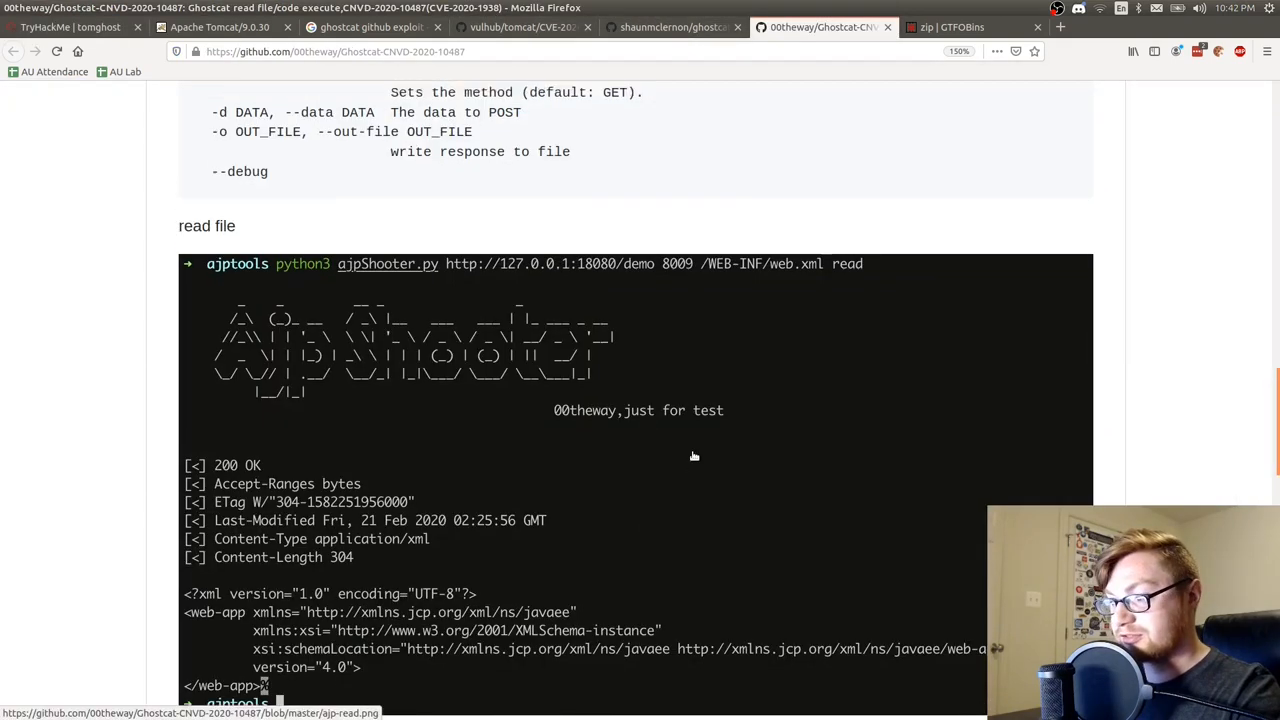
scroll(down, 3)
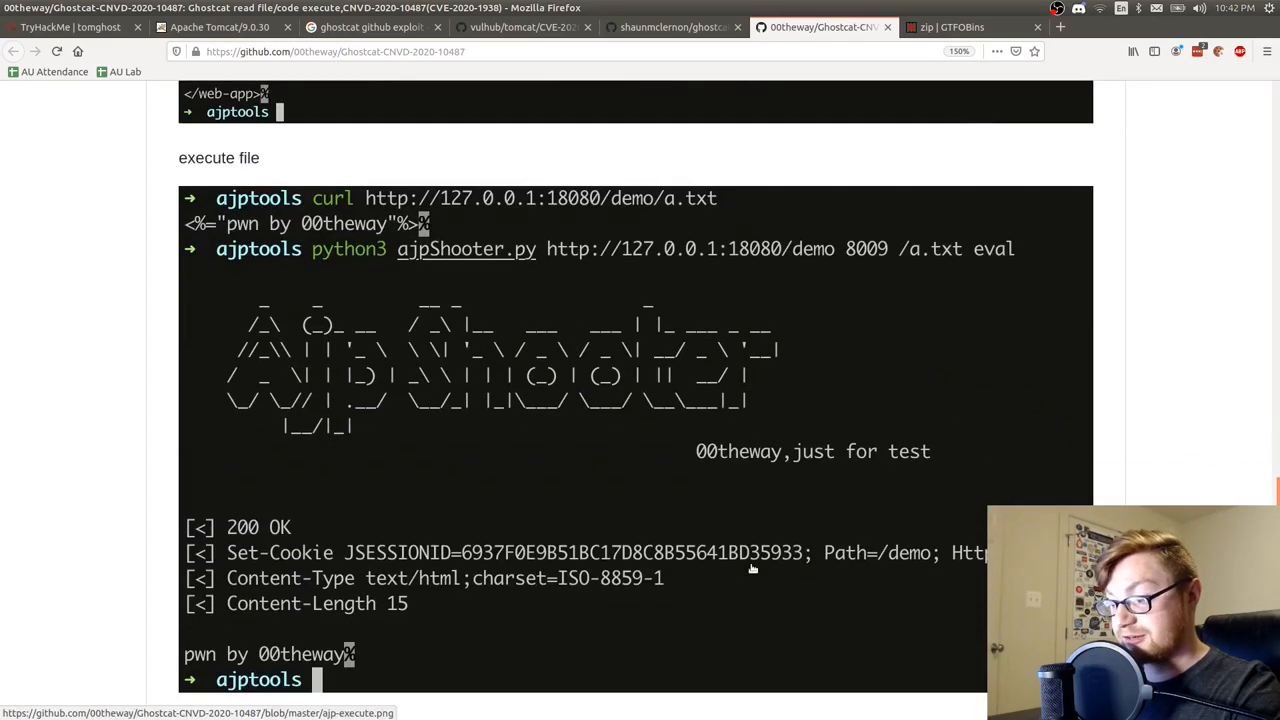
click(670, 28)
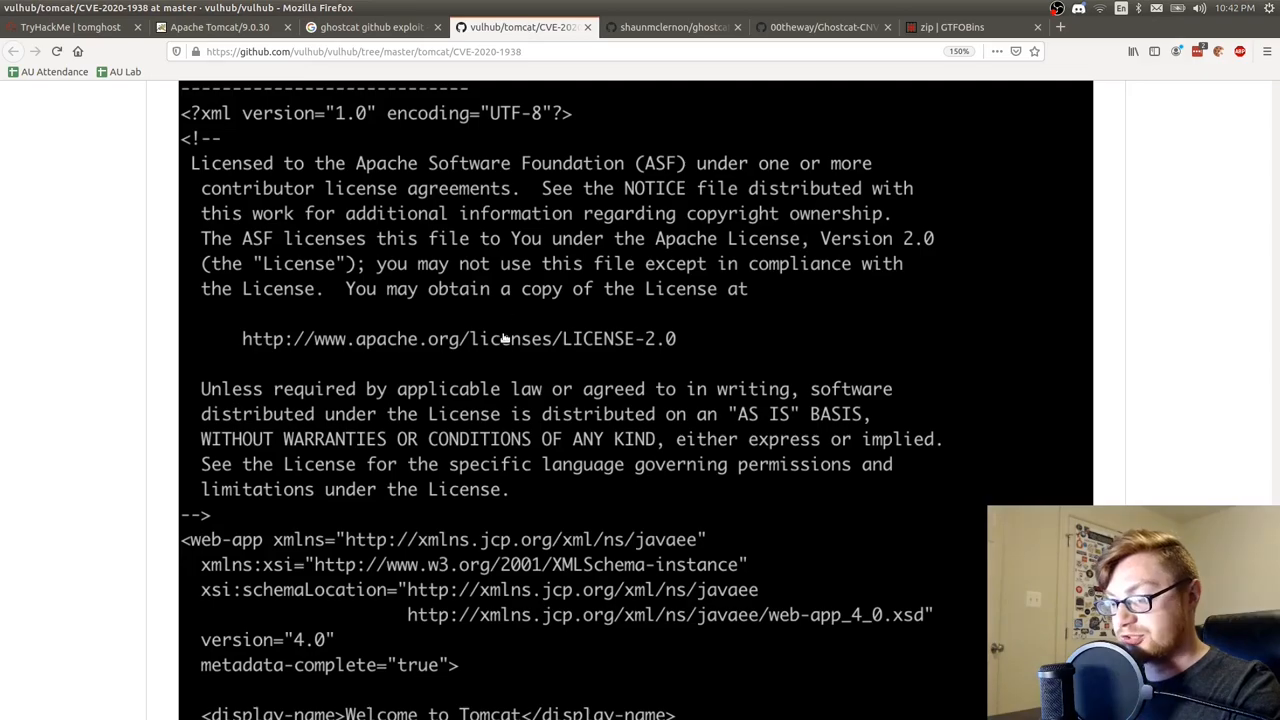
scroll(down, 3)
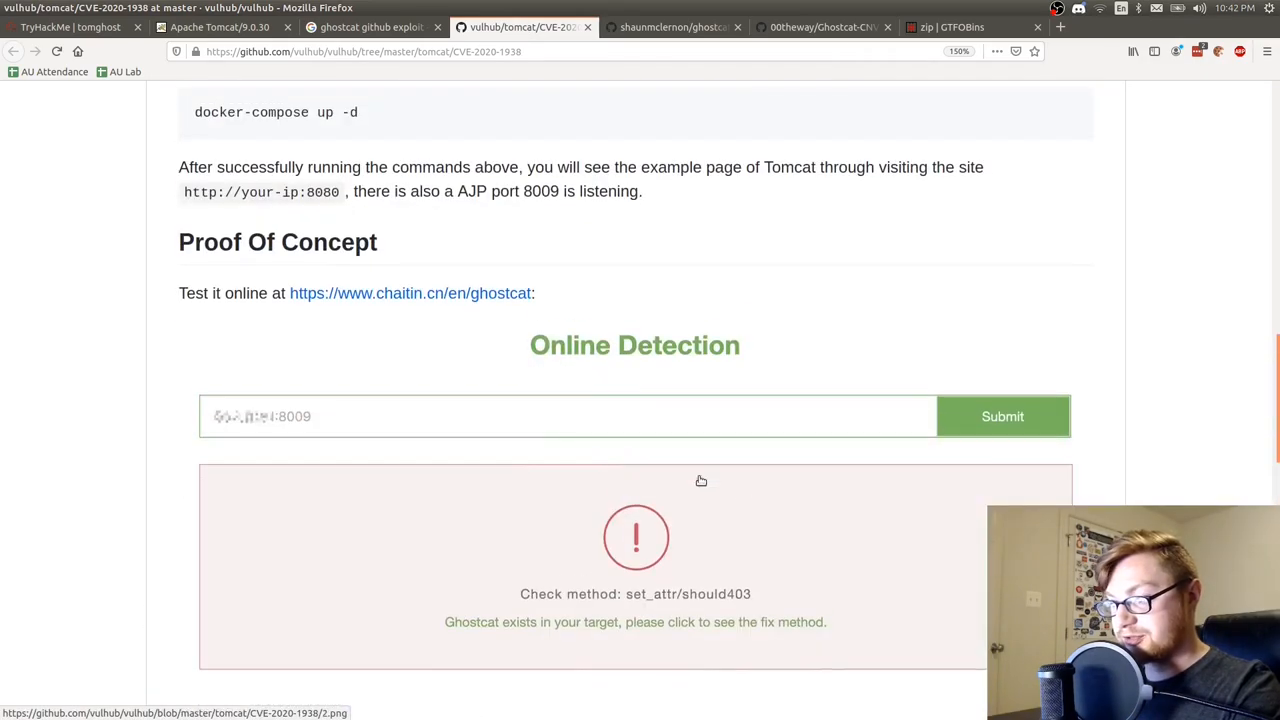